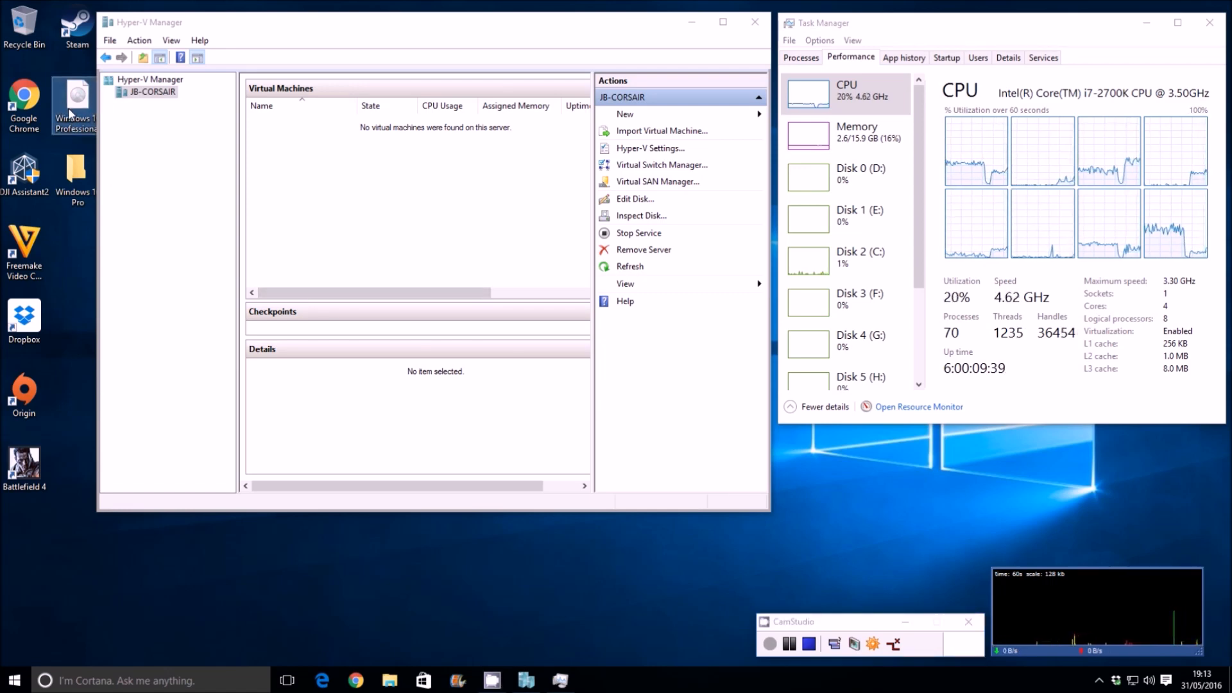
pyautogui.moveTo(75, 102)
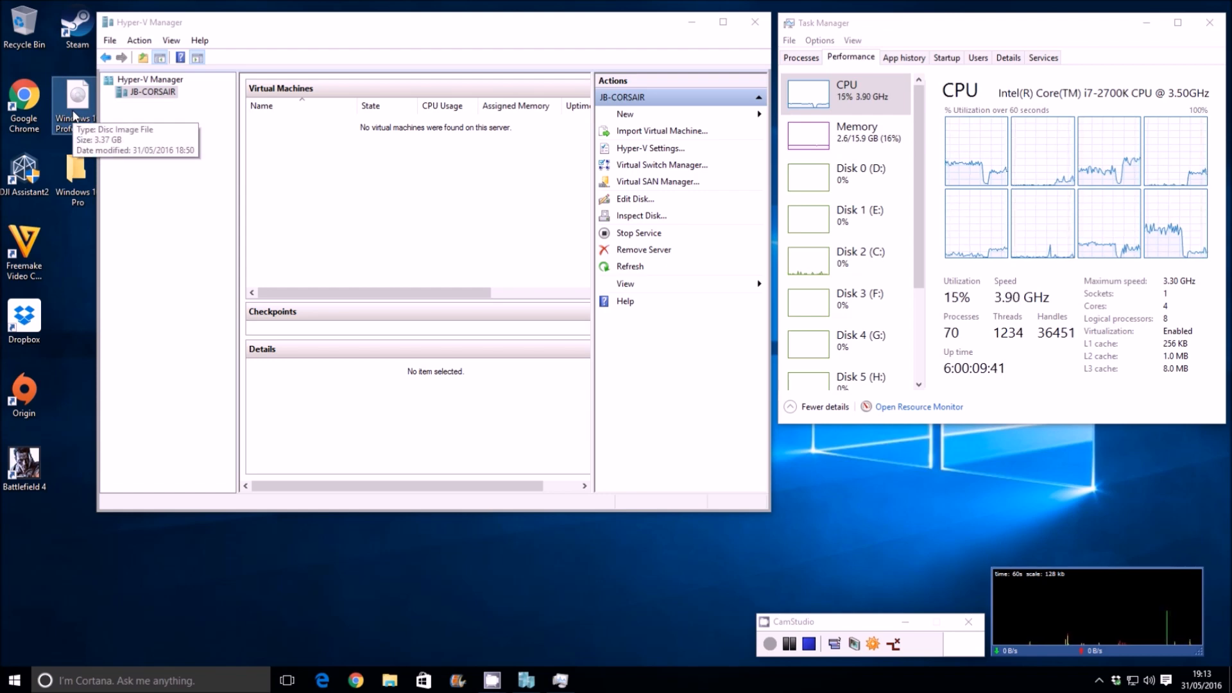
pyautogui.moveTo(99, 126)
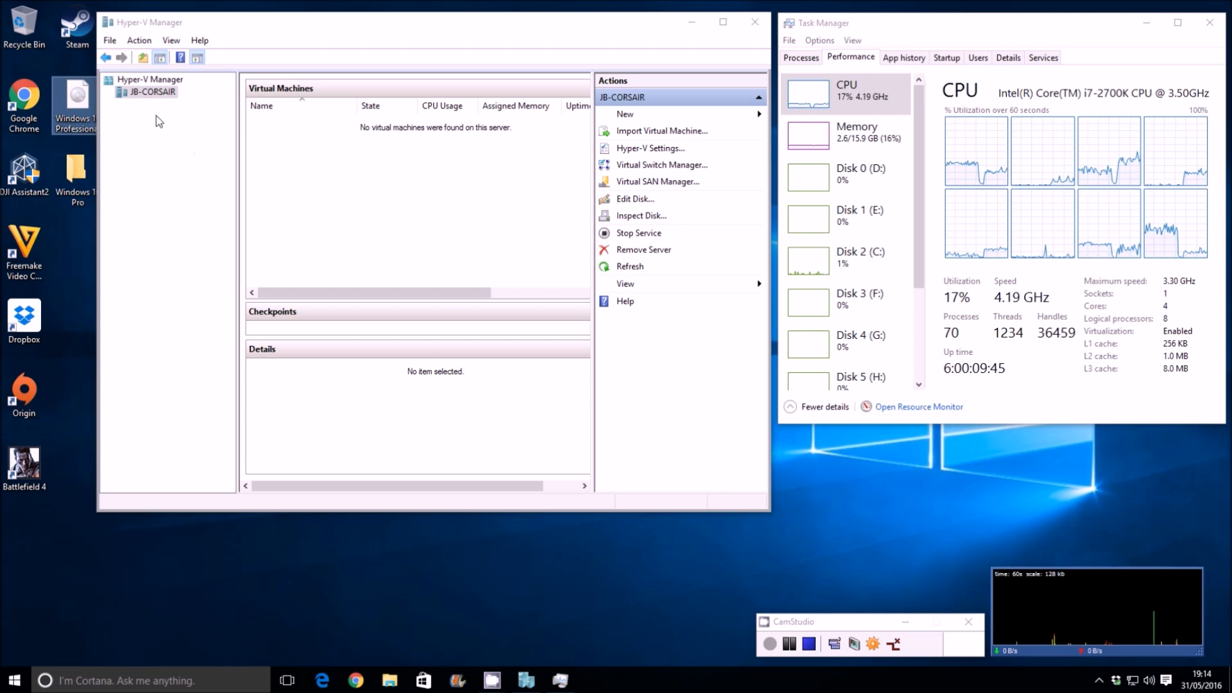
pyautogui.moveTo(226, 152)
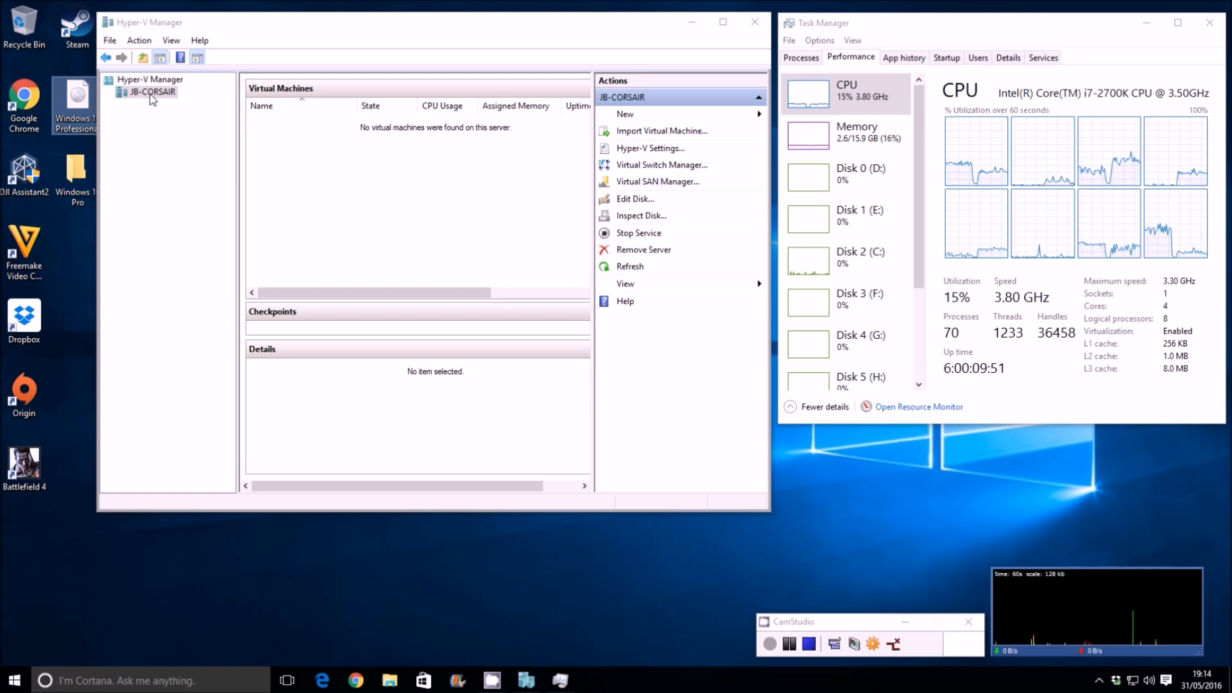
# Step: Start the New Virtual Machine wizard on JB-CORSAIR and name the machine Windows 10
pyautogui.rightClick(151, 92)
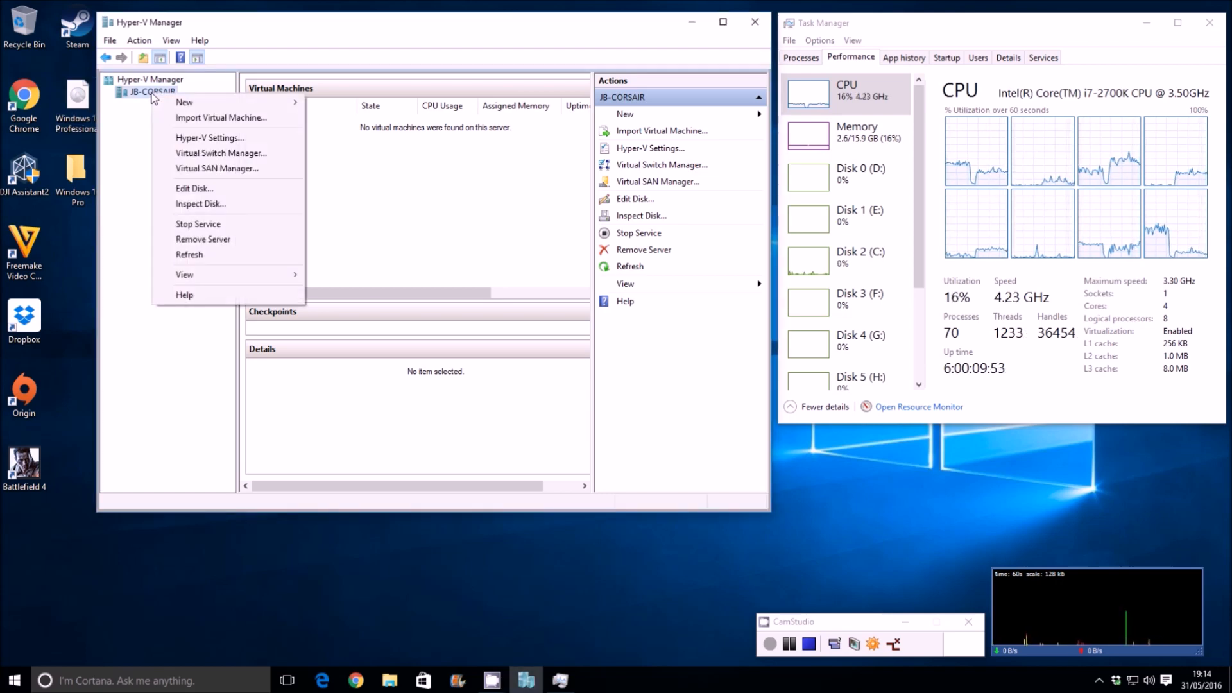
pyautogui.click(184, 103)
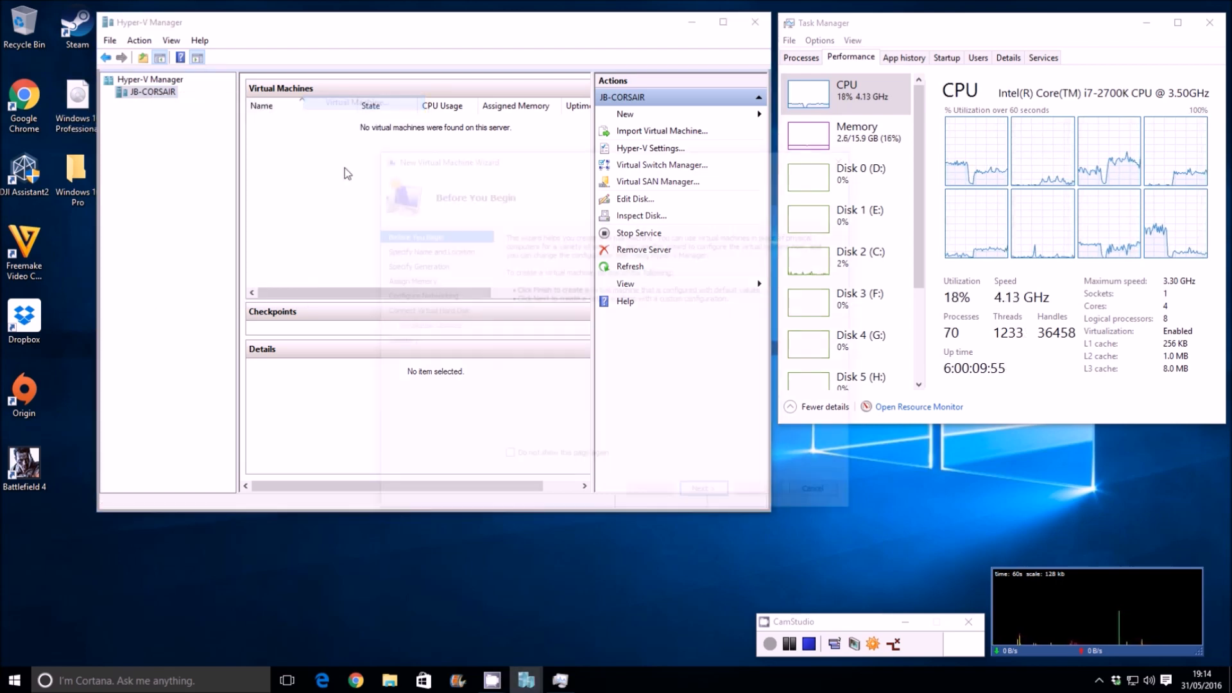
pyautogui.click(625, 114)
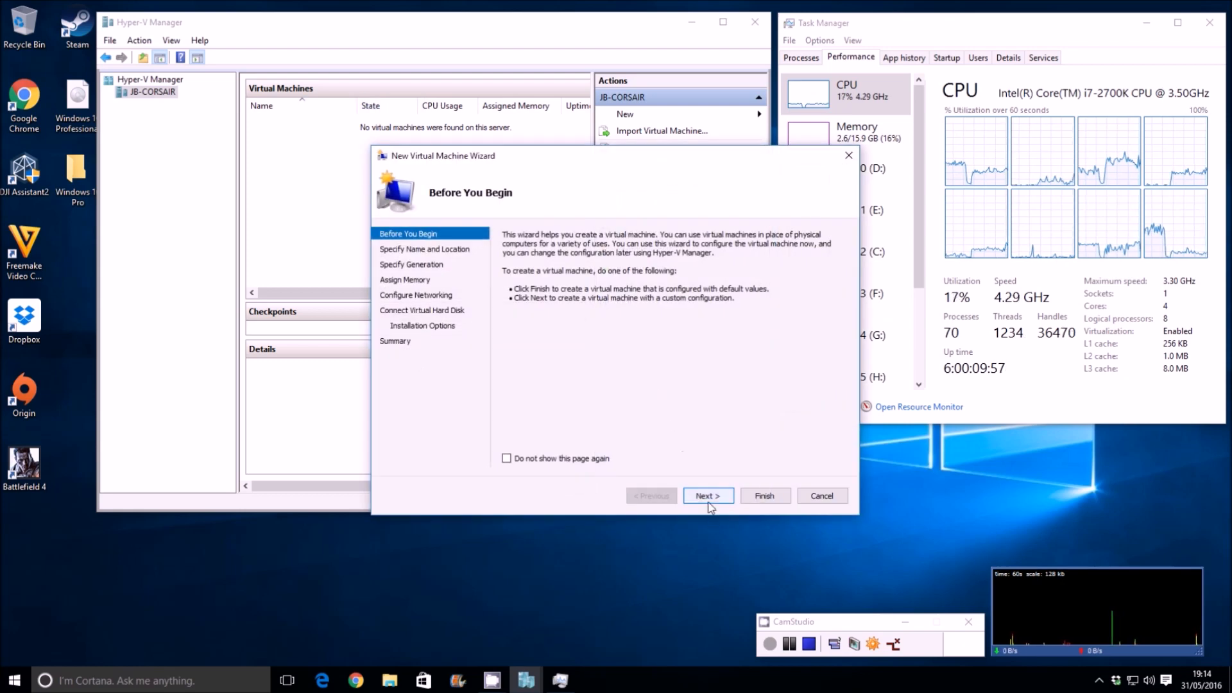
pyautogui.click(706, 496)
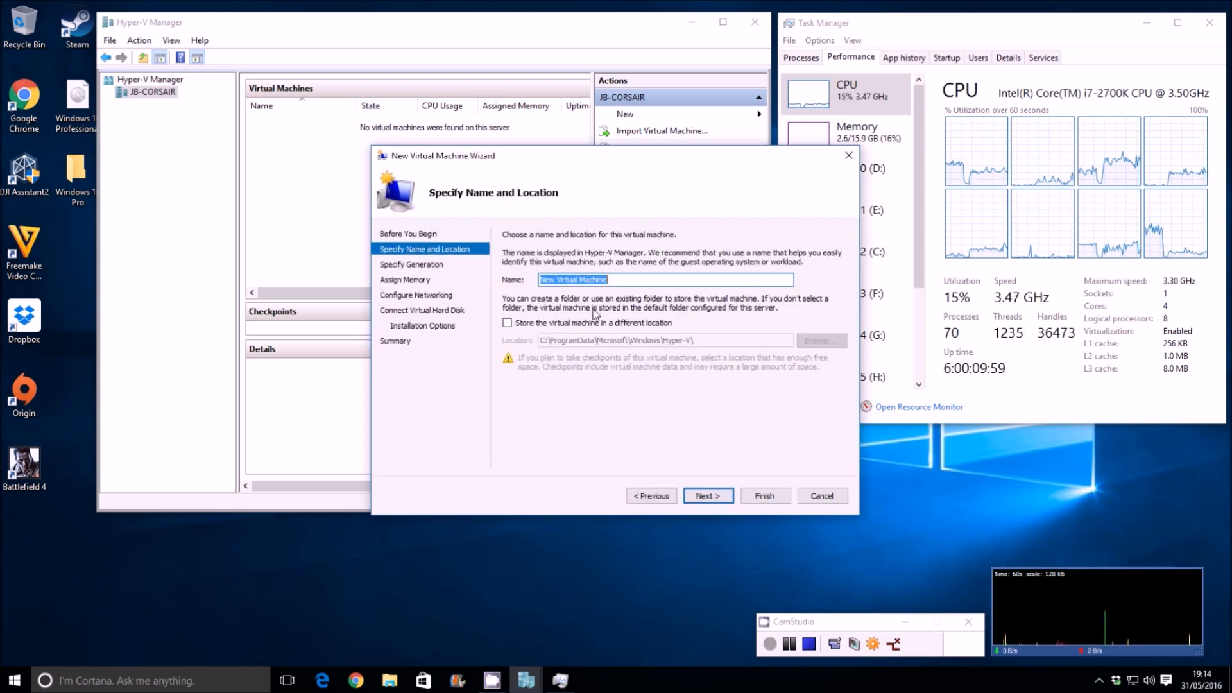
pyautogui.write('Windows')
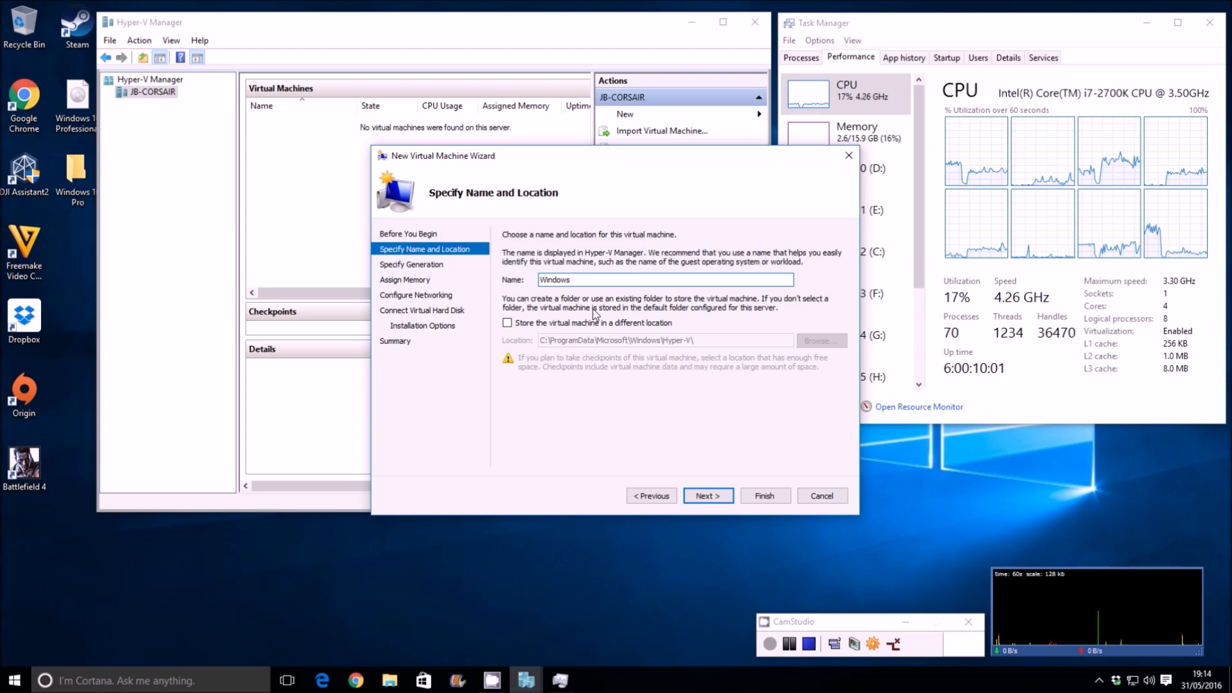
pyautogui.write('10')
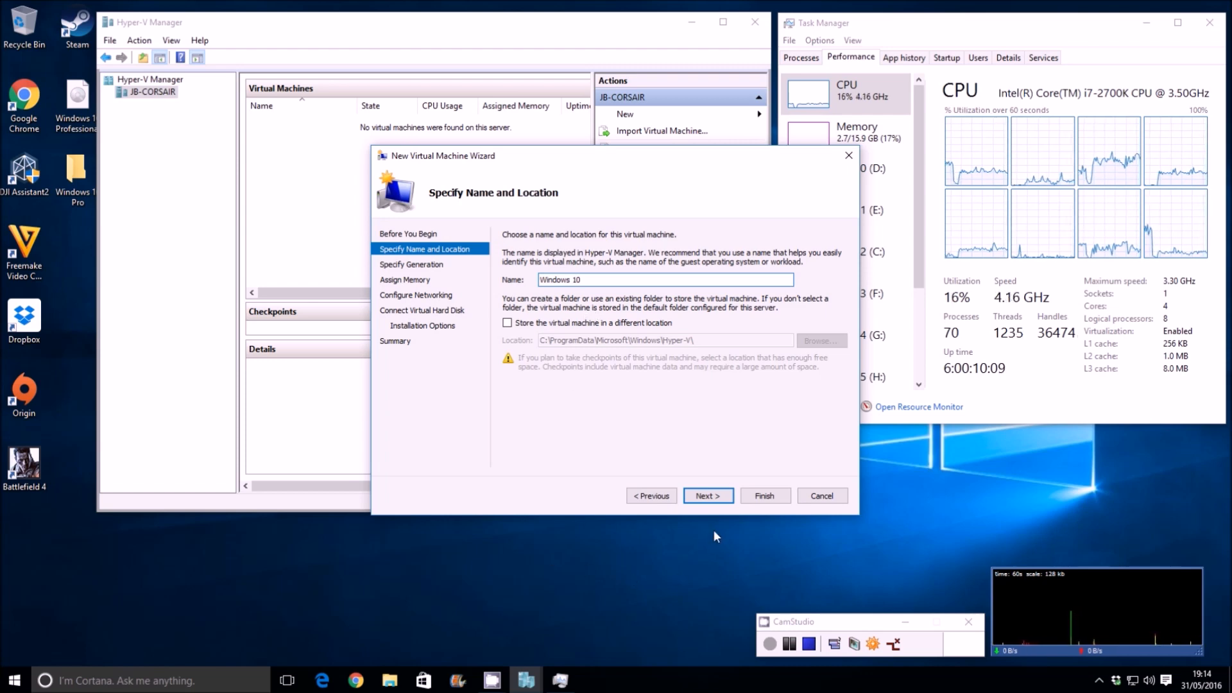
pyautogui.click(705, 496)
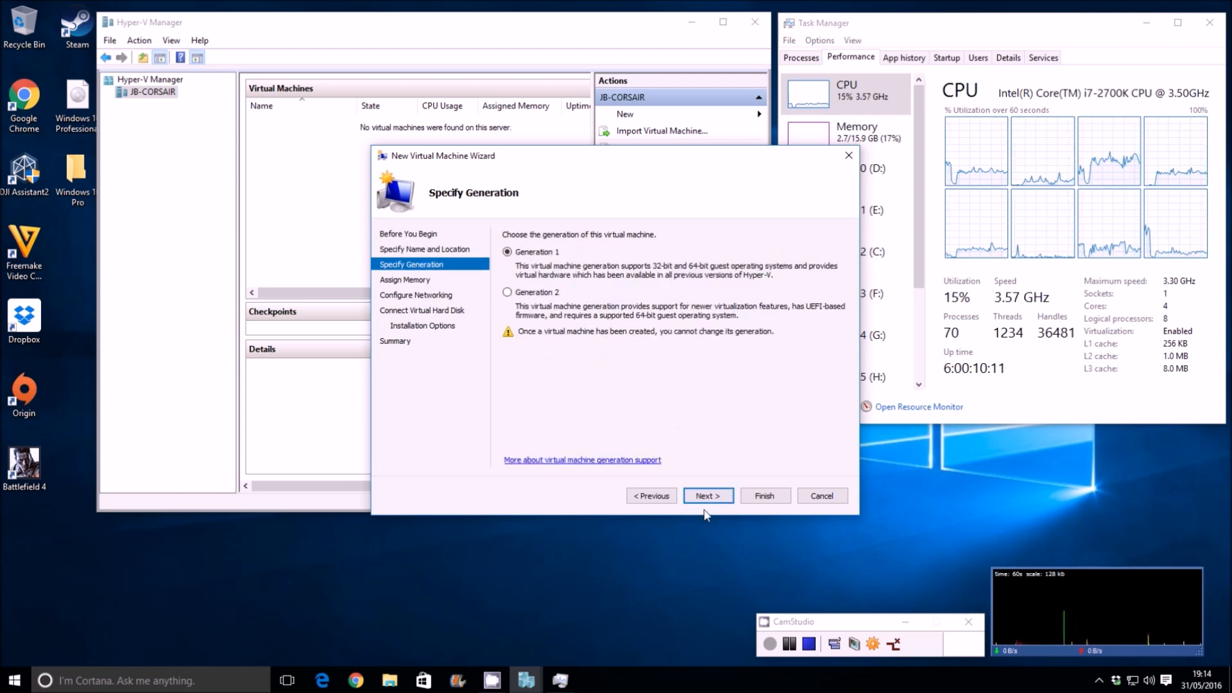
# Step: Keep Generation 1 and default memory, connect to the External switch, and accept a new VHDX
pyautogui.click(706, 496)
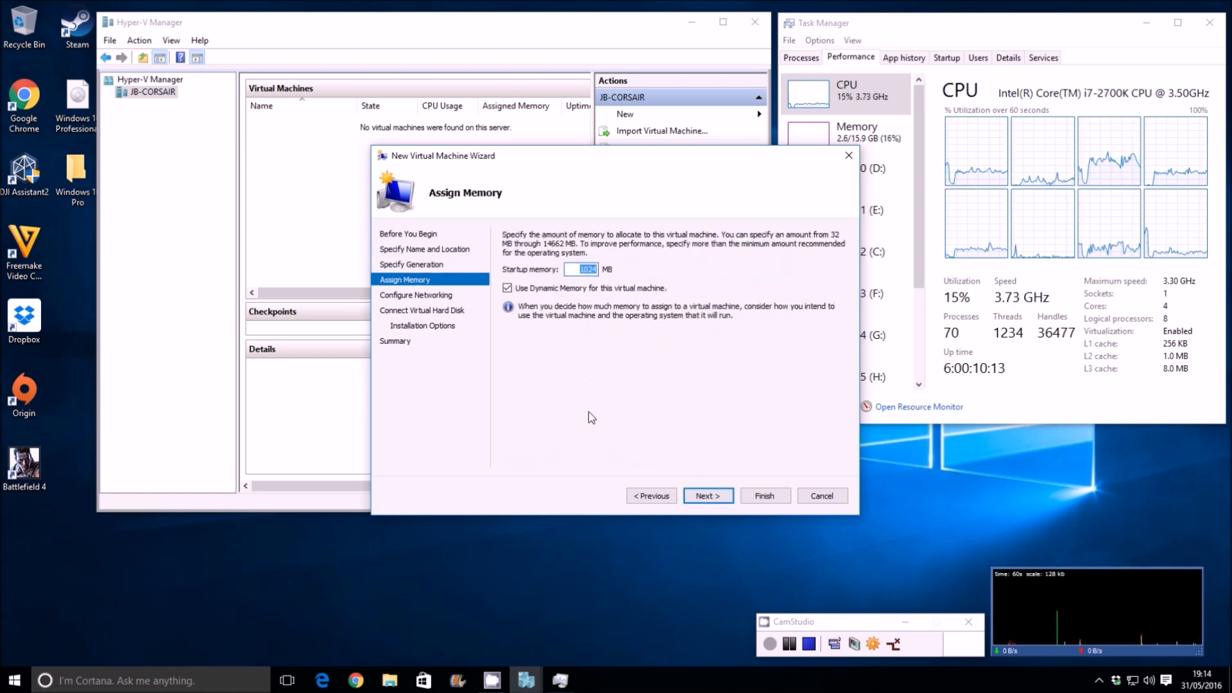
pyautogui.click(508, 287)
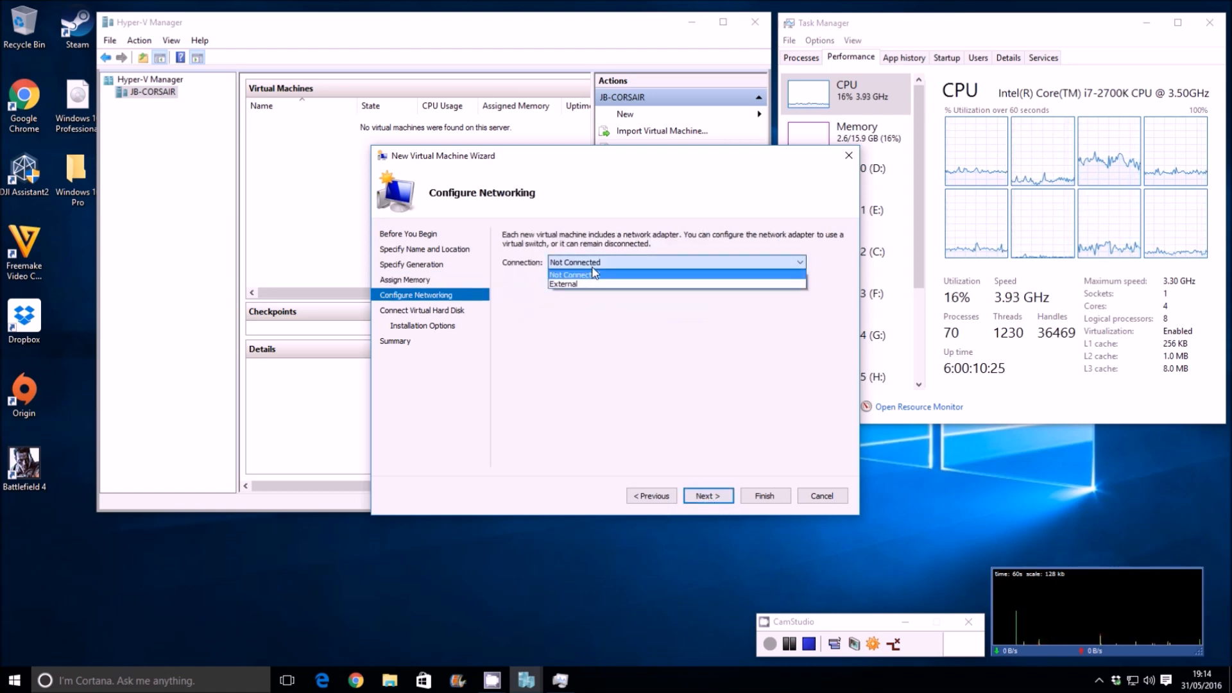
pyautogui.click(564, 283)
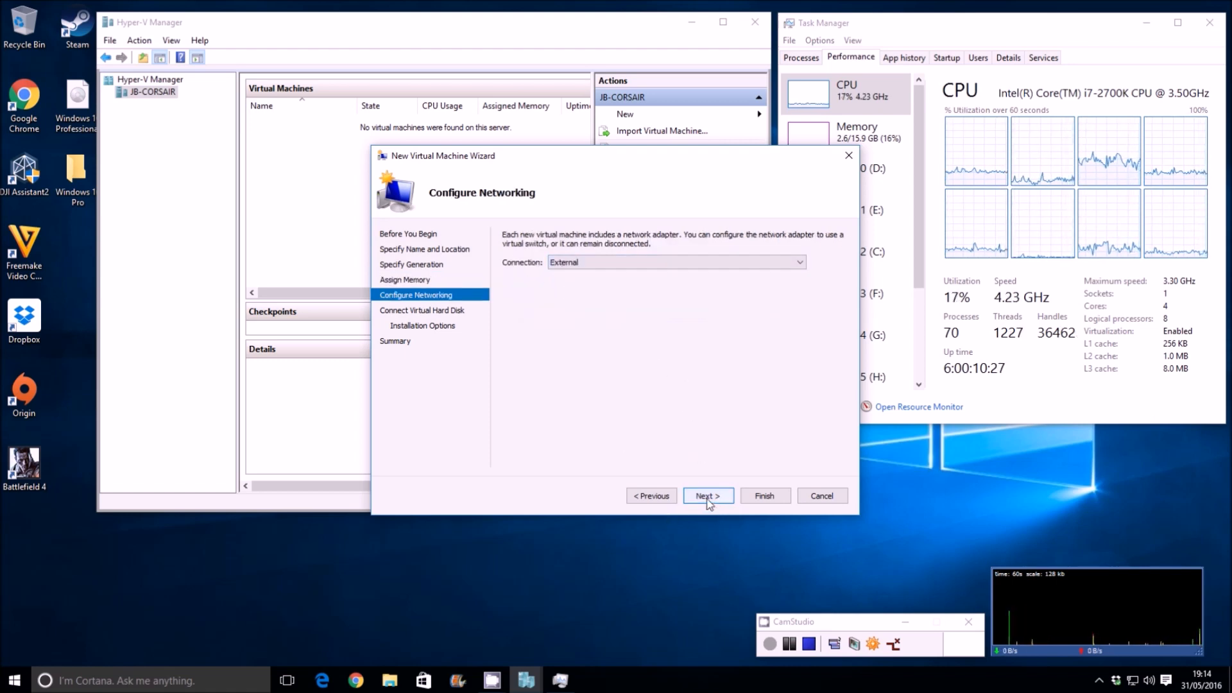
pyautogui.click(706, 495)
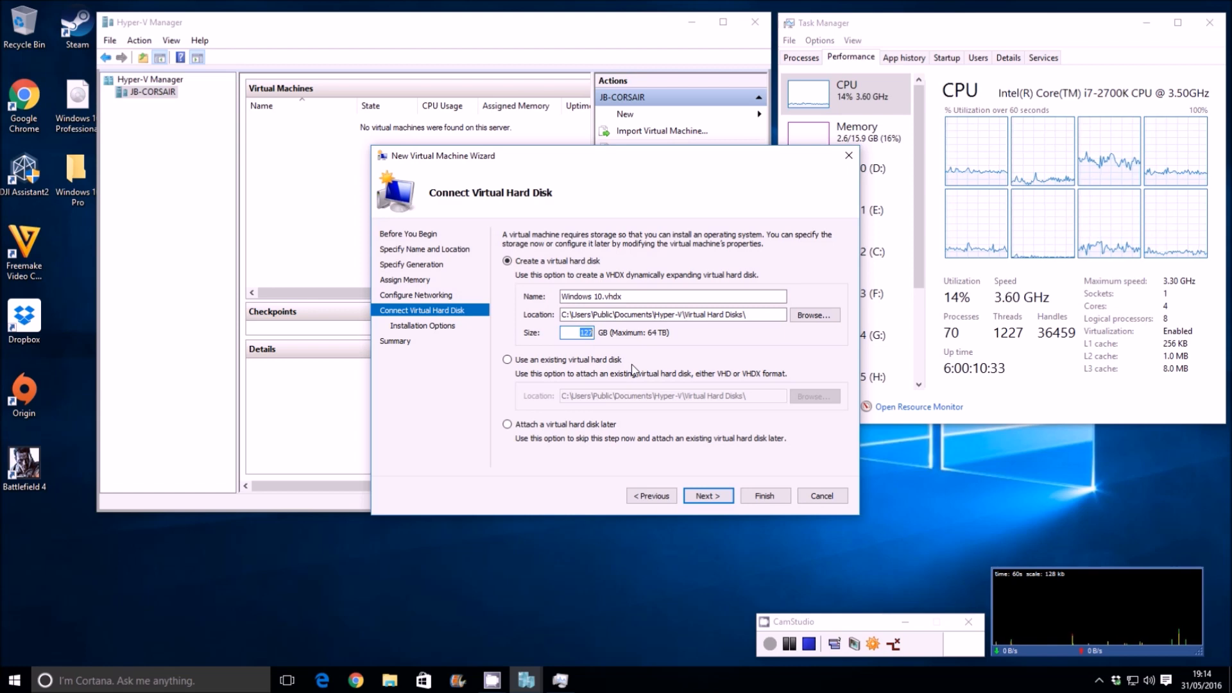
pyautogui.click(705, 496)
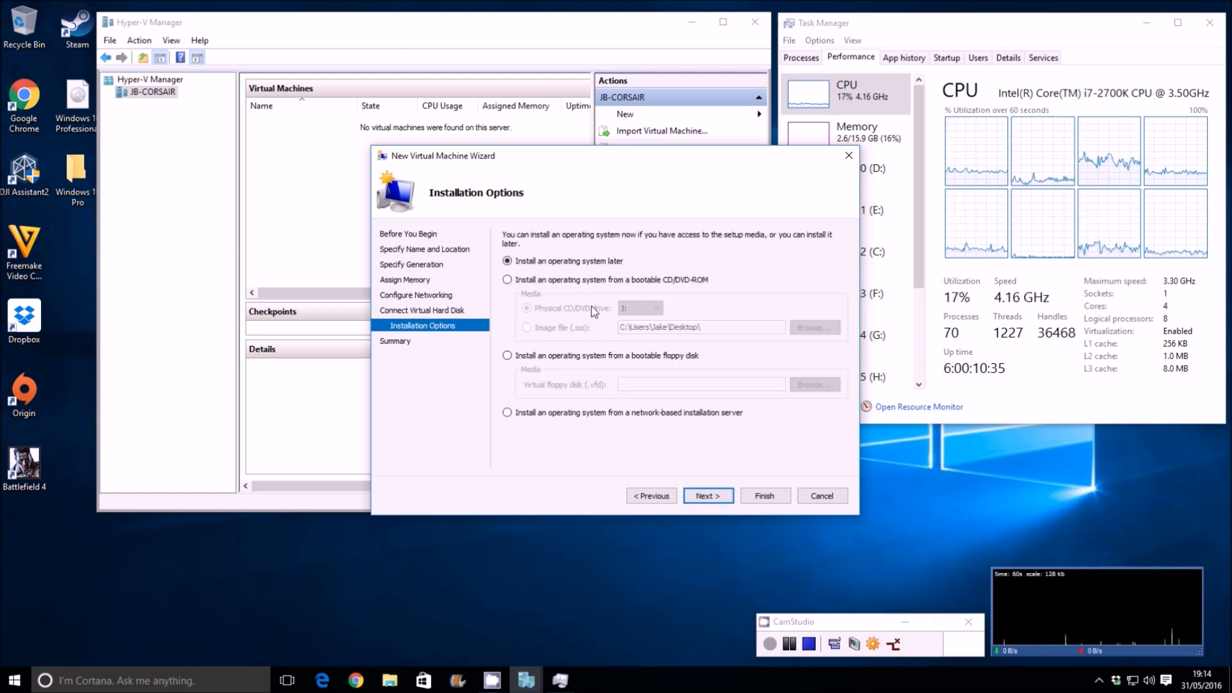
# Step: Set installation from the Windows 10 Professional ISO image and finish creating the machine
pyautogui.click(508, 278)
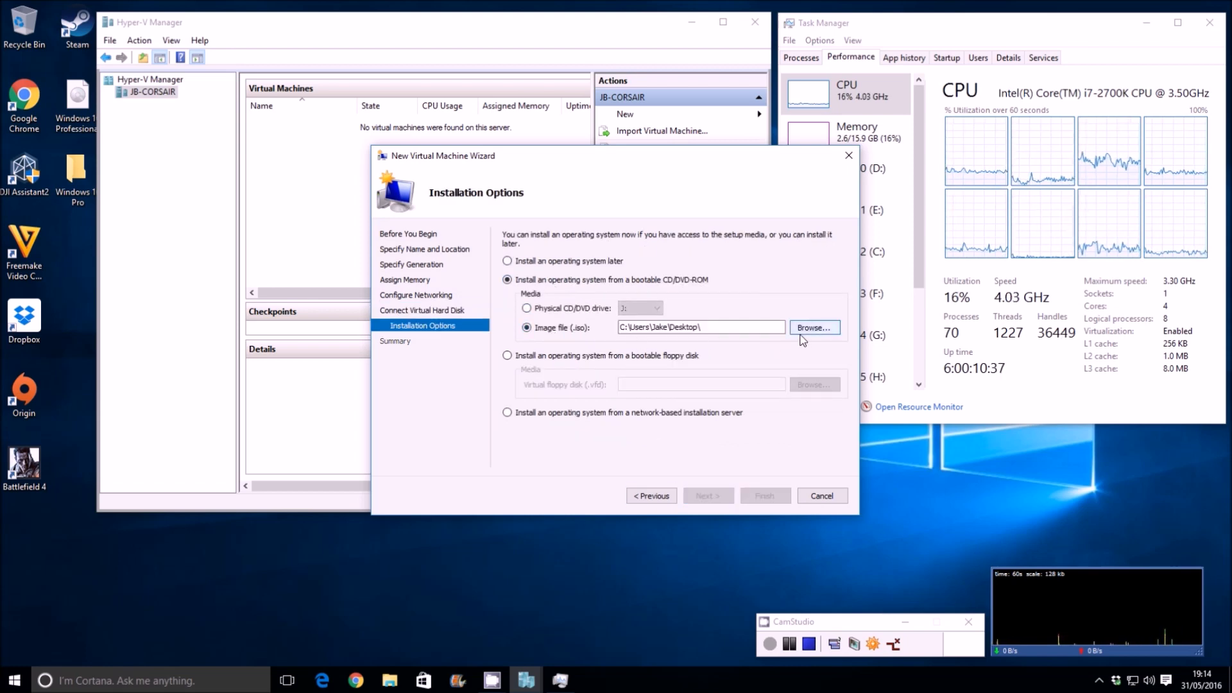
pyautogui.click(813, 327)
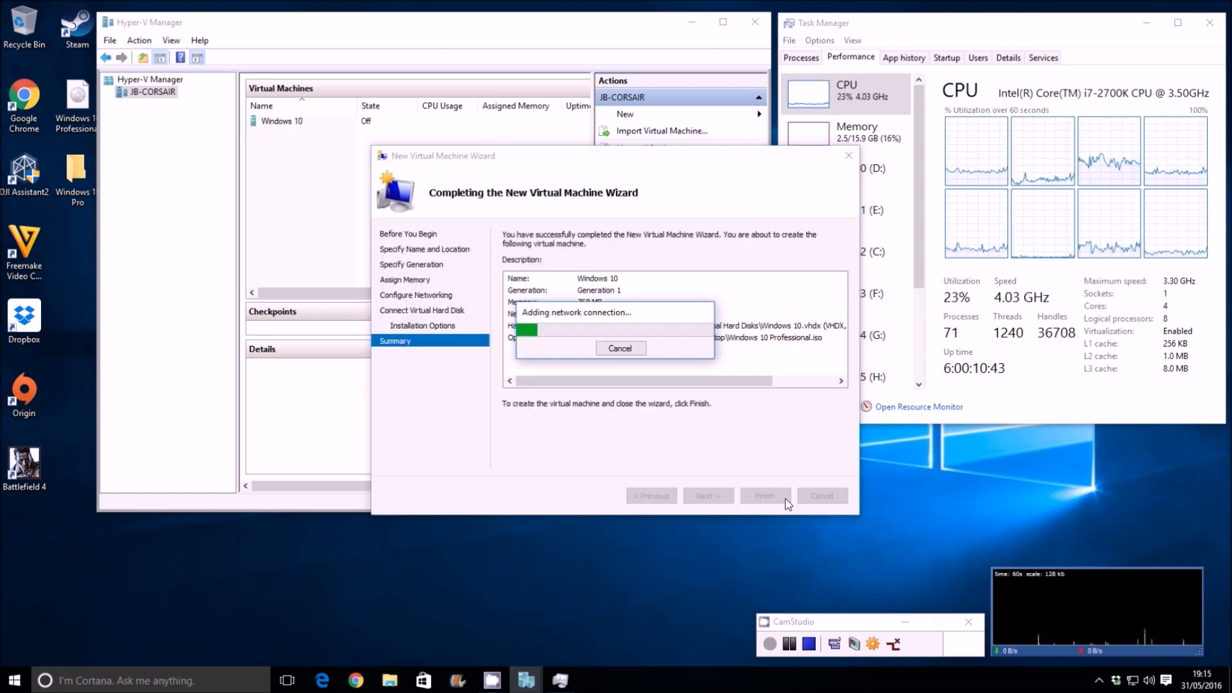
pyautogui.click(763, 495)
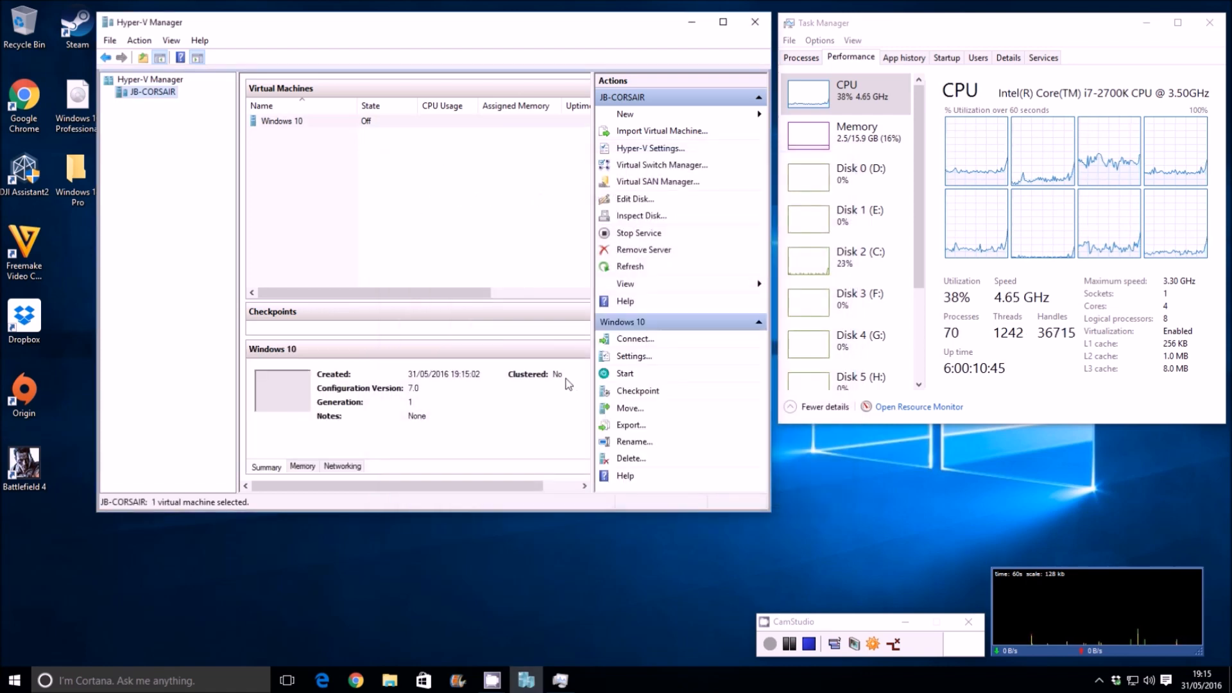
# Step: In the Windows 10 machine's settings, raise the virtual processor count to 6 and confirm
pyautogui.rightClick(281, 120)
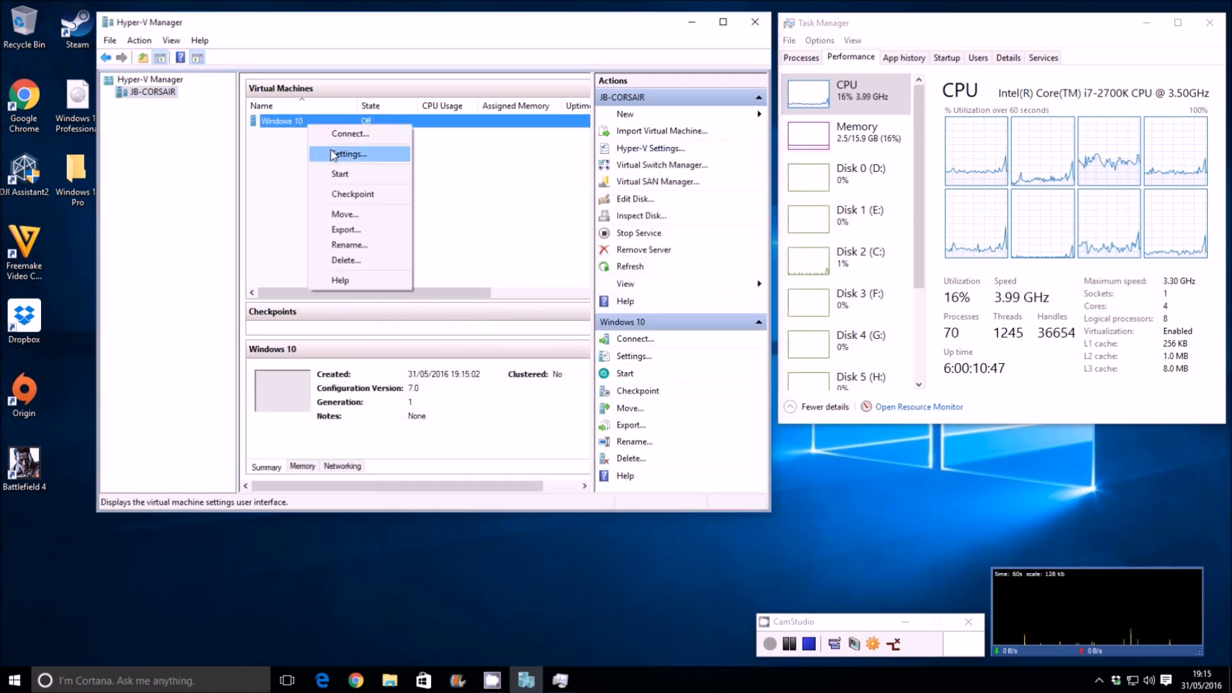
pyautogui.click(349, 153)
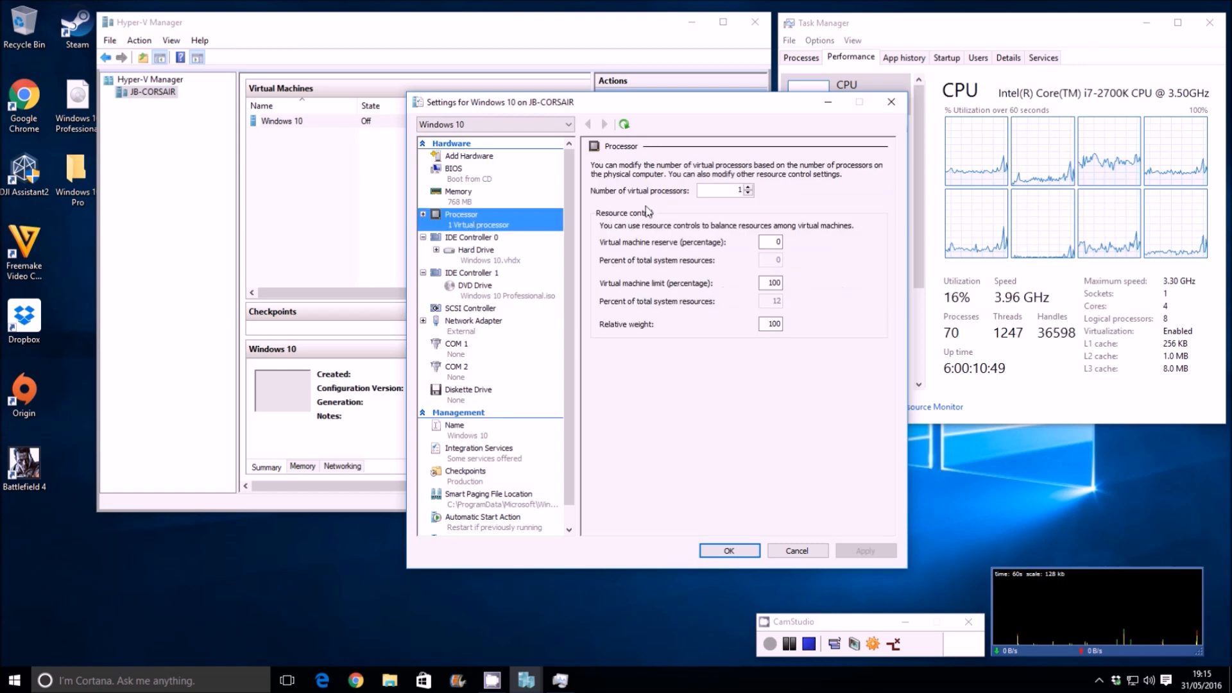
pyautogui.click(747, 187)
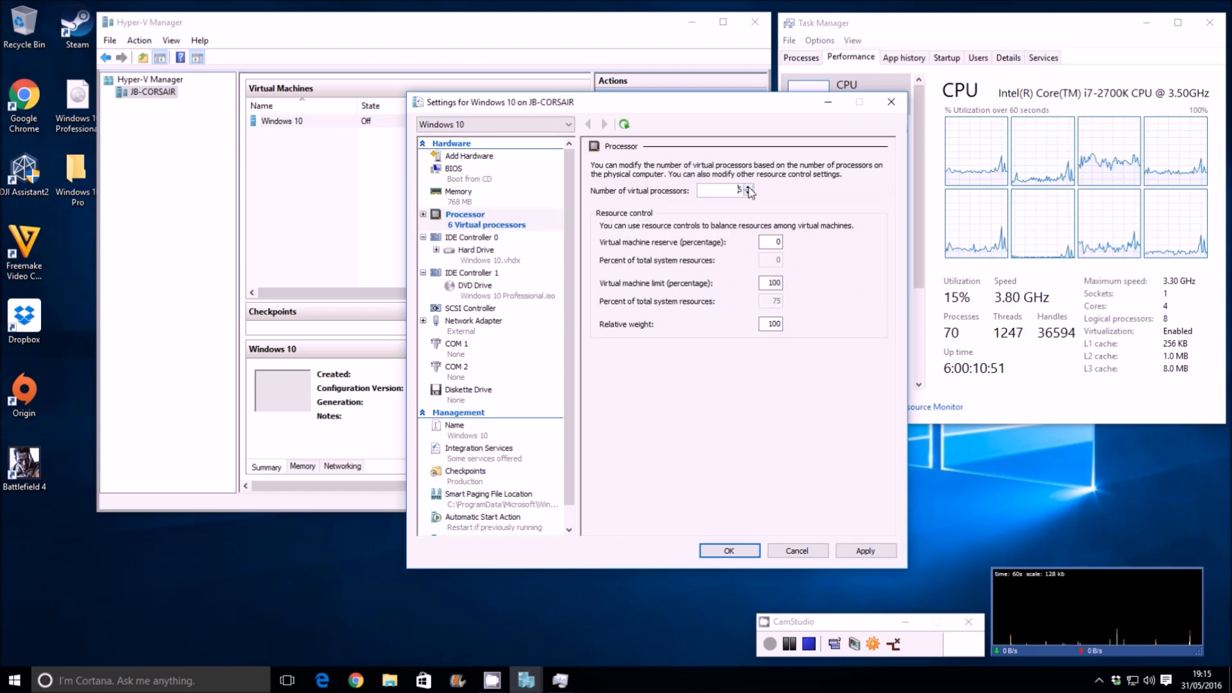
pyautogui.click(864, 551)
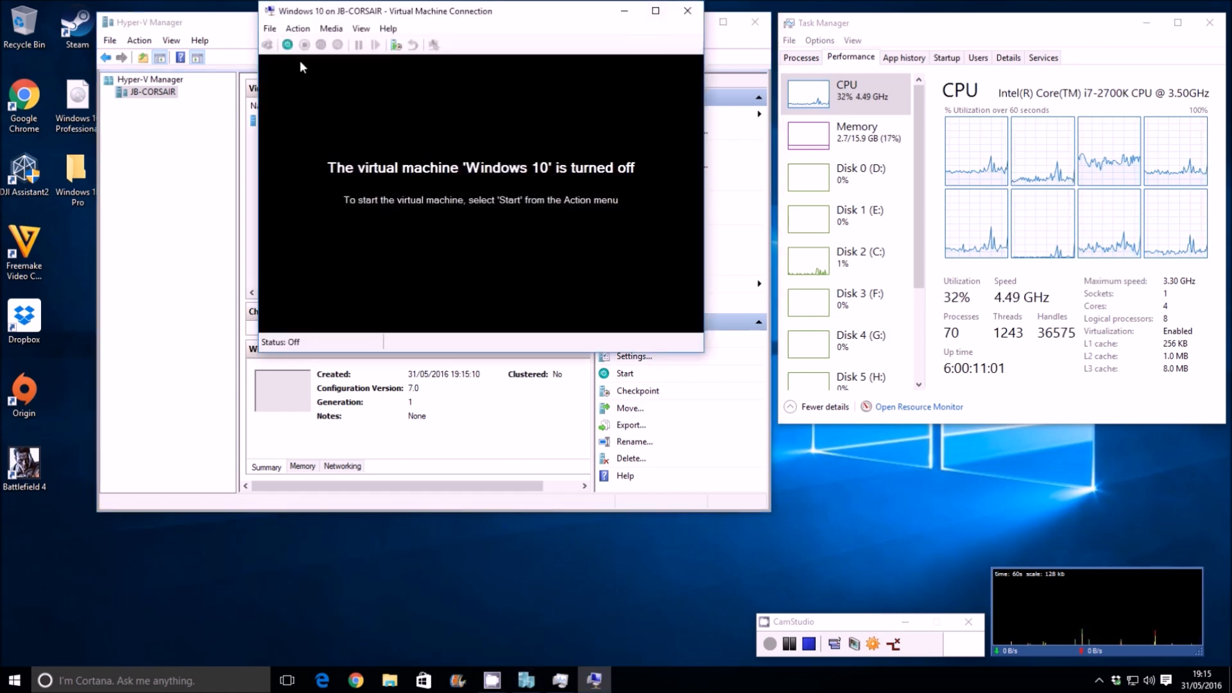
# Step: Start the Windows 10 machine and begin Windows Setup, skipping the product key
pyautogui.click(625, 372)
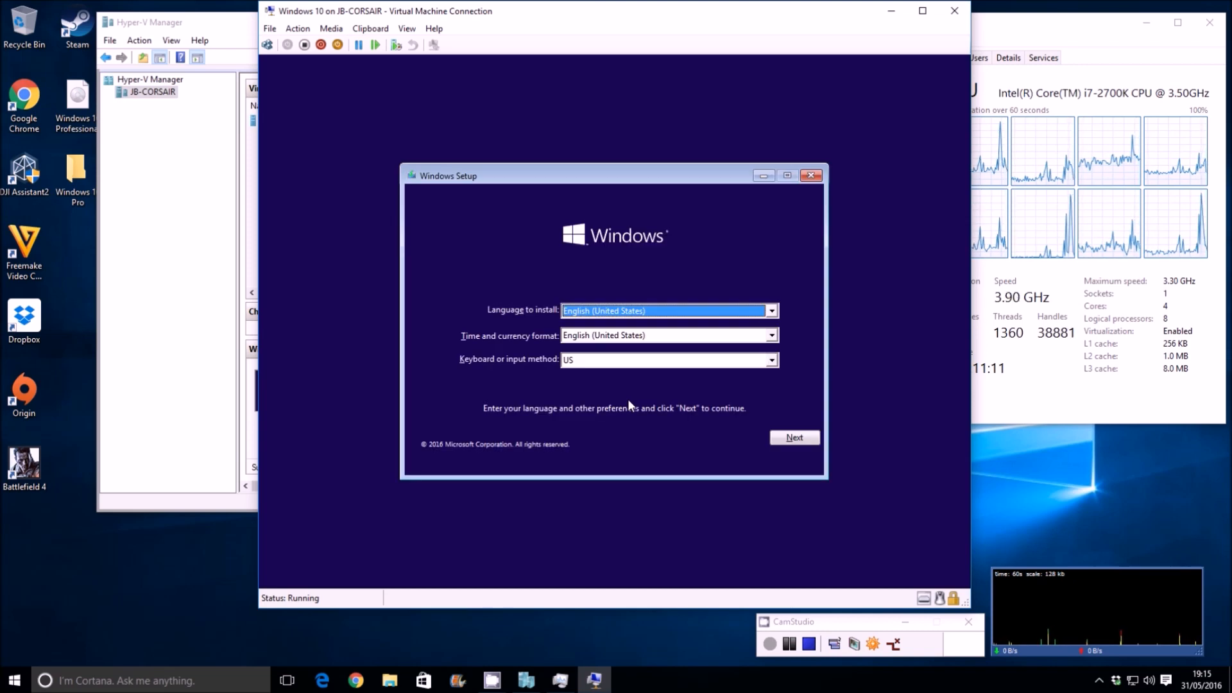
pyautogui.click(793, 437)
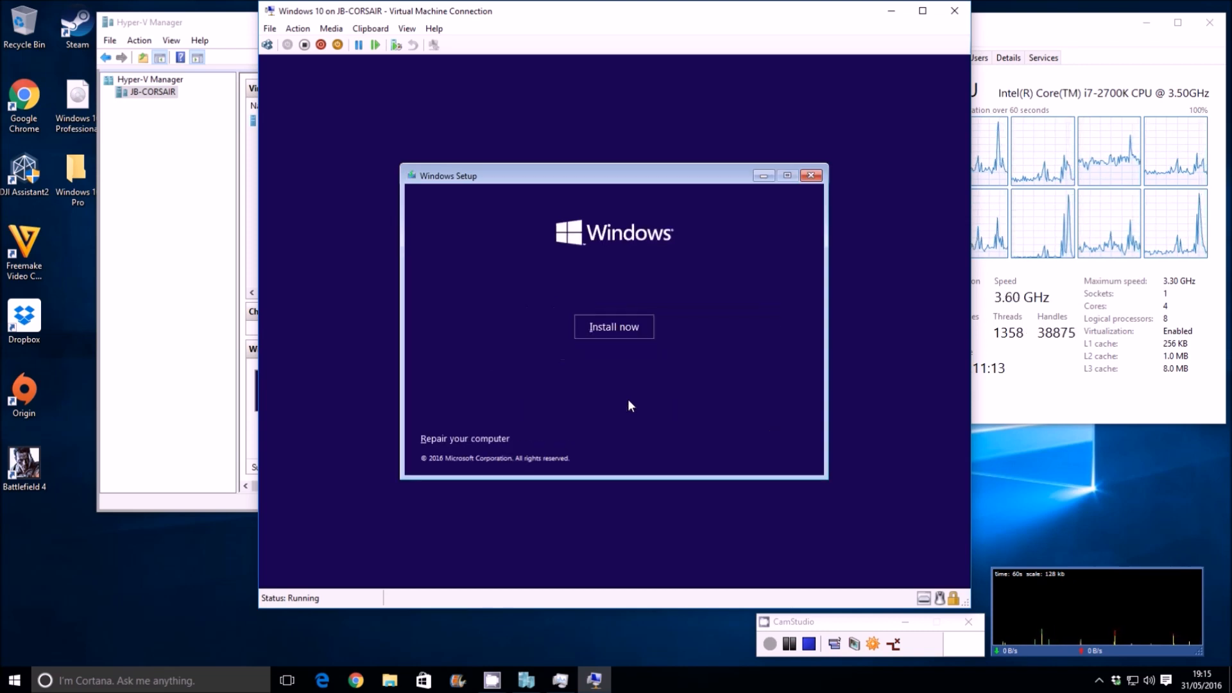
pyautogui.click(613, 326)
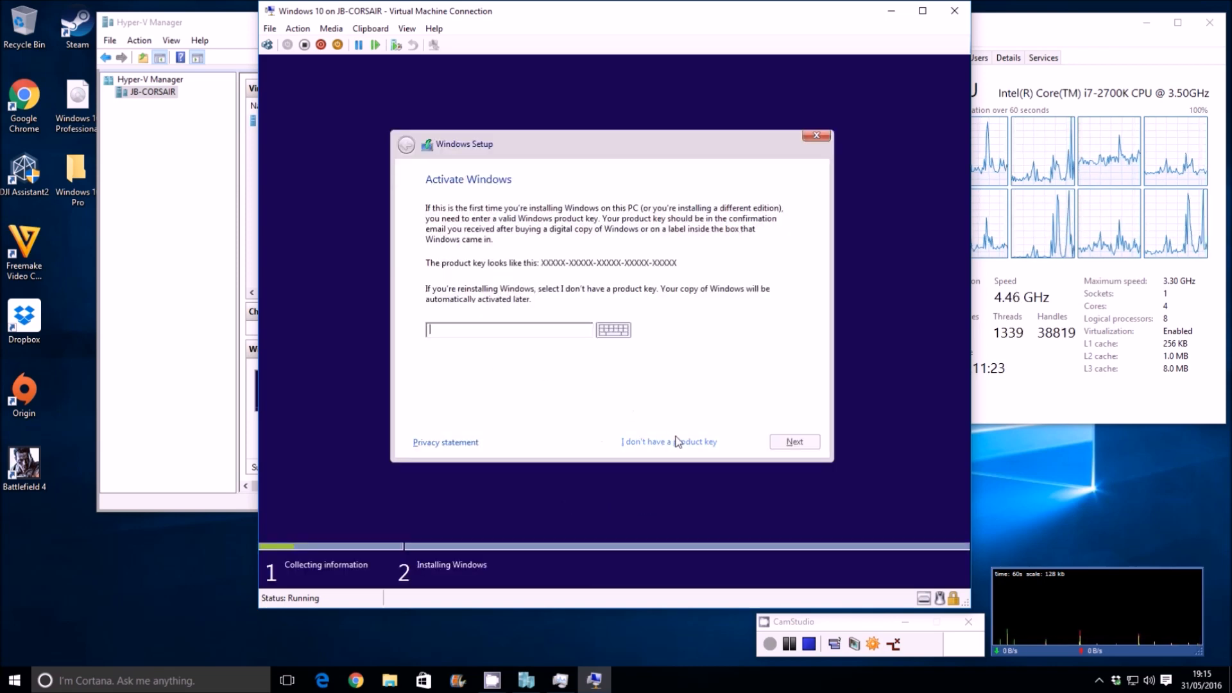
pyautogui.click(667, 441)
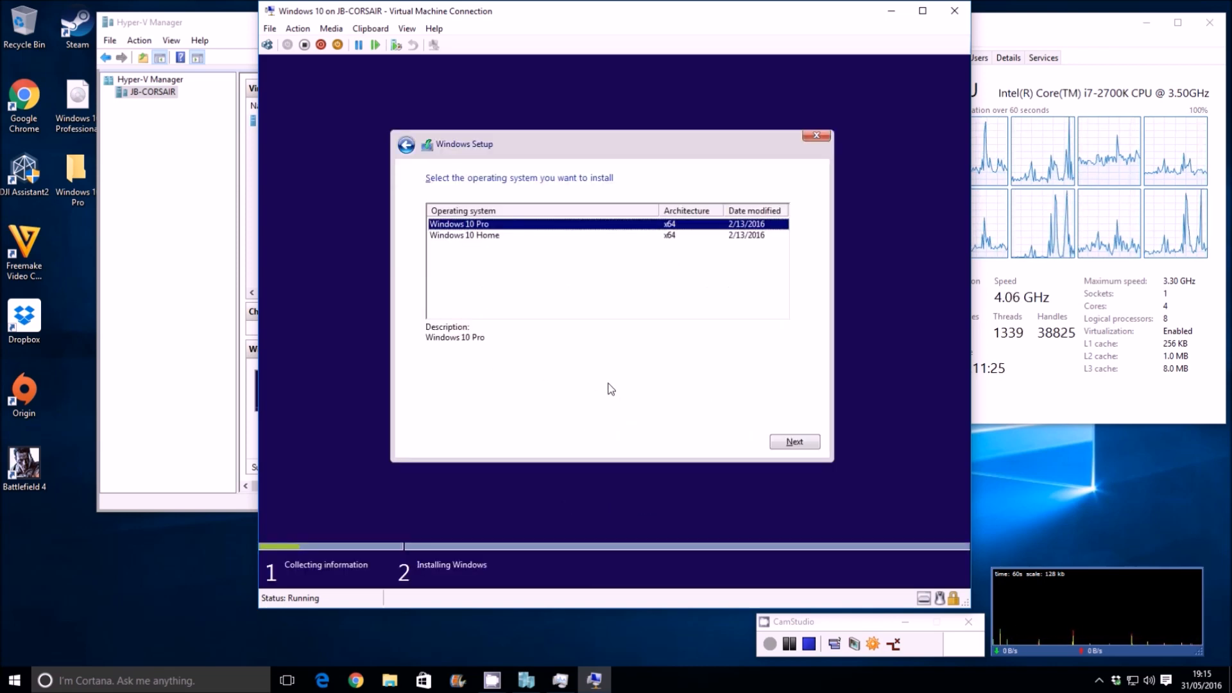
pyautogui.moveTo(533, 285)
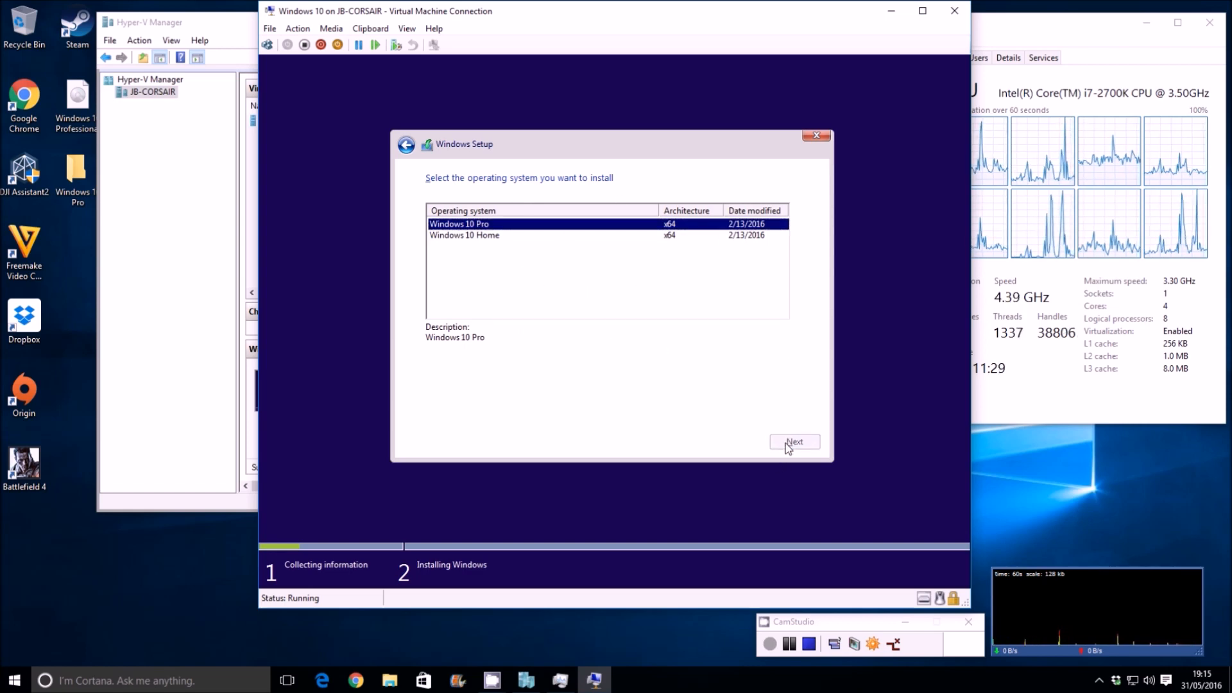
pyautogui.moveTo(614, 390)
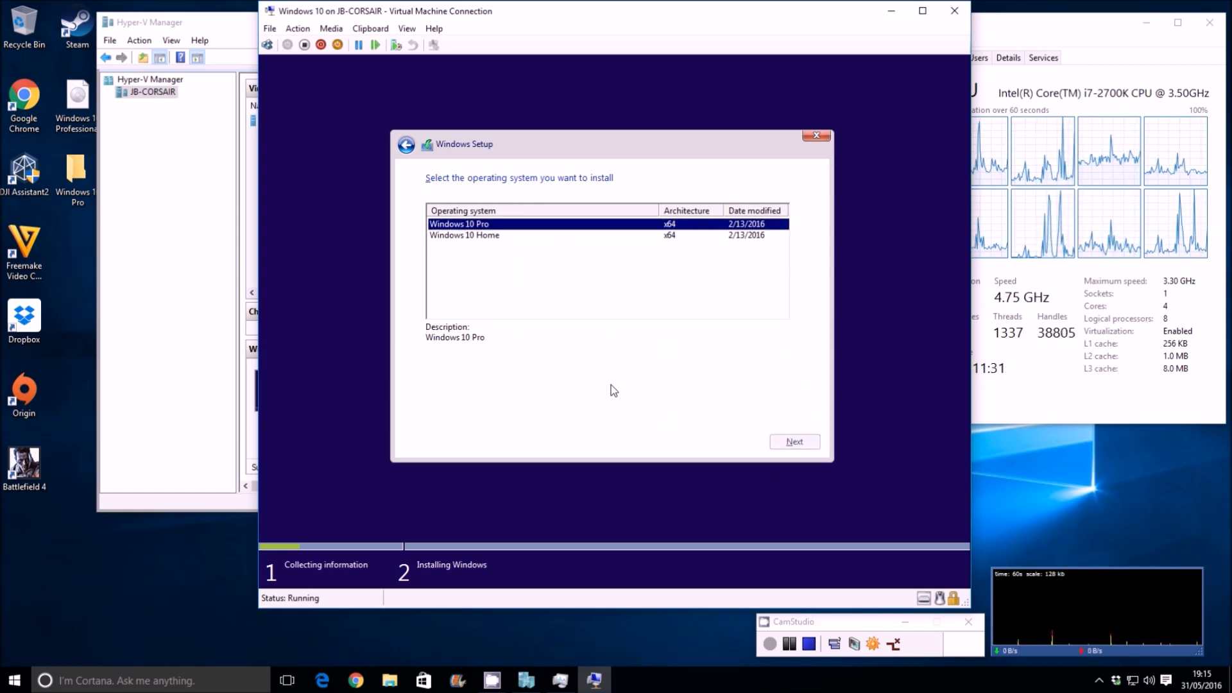
# Step: Continue with Windows 10 Pro, accept the licence terms, and choose a custom installation
pyautogui.click(793, 440)
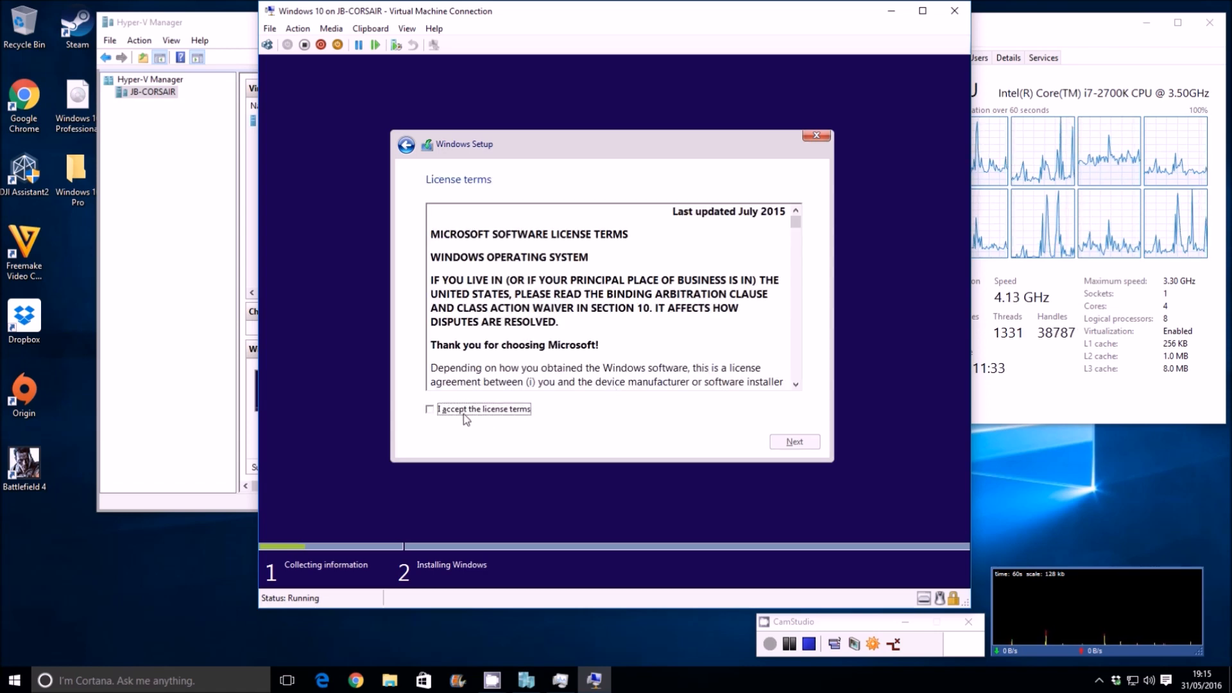
pyautogui.click(793, 441)
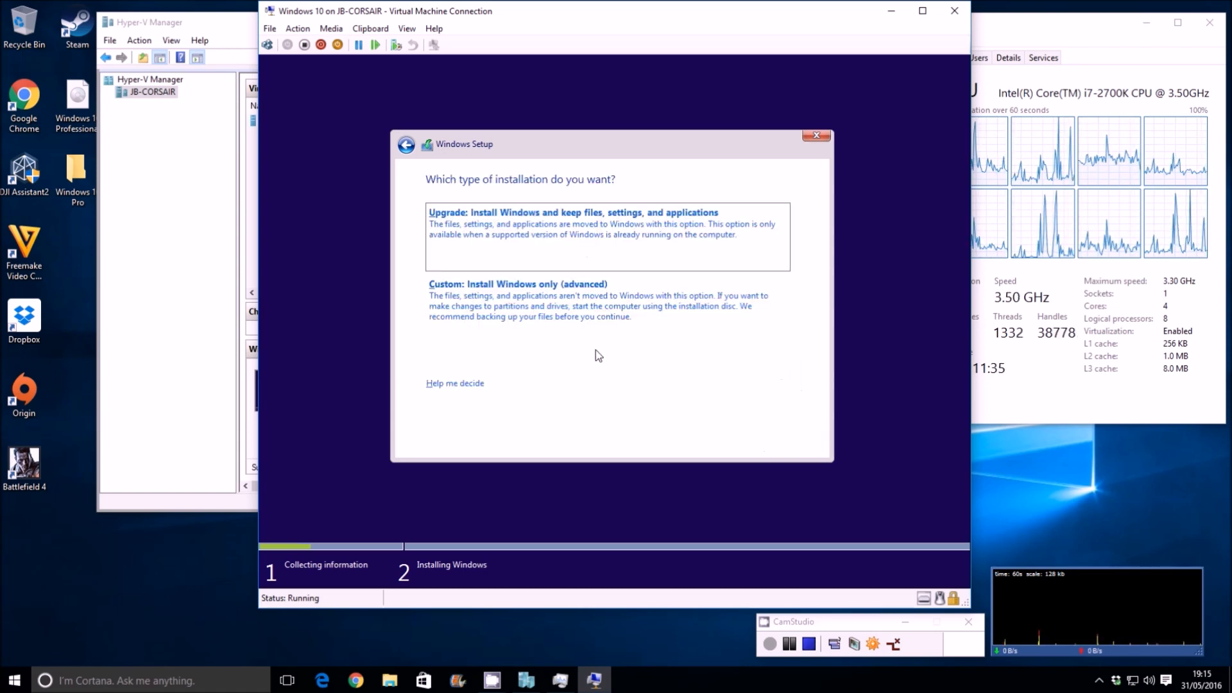
pyautogui.click(517, 283)
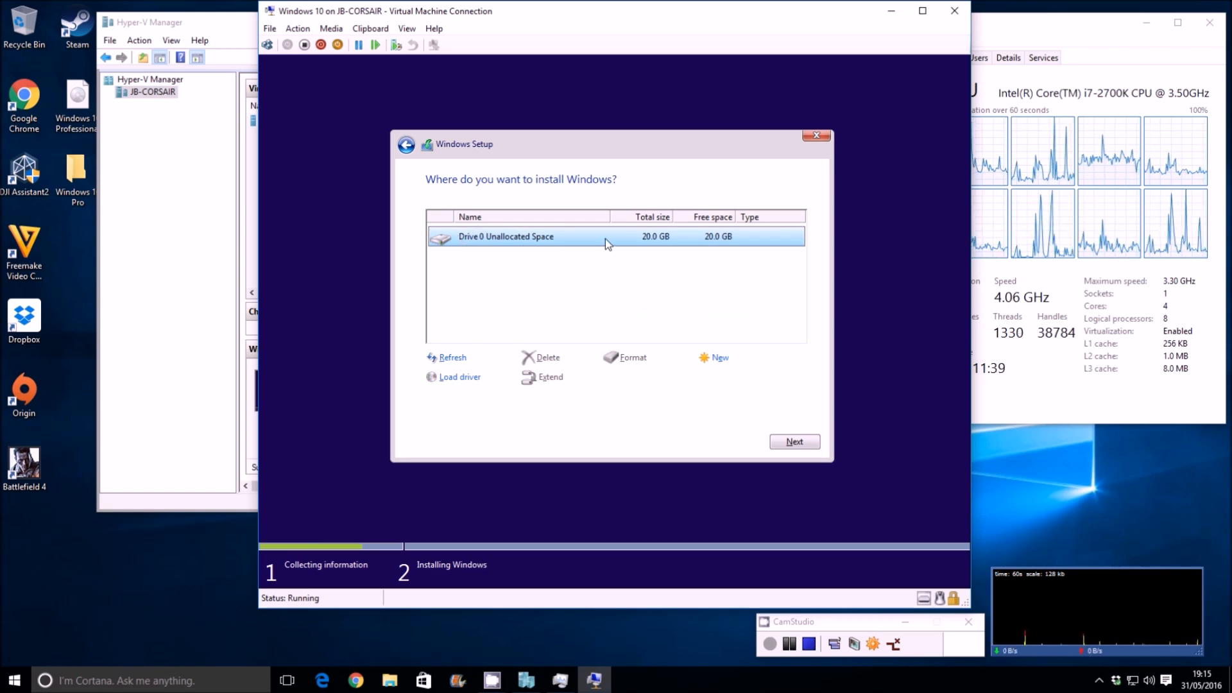
pyautogui.moveTo(723, 401)
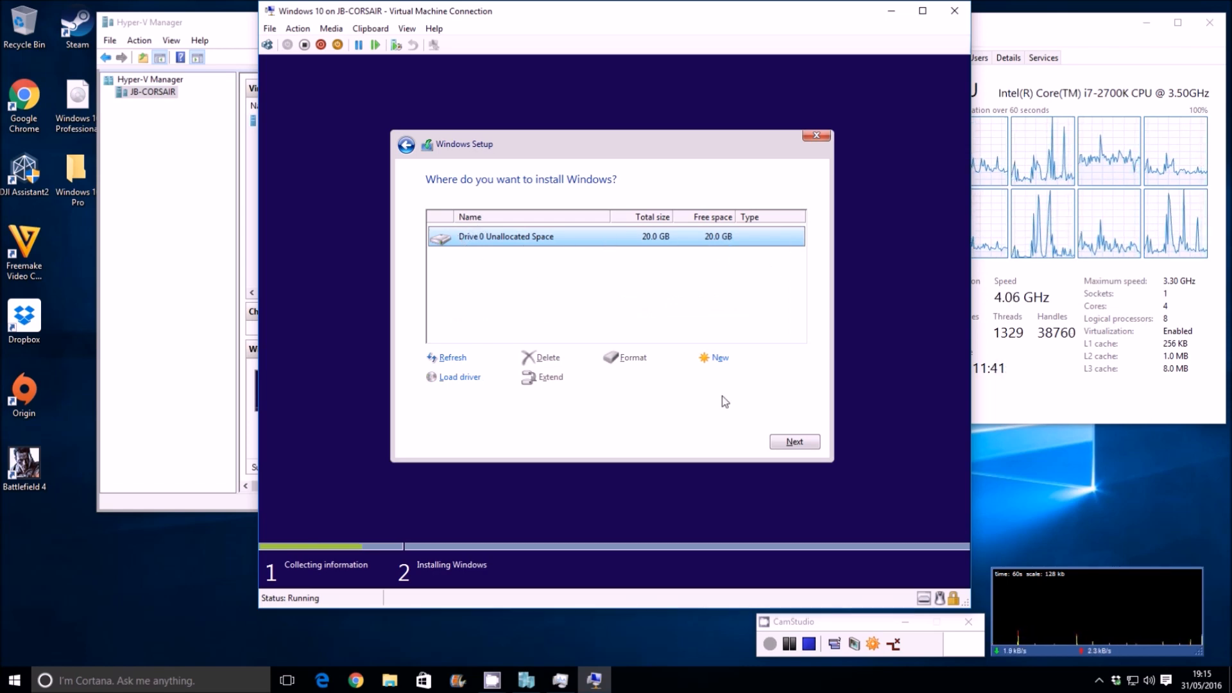
# Step: Create partitions from Drive 0's unallocated space and select Partition 2 for Windows
pyautogui.click(793, 440)
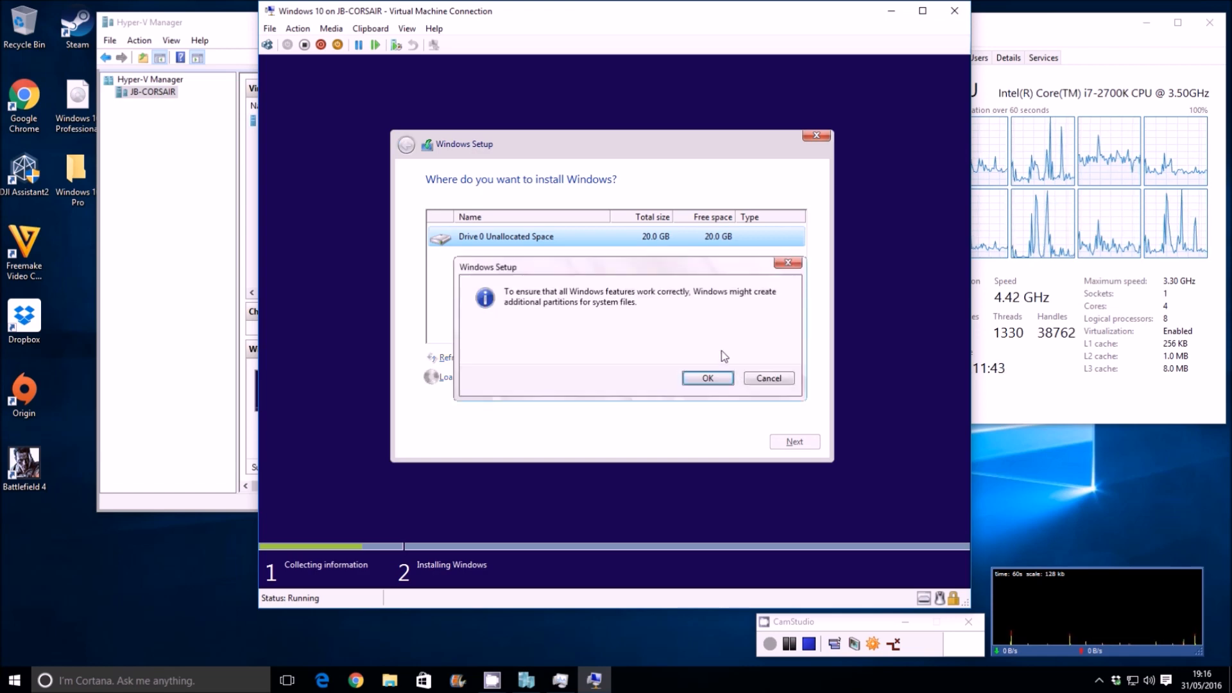
pyautogui.click(706, 377)
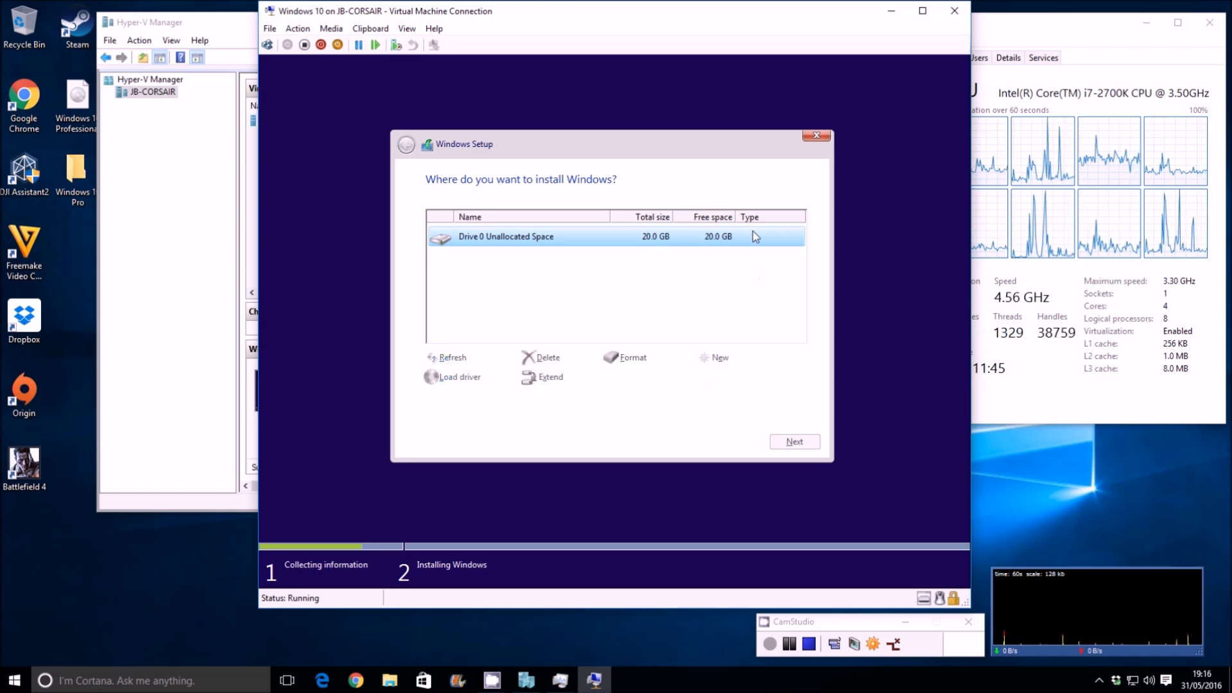
pyautogui.click(720, 358)
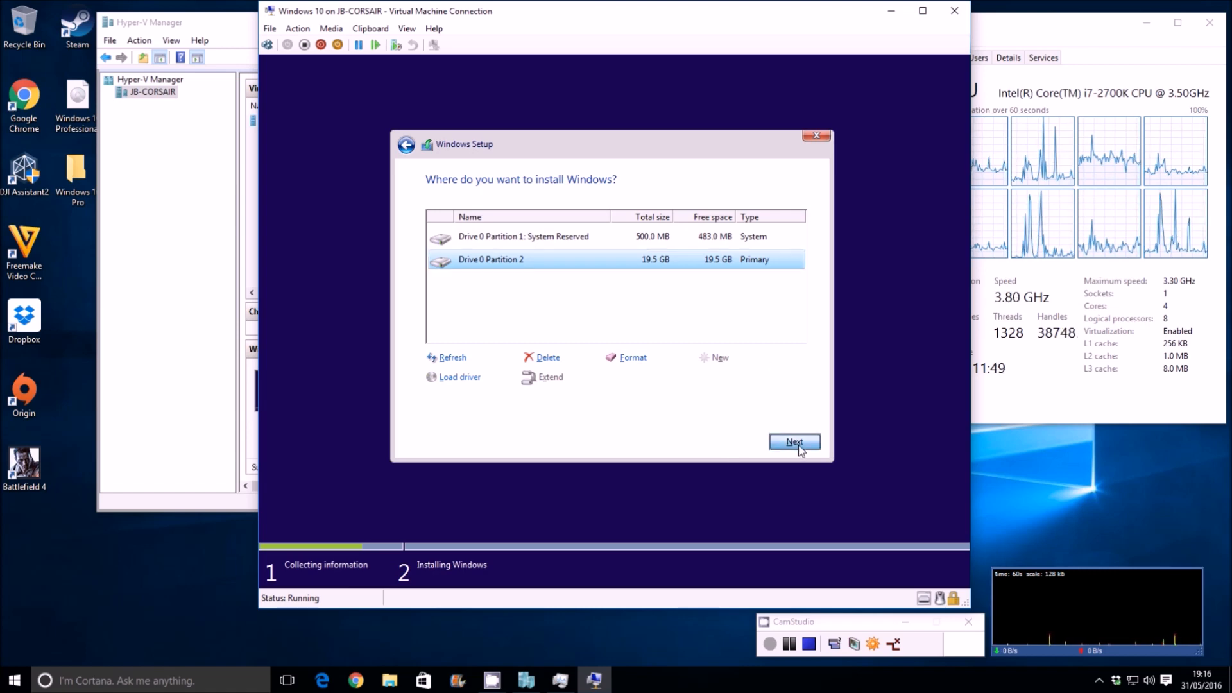
# Step: Begin installing Windows onto Partition 2 and wait for the 'Who owns this PC?' screen
pyautogui.click(793, 442)
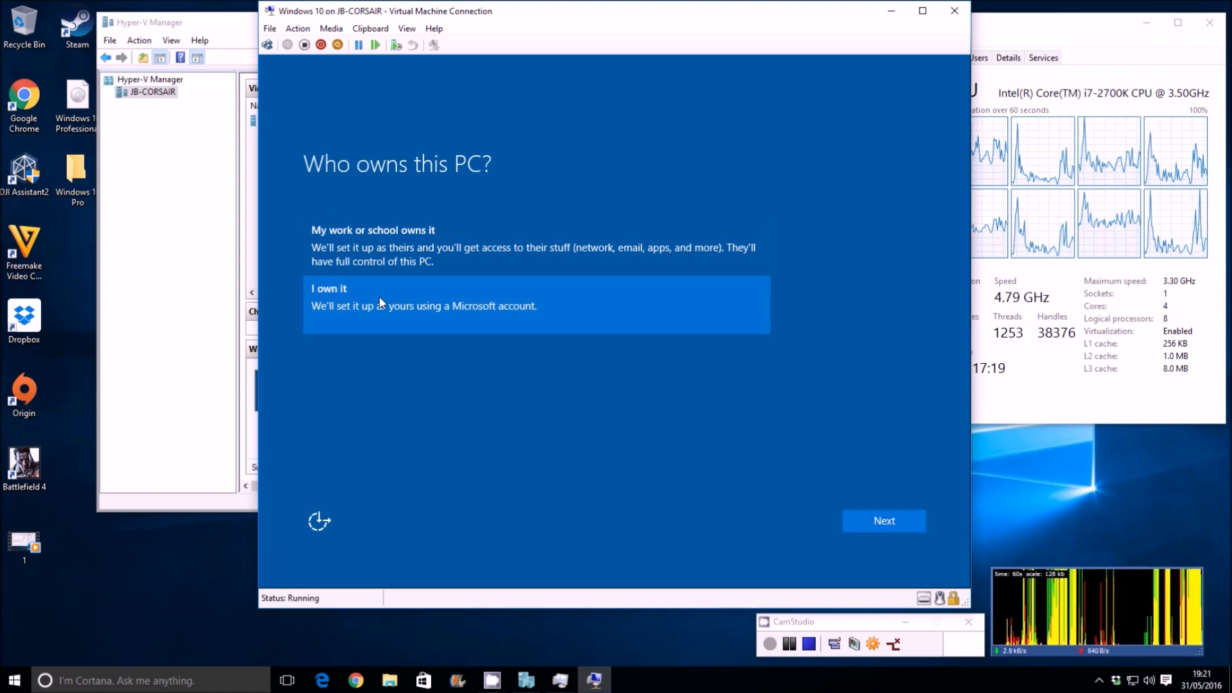
# Step: Choose 'I own it' and create a local account named Jake, continuing to the password step
pyautogui.click(882, 519)
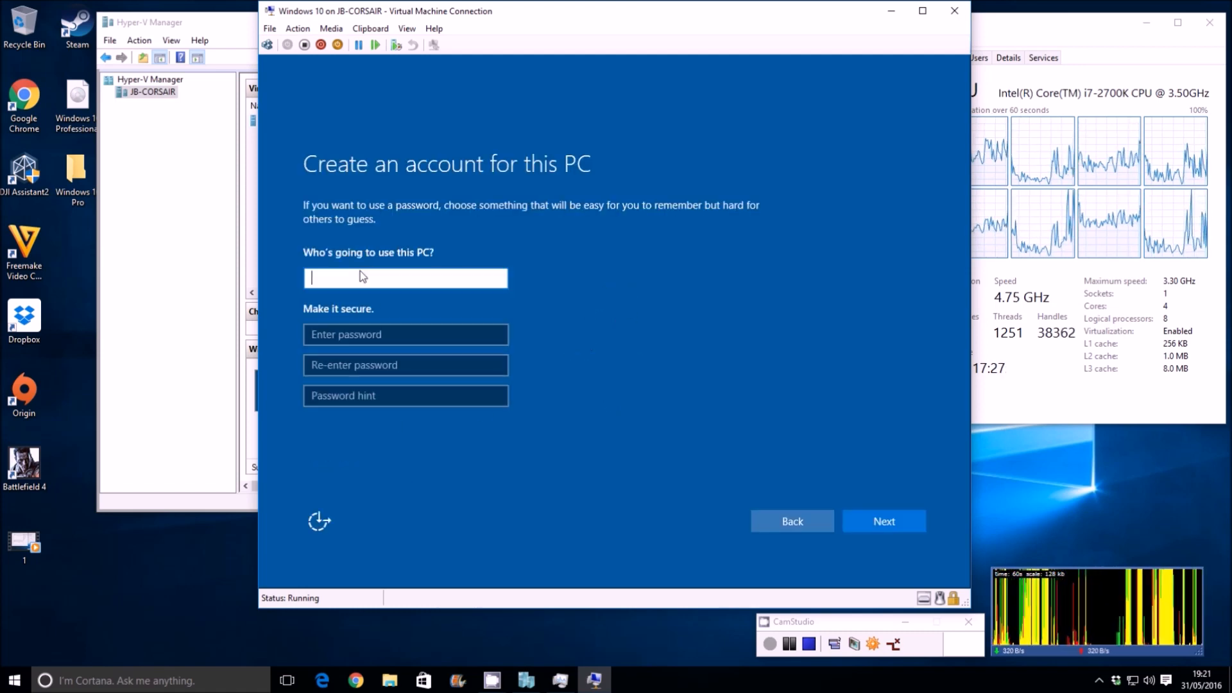
pyautogui.write('Jake')
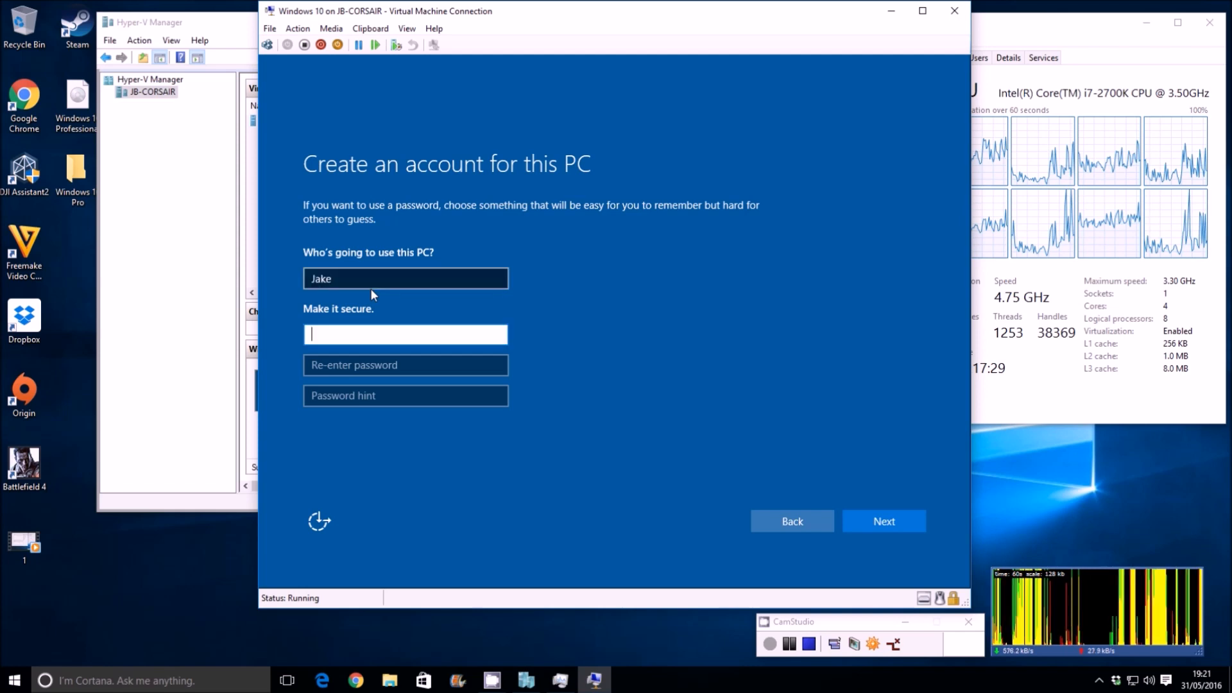
pyautogui.click(883, 521)
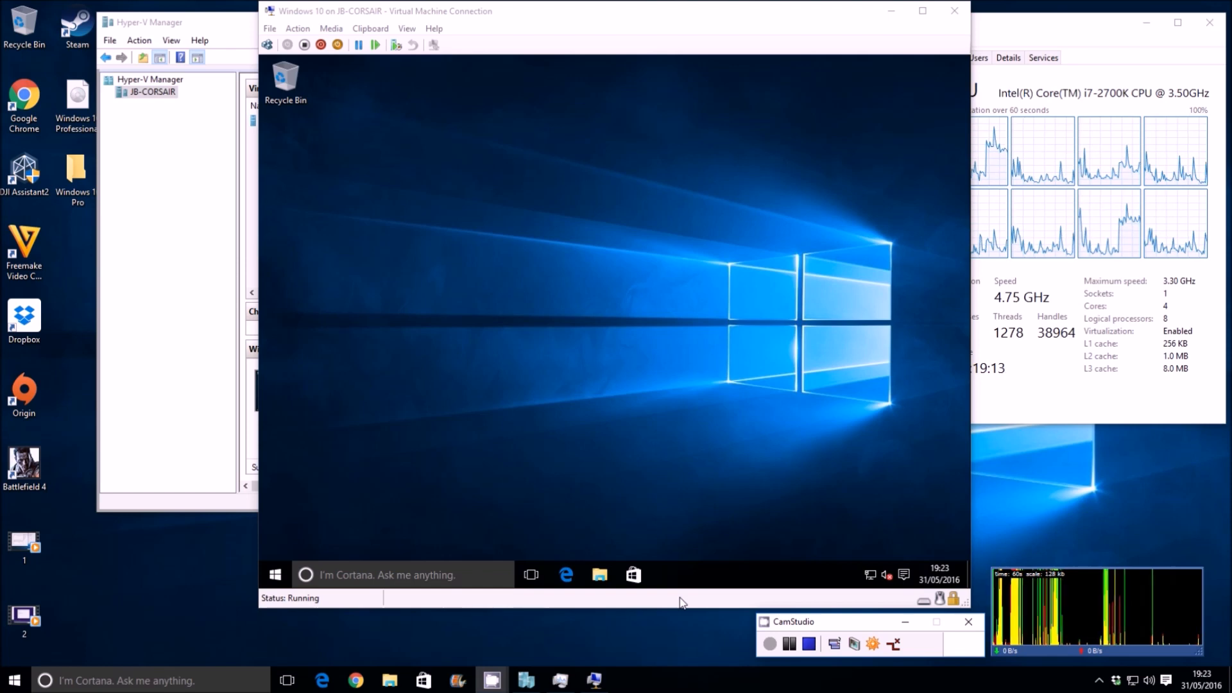
pyautogui.moveTo(726, 503)
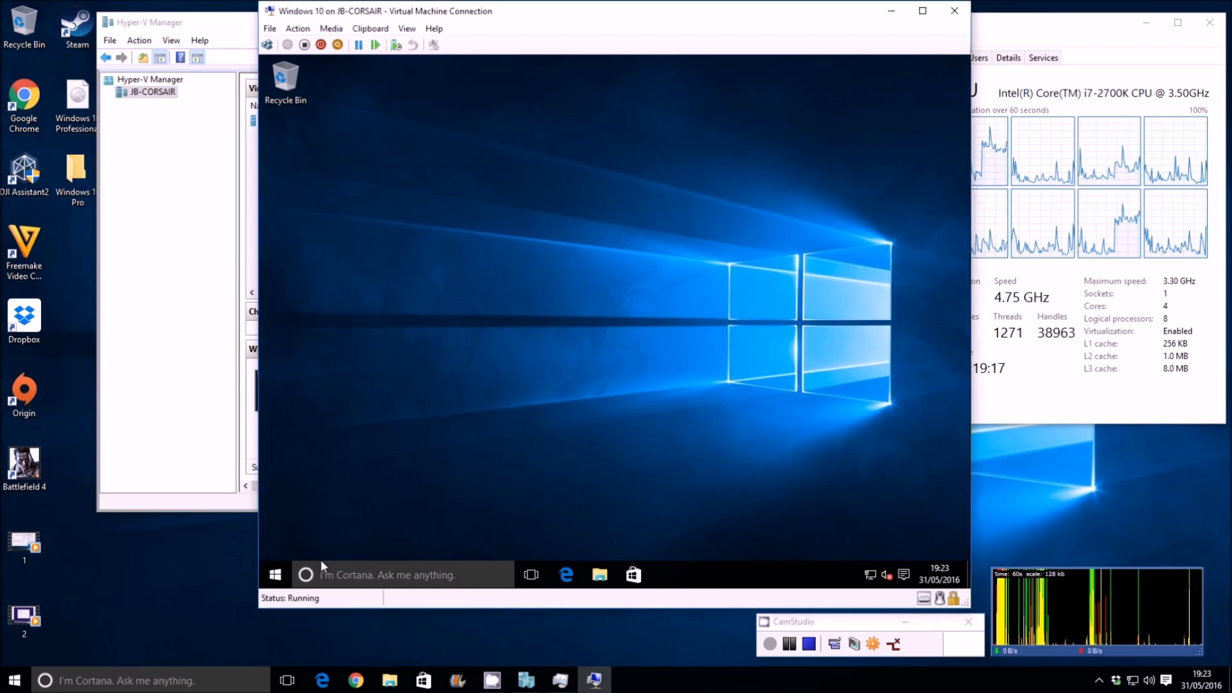
# Step: Restart the guest from Start > Power and dismiss the 'Connect to Windows 10' display dialog
pyautogui.click(275, 575)
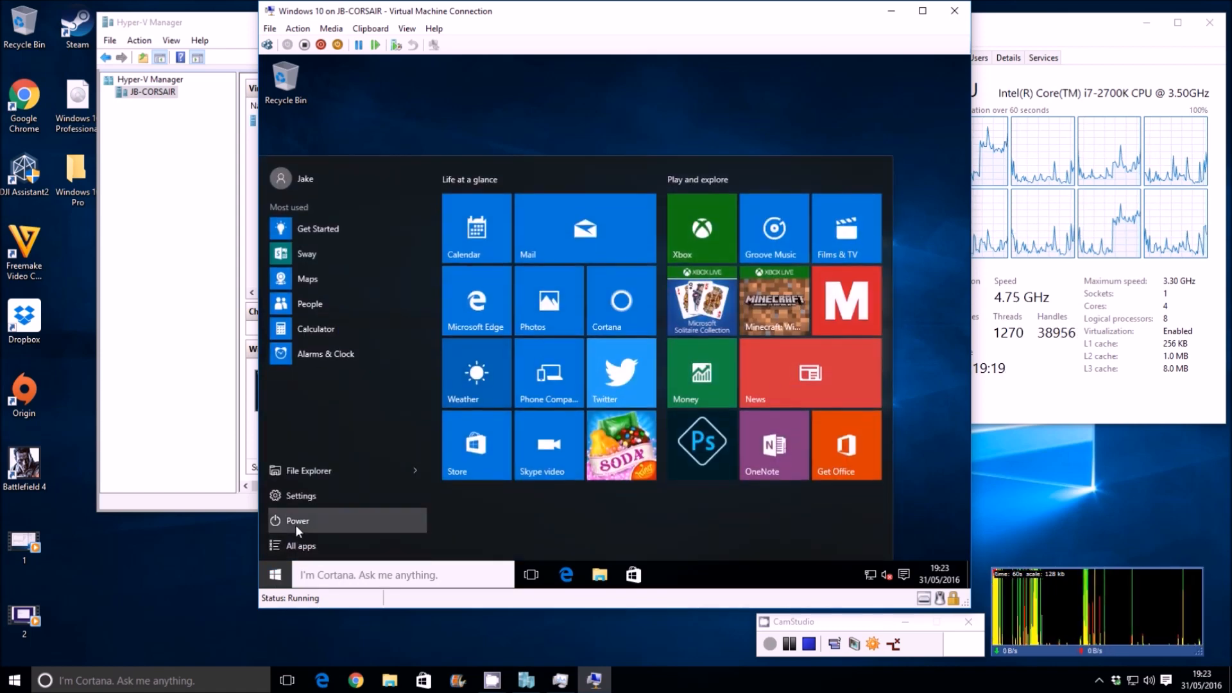
pyautogui.click(297, 520)
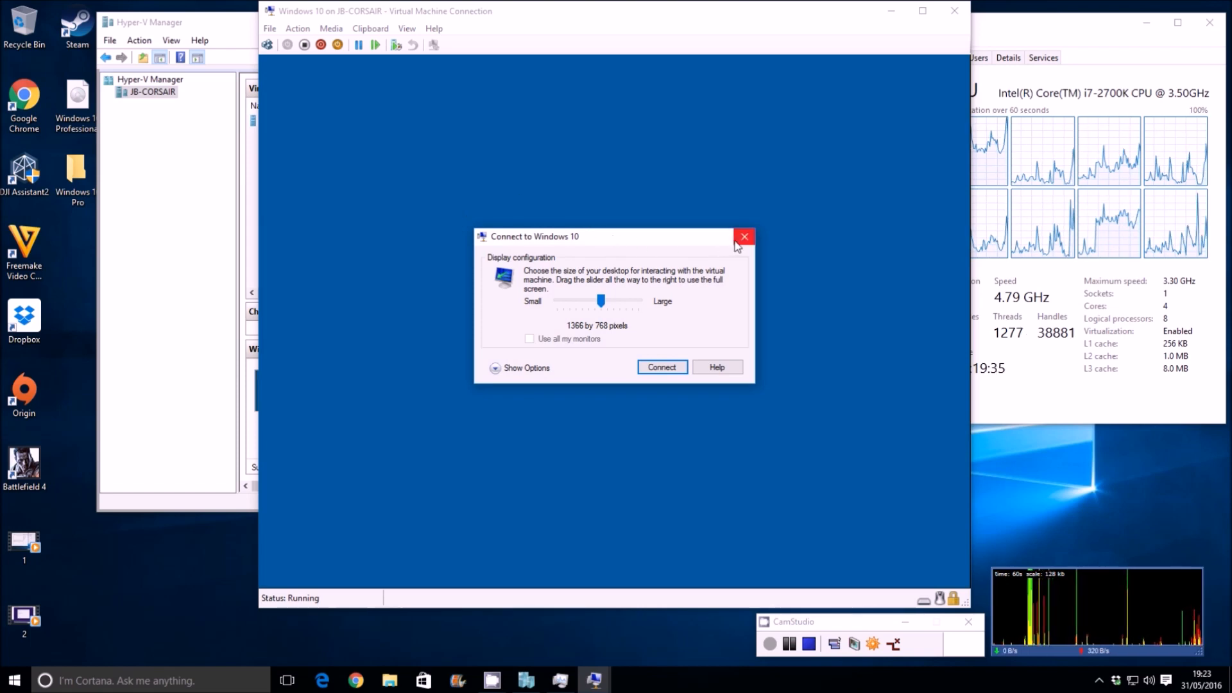
pyautogui.click(661, 367)
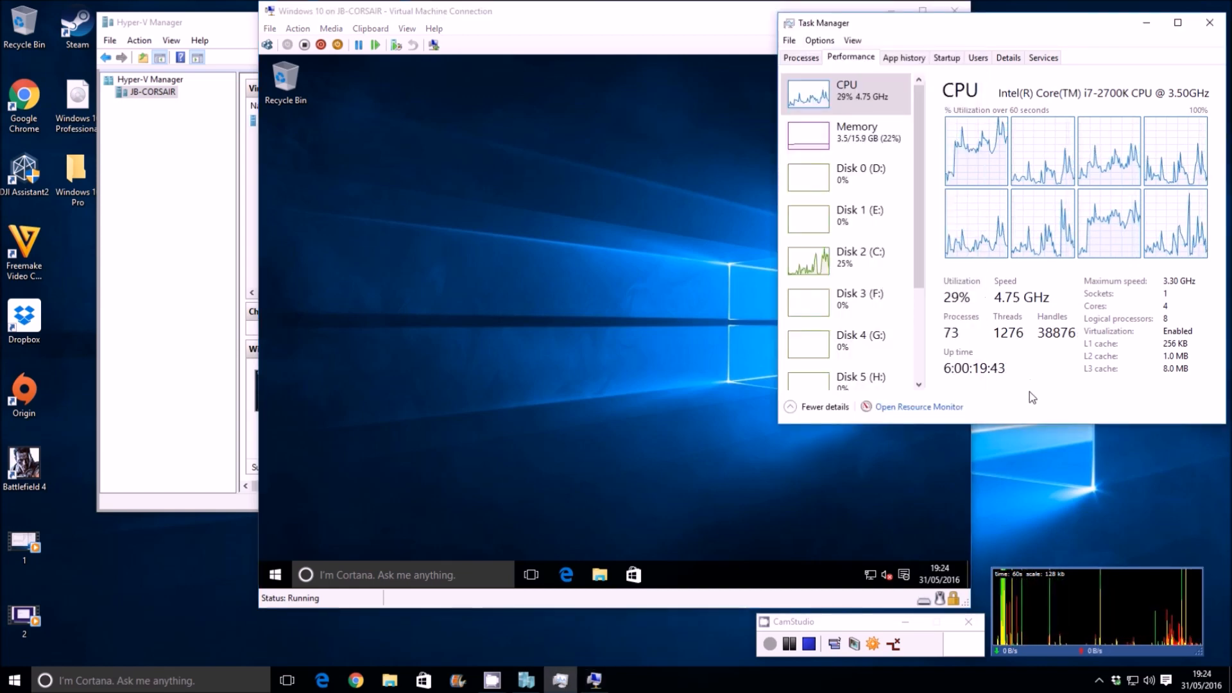
# Step: Show Disk 2 (C:) activity in Task Manager, then bring Hyper-V Manager forward over the console
pyautogui.click(807, 258)
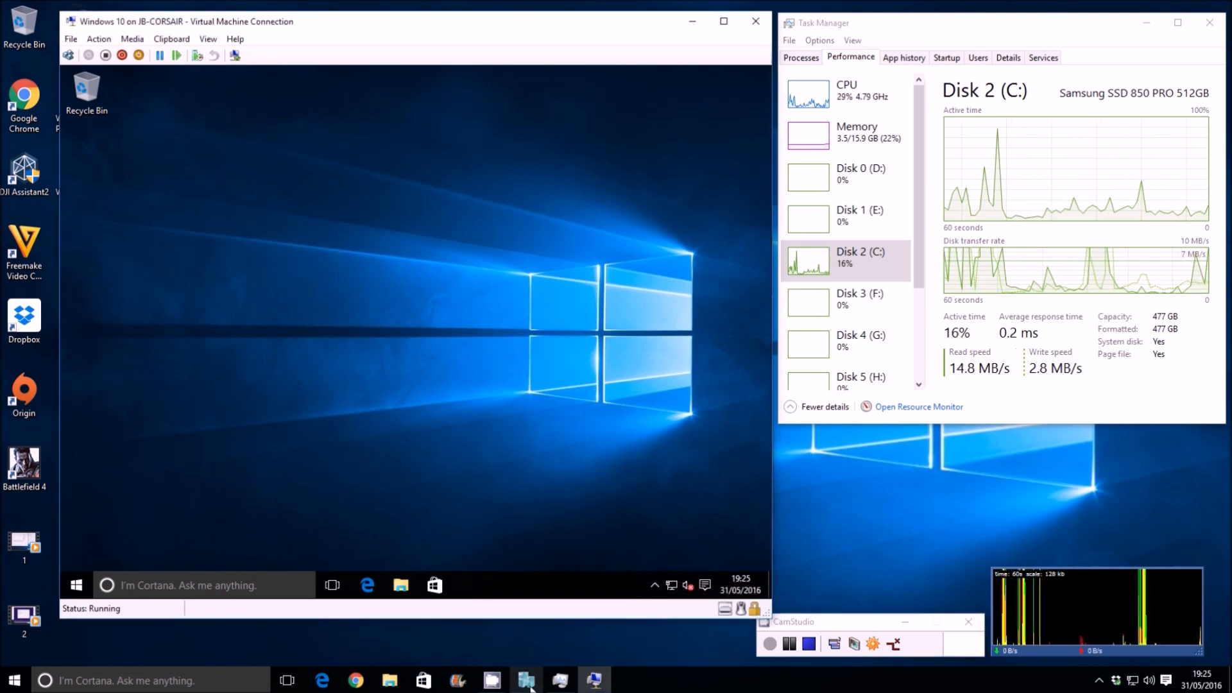
pyautogui.click(526, 680)
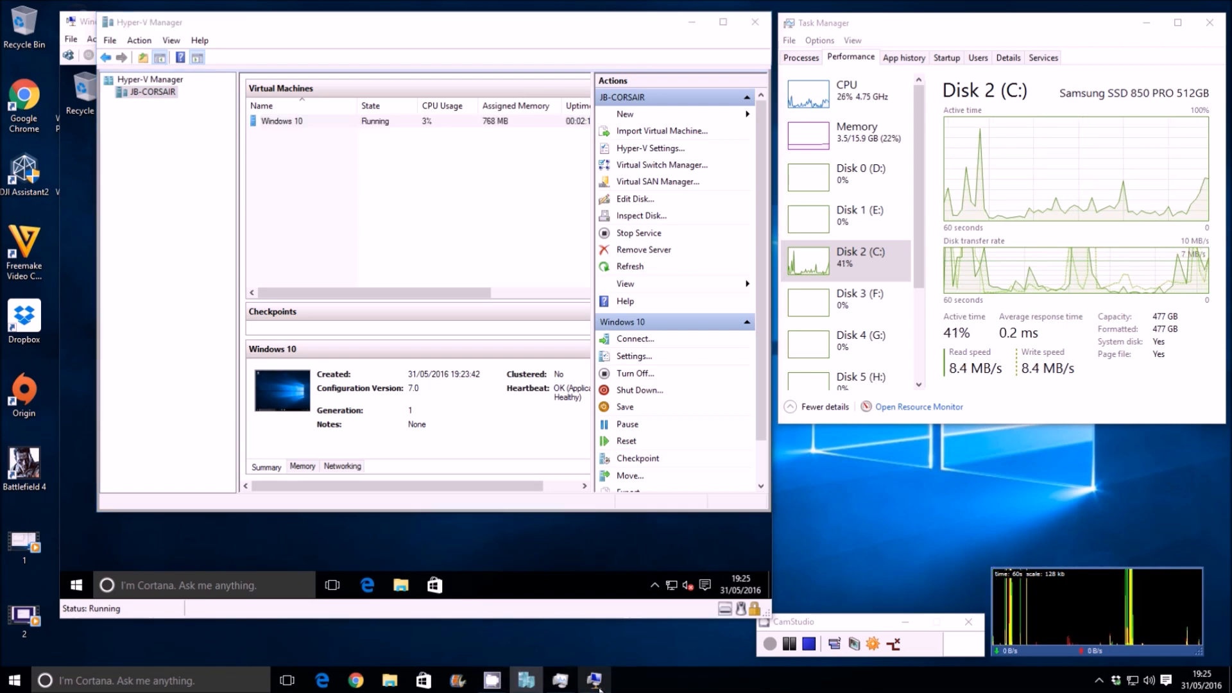
pyautogui.click(281, 121)
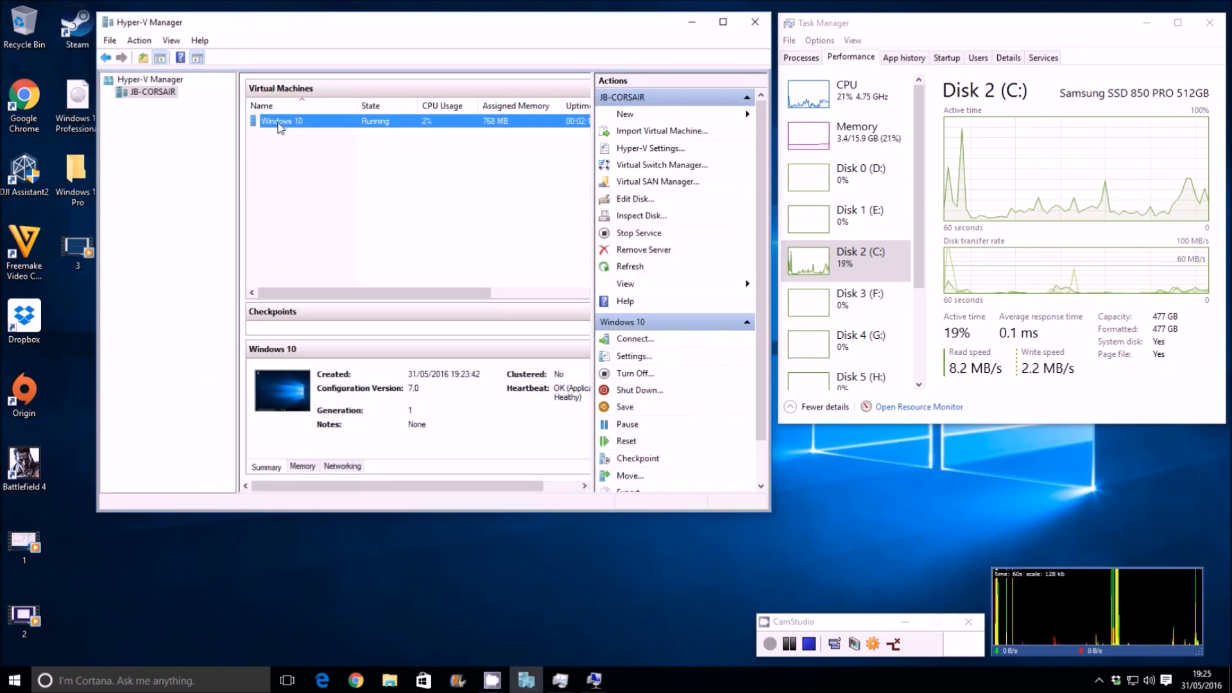
# Step: Export the Windows 10 machine to the Desktop\Windows 10 Pro folder
pyautogui.rightClick(278, 121)
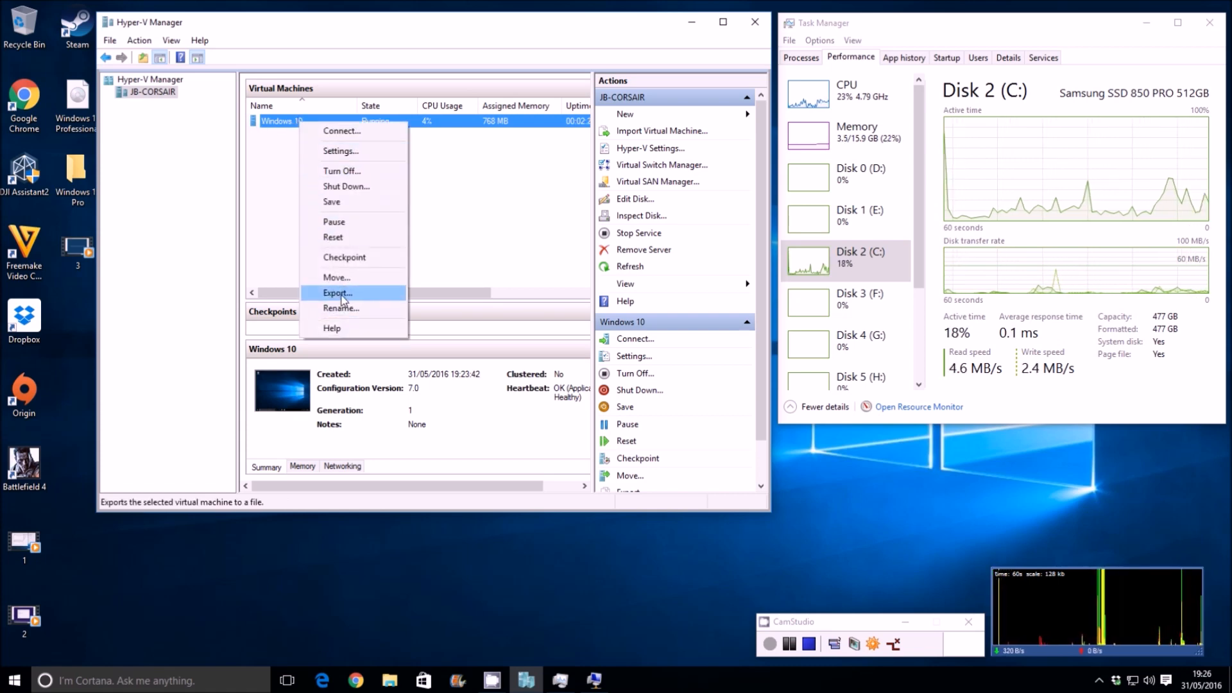
pyautogui.click(337, 292)
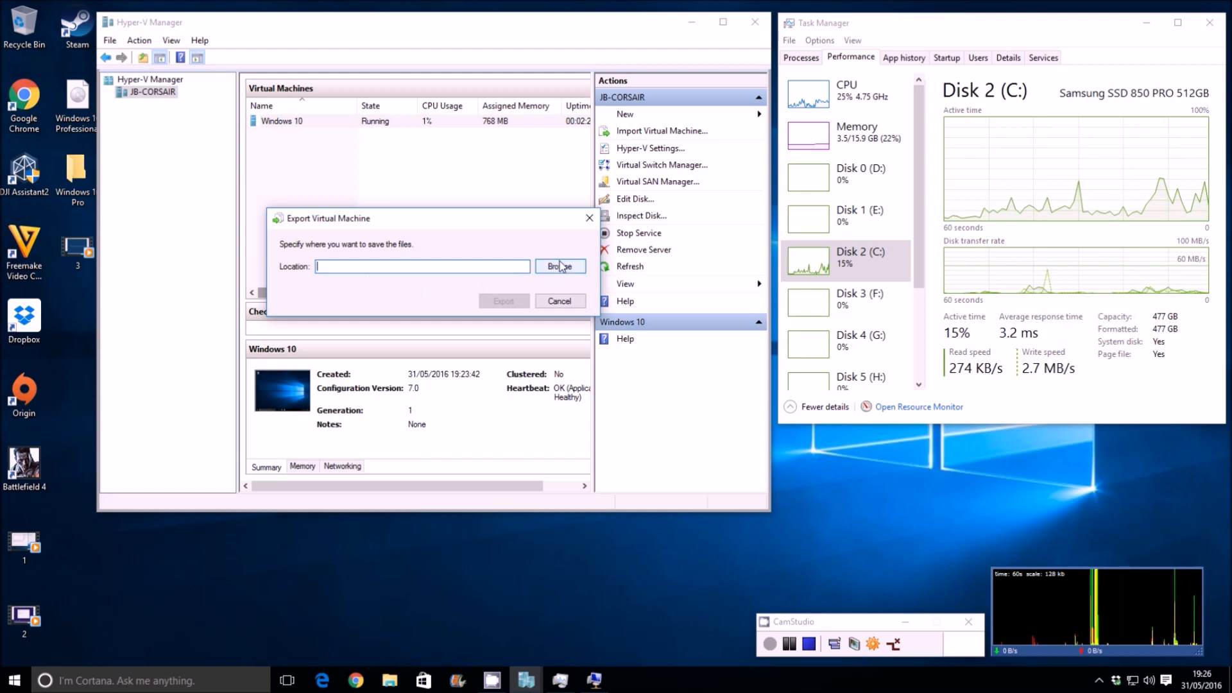
pyautogui.click(560, 267)
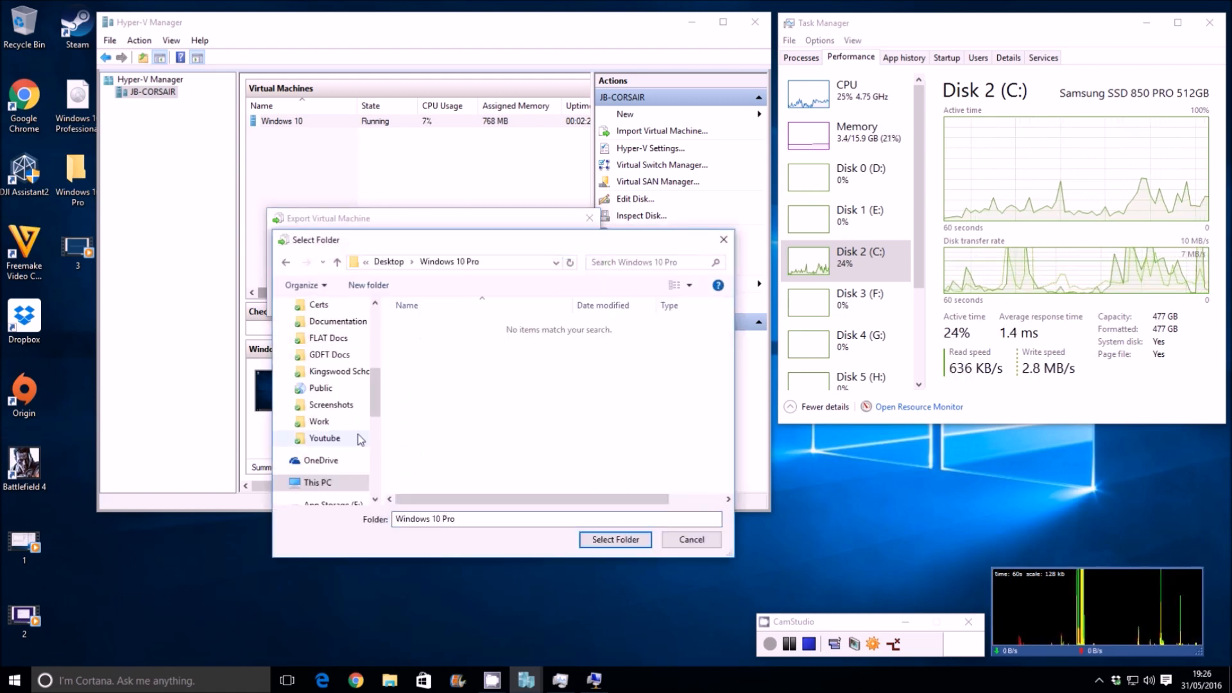
pyautogui.click(615, 540)
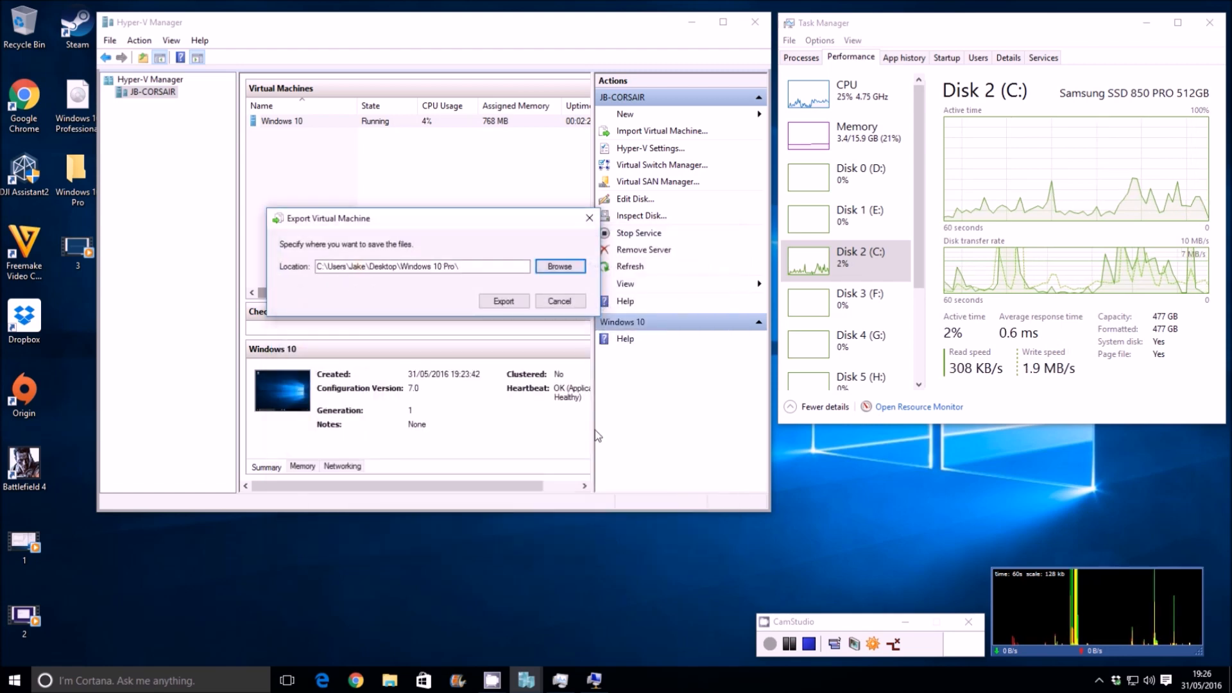
pyautogui.click(503, 300)
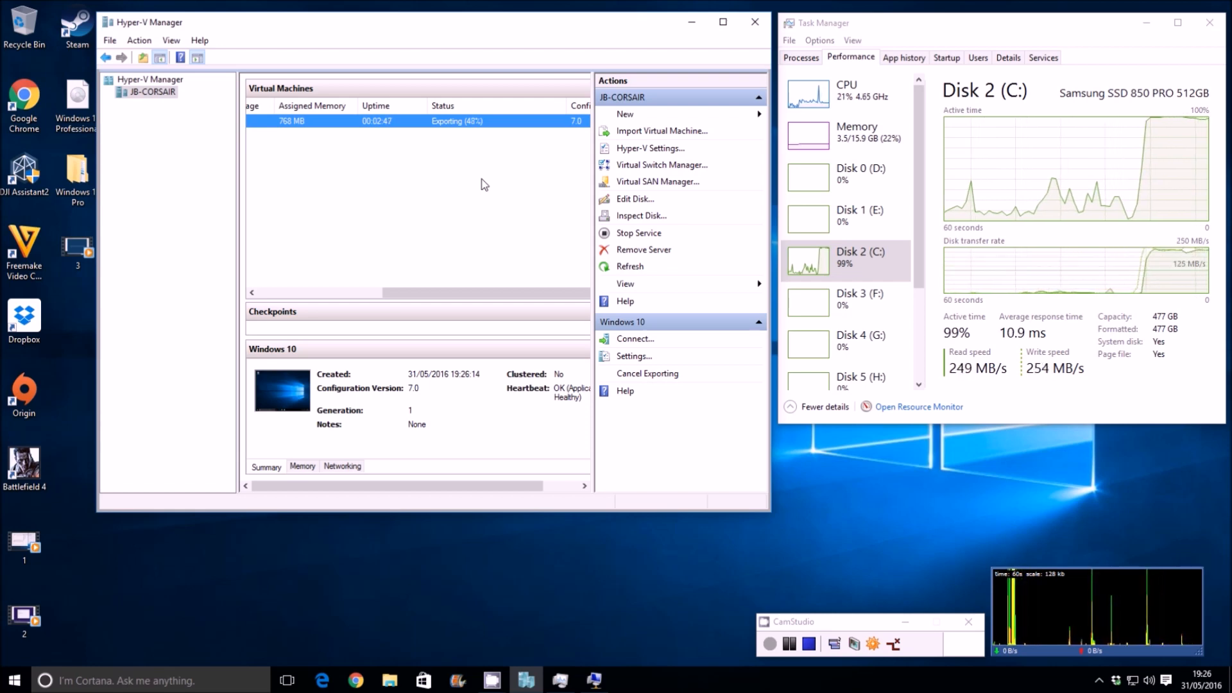
pyautogui.moveTo(852, 275)
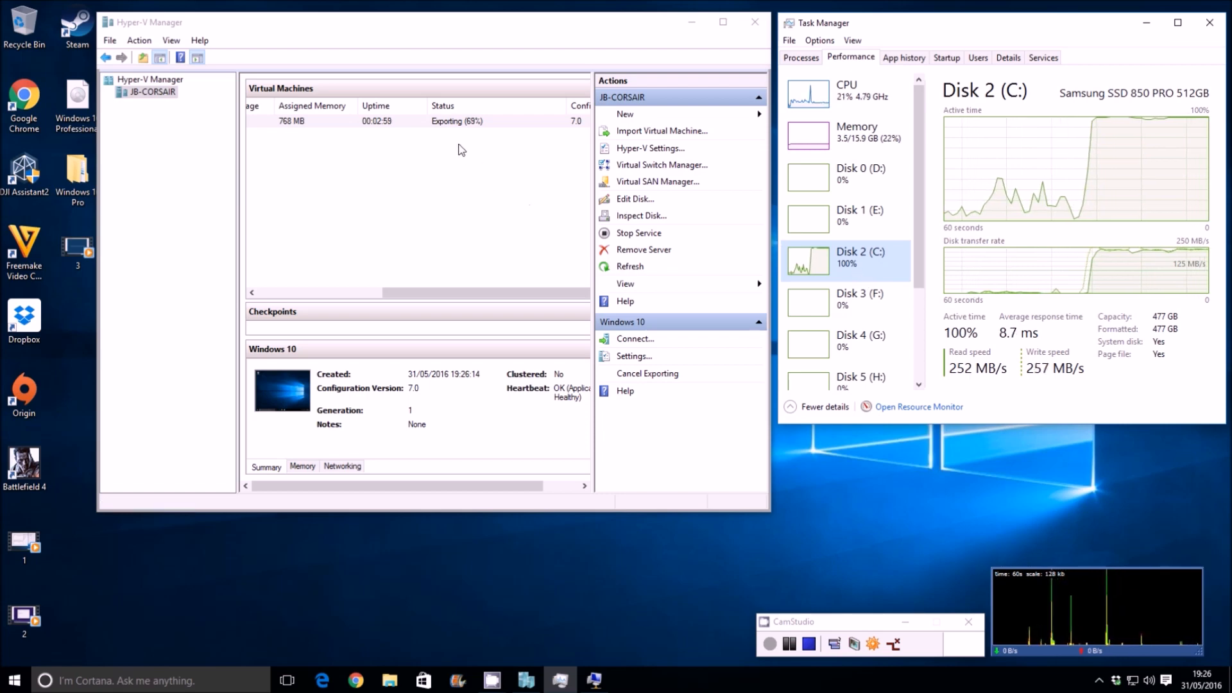
# Step: Select the exporting Windows 10 machine to follow its progress in the Status column
pyautogui.click(392, 120)
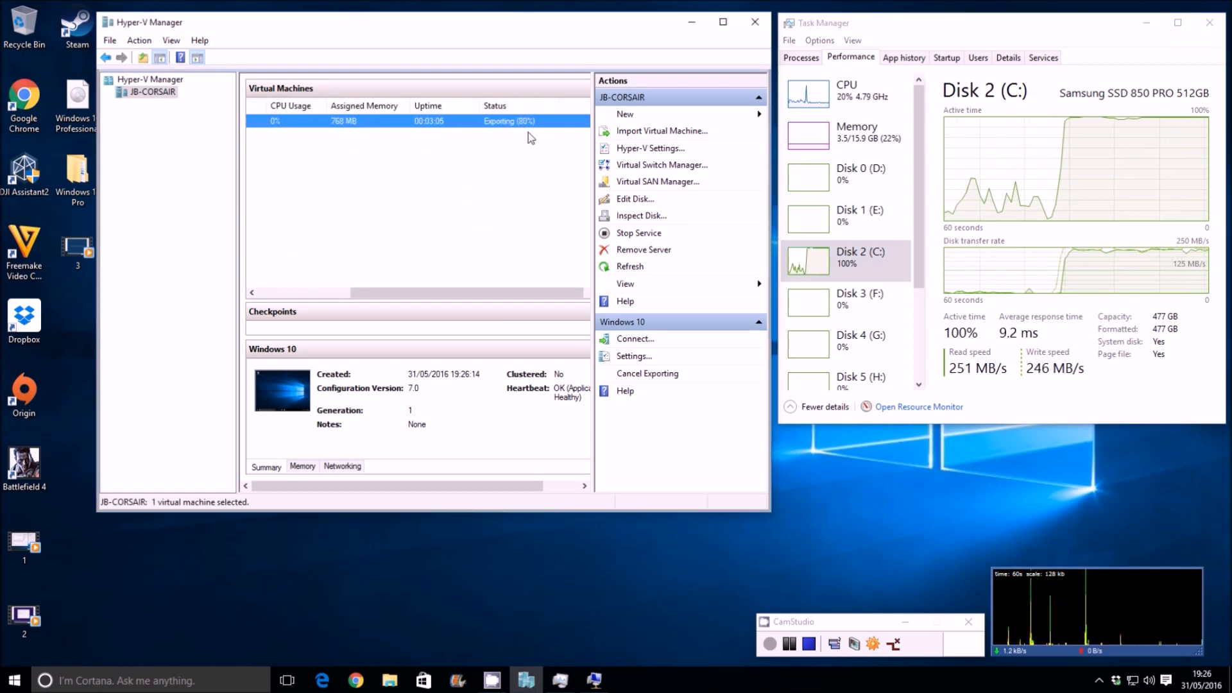
pyautogui.moveTo(526, 199)
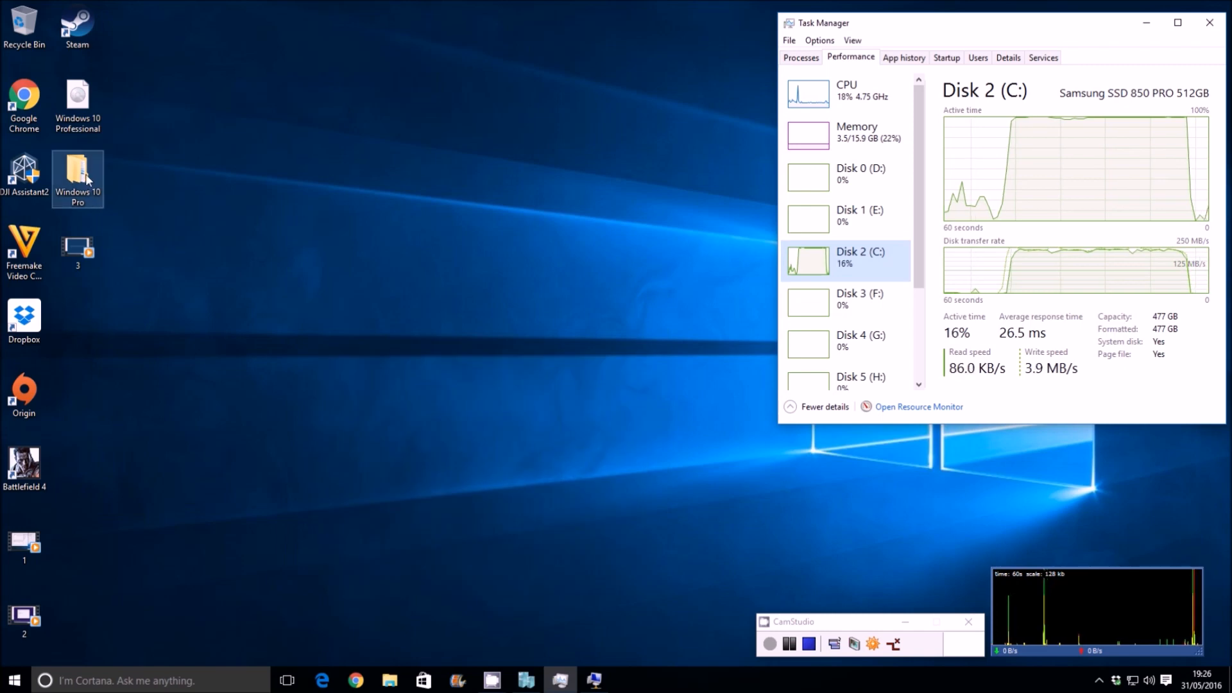
# Step: Browse Windows 10 Pro > Virtual Hard Disks and select the 9.16 GB Windows 10 VHDX
pyautogui.doubleClick(77, 173)
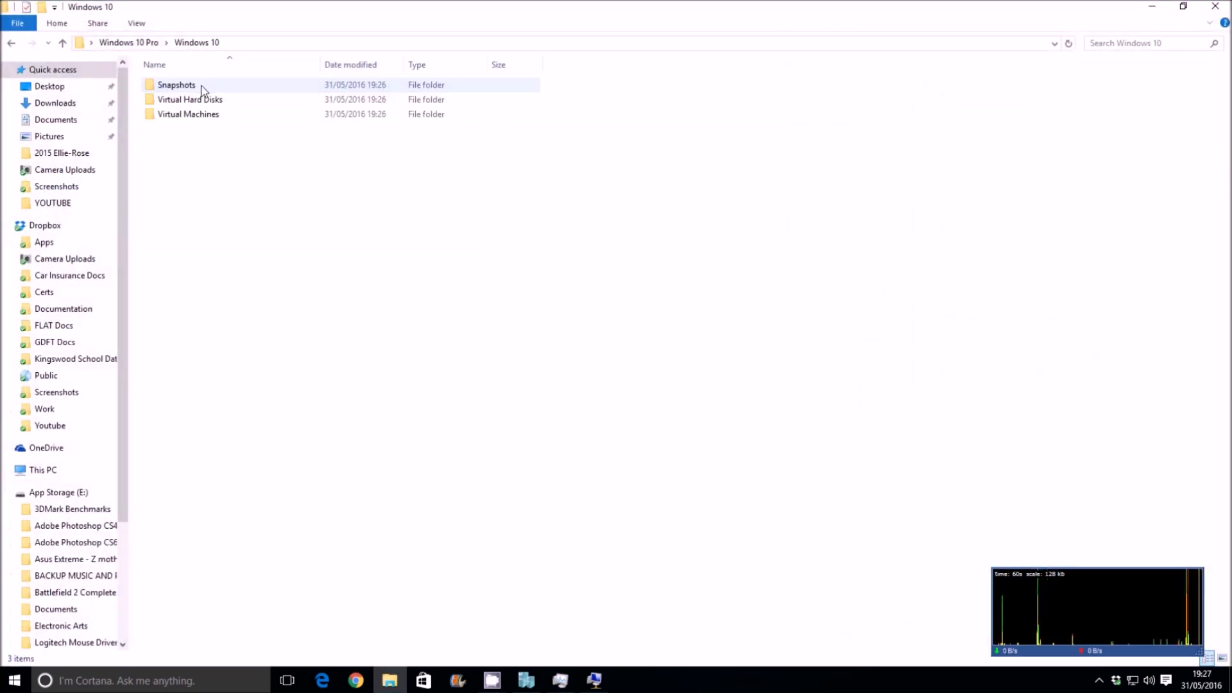
pyautogui.doubleClick(190, 99)
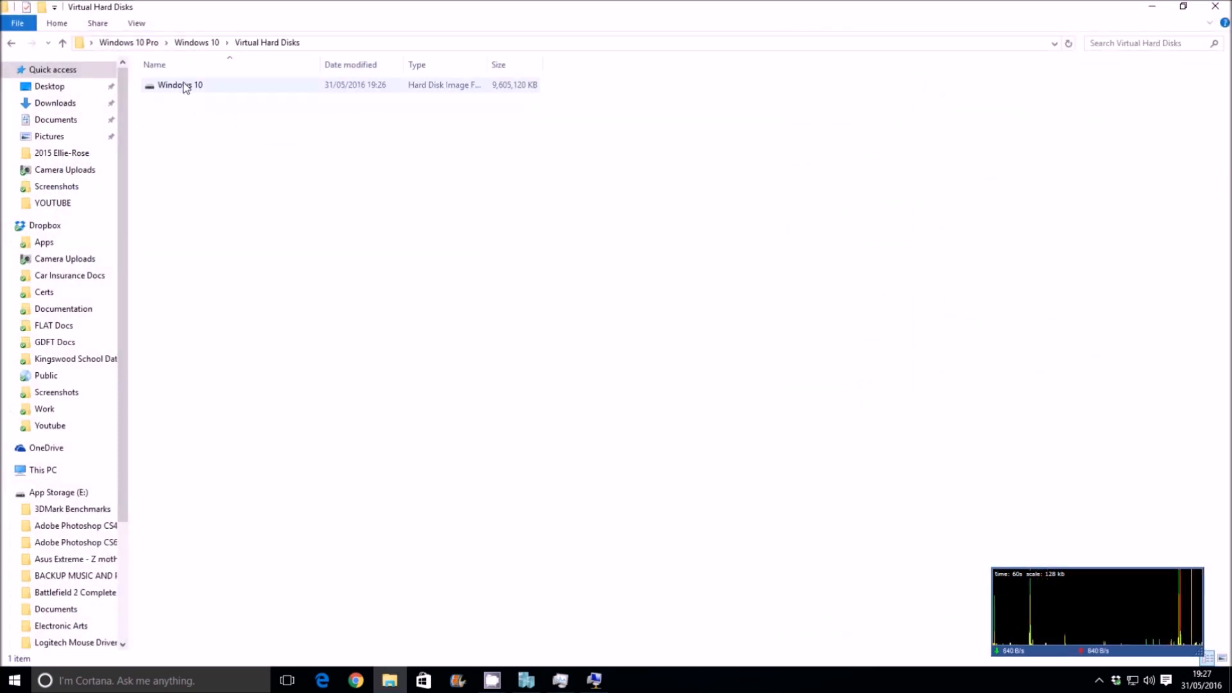
pyautogui.click(180, 85)
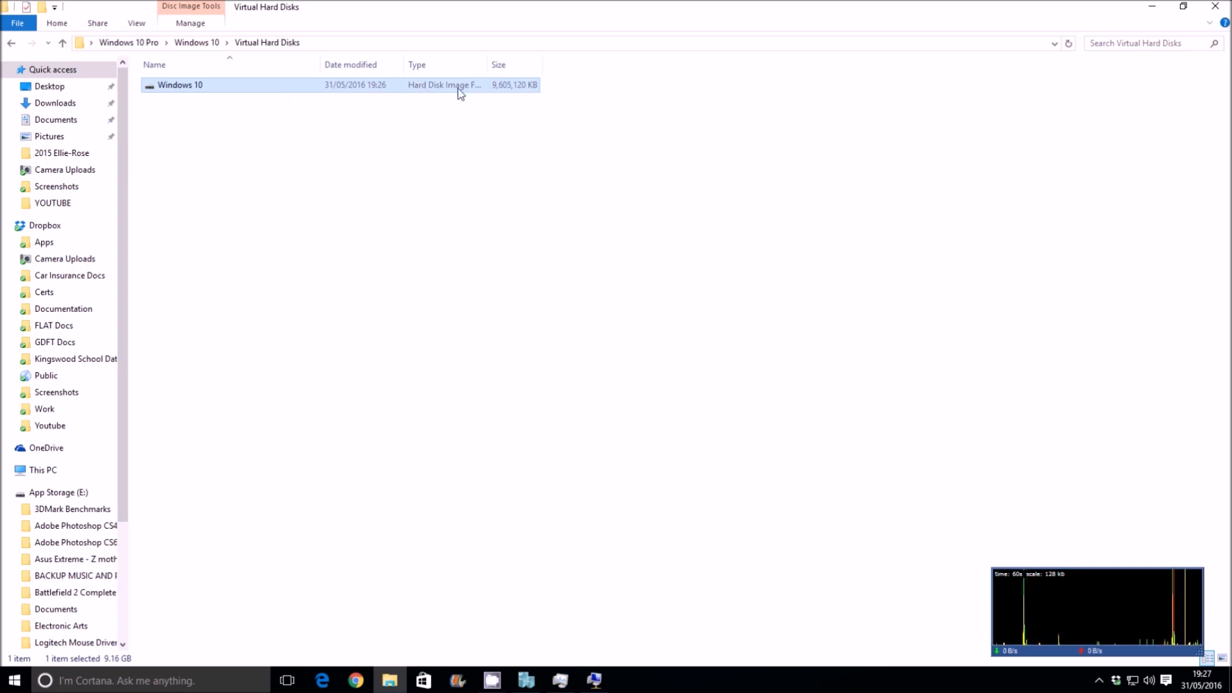
pyautogui.moveTo(512, 96)
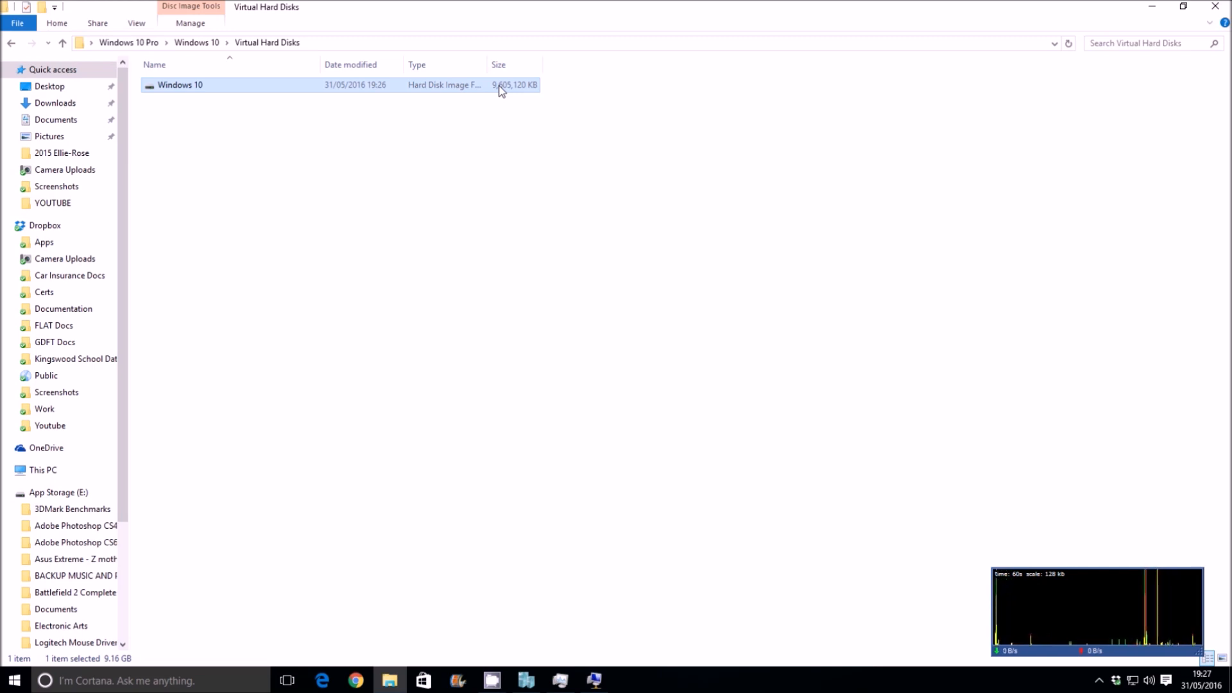
pyautogui.moveTo(217, 97)
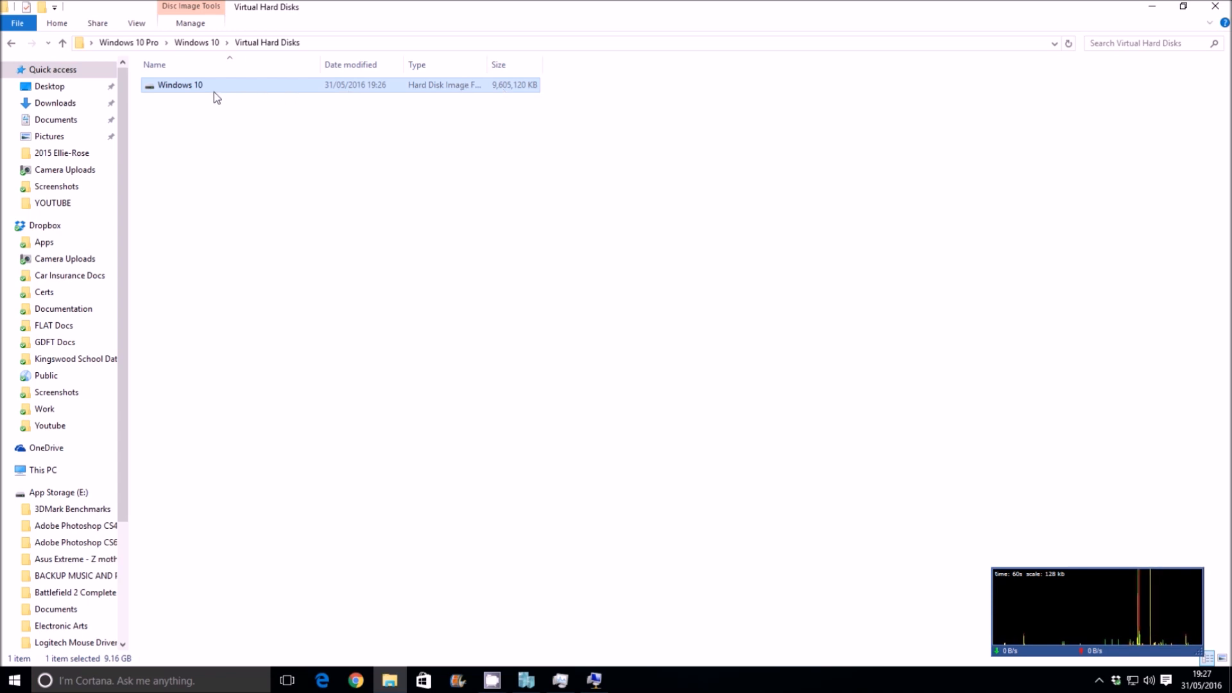
pyautogui.moveTo(363, 177)
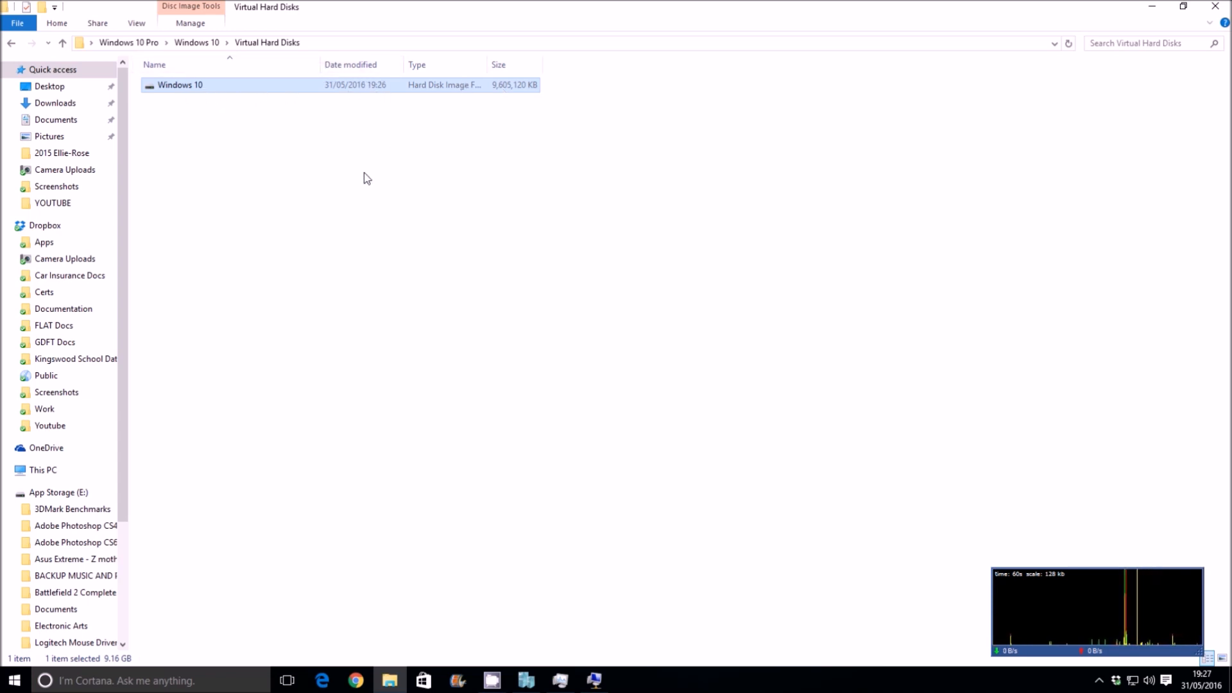
pyautogui.moveTo(369, 170)
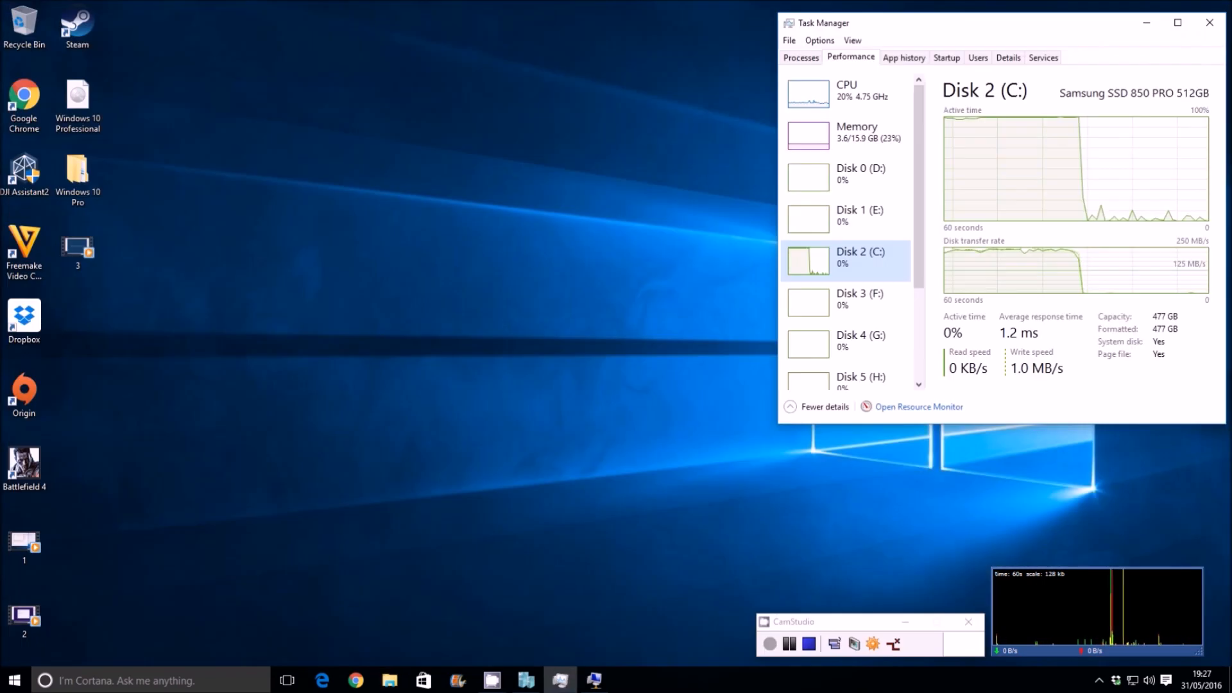
# Step: Begin importing a virtual machine using the Windows 10 export folder as the source
pyautogui.click(594, 680)
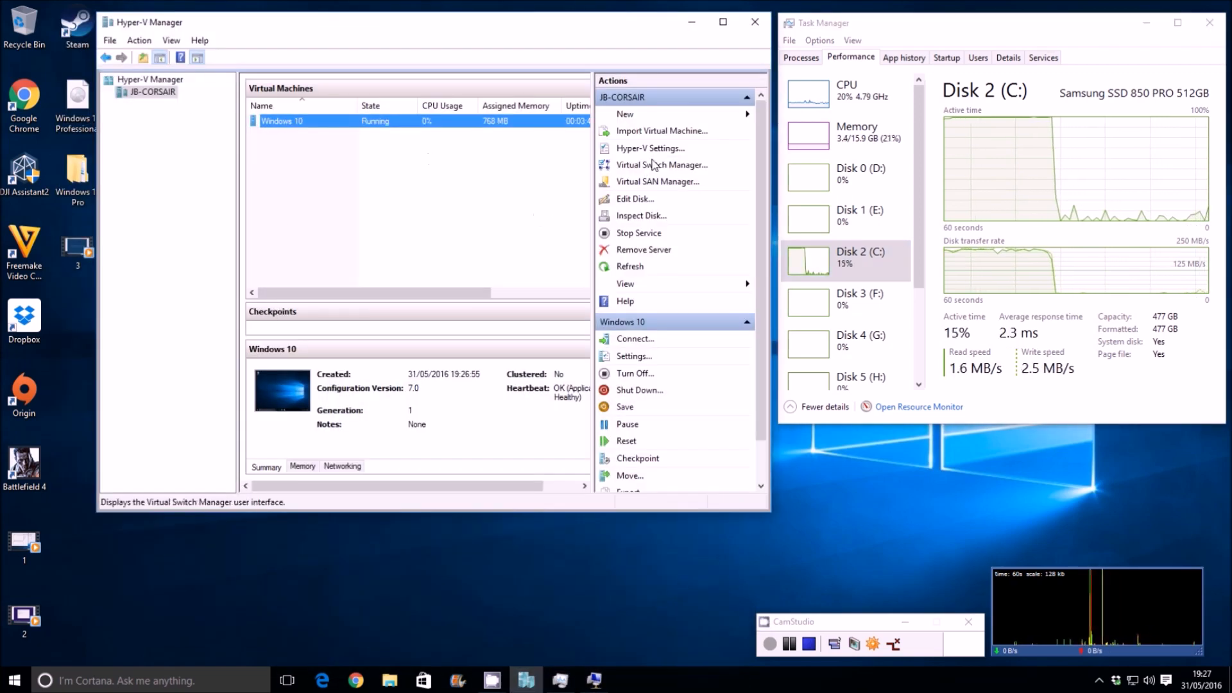
pyautogui.click(662, 131)
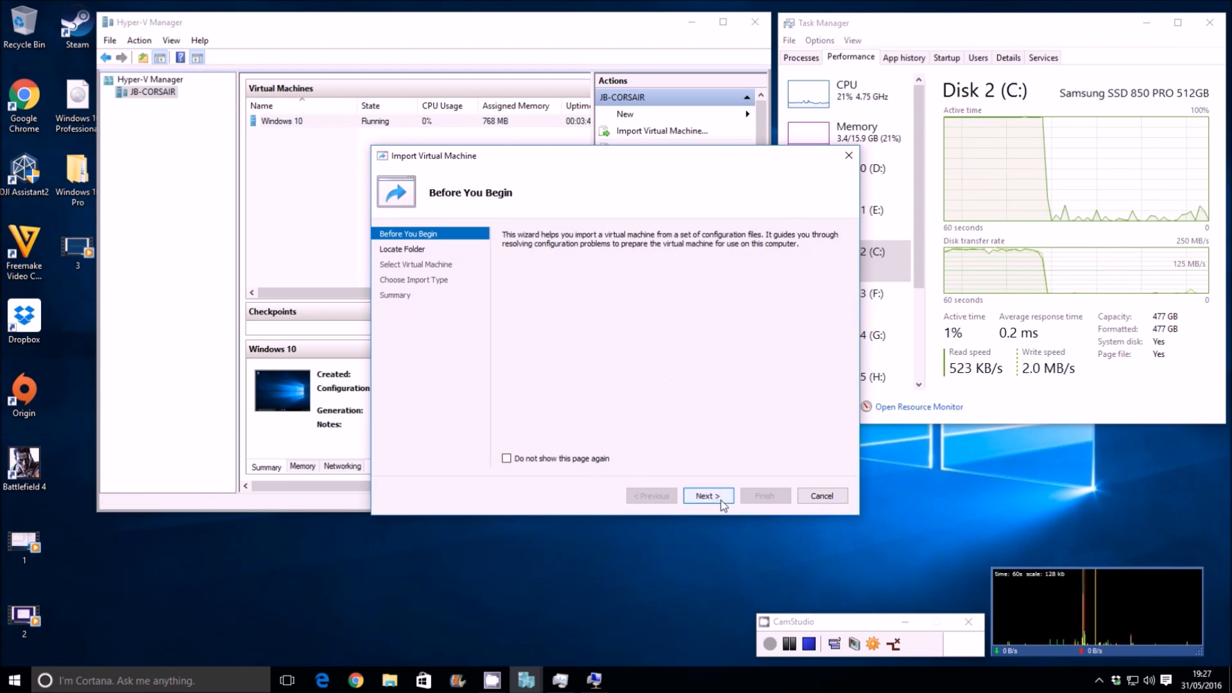
pyautogui.click(706, 496)
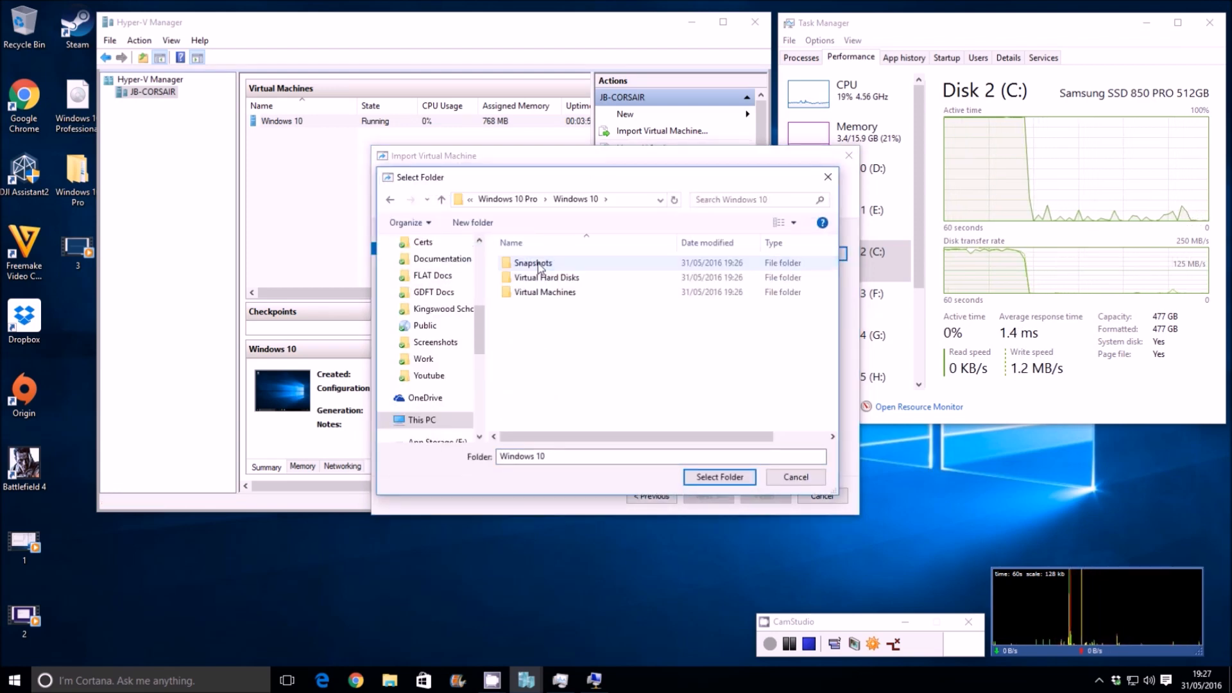
pyautogui.click(718, 476)
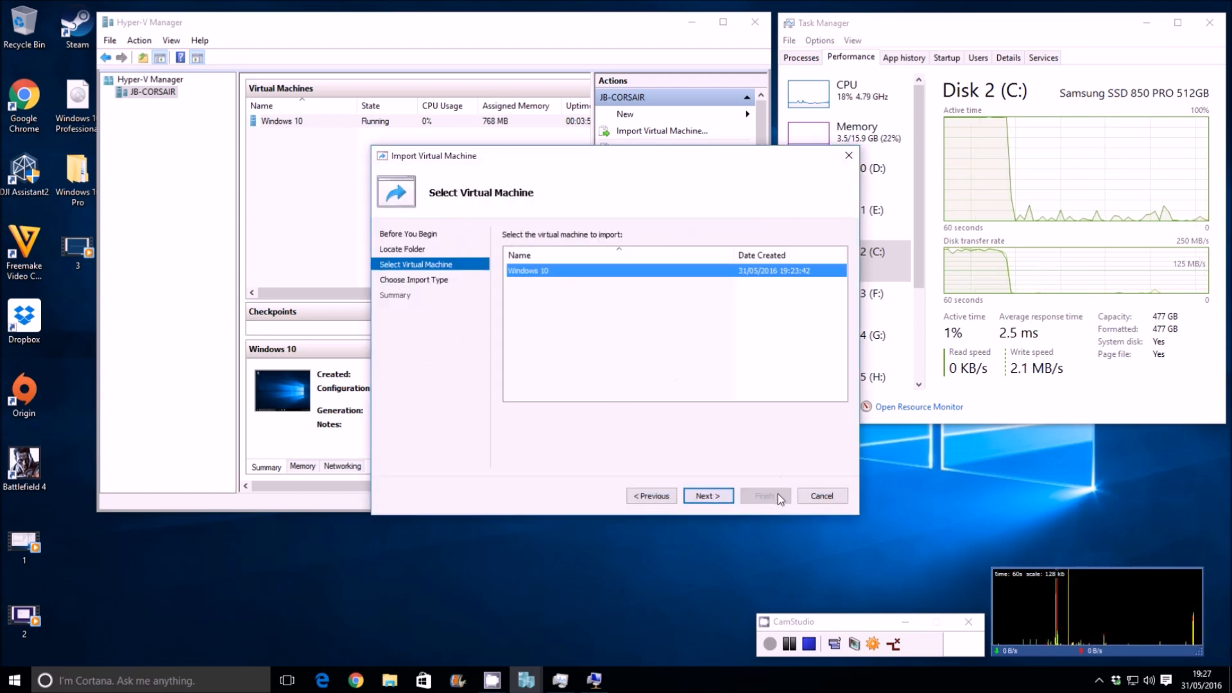
pyautogui.click(706, 495)
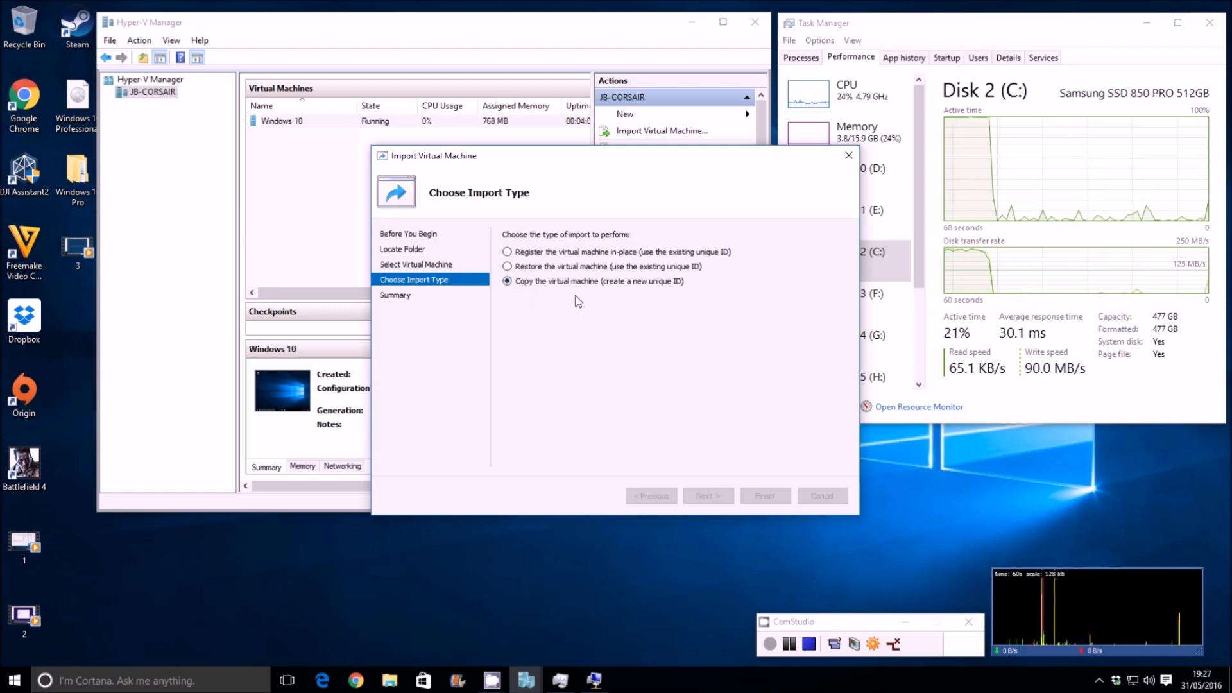
# Step: Import it as a copy with a new unique ID, keeping the default machine and hard disk folders
pyautogui.click(707, 496)
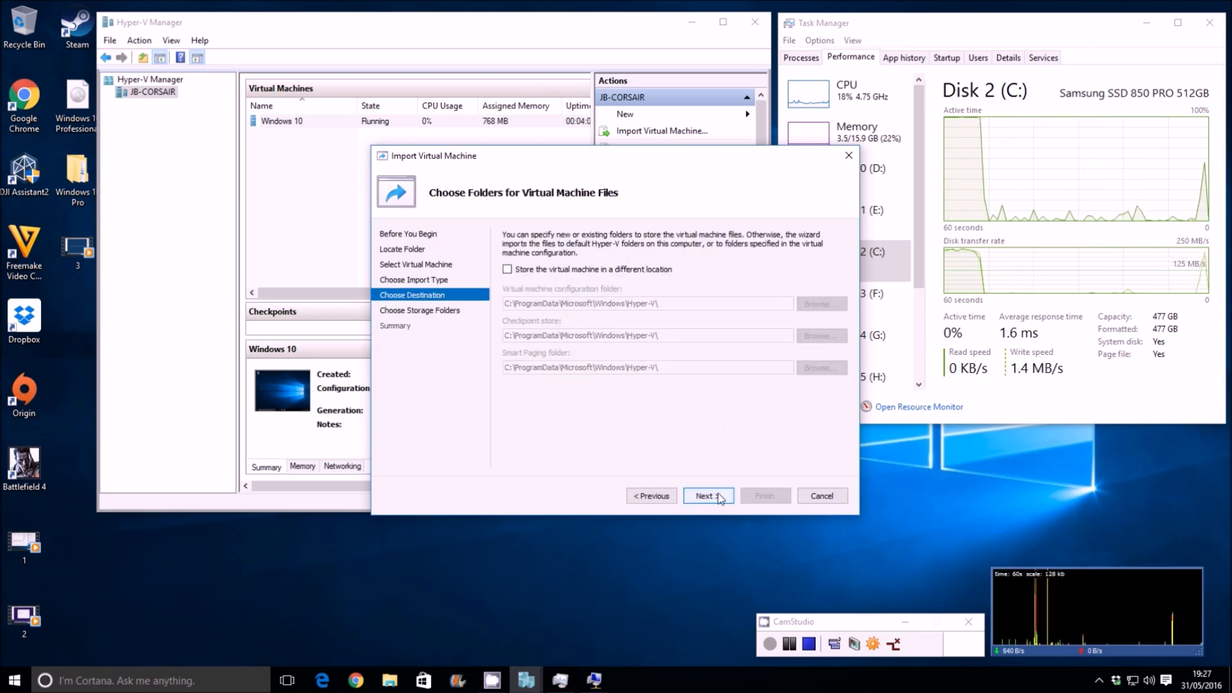
pyautogui.click(706, 496)
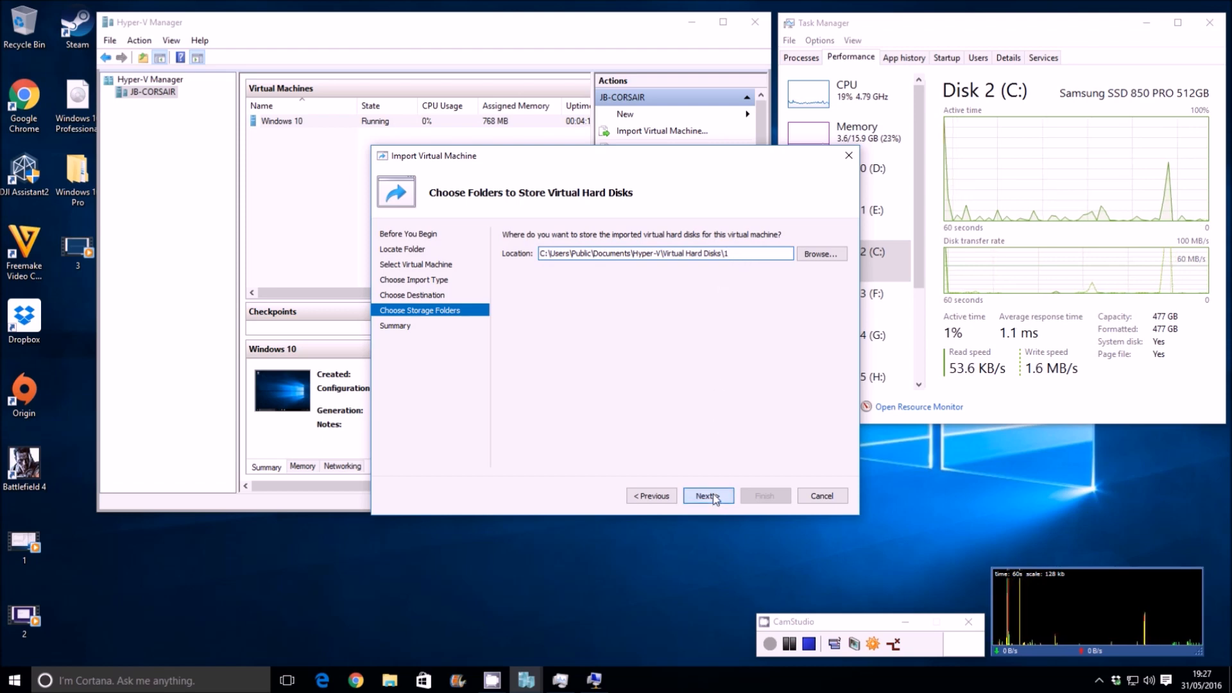
pyautogui.click(706, 495)
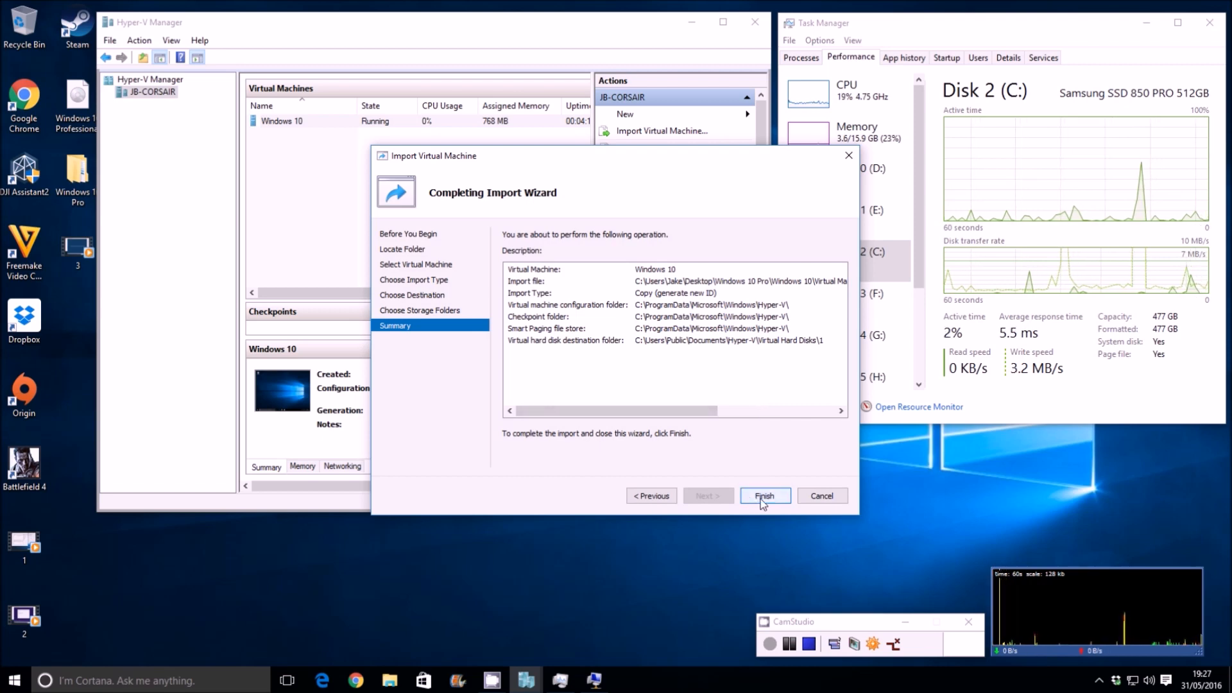
pyautogui.click(764, 495)
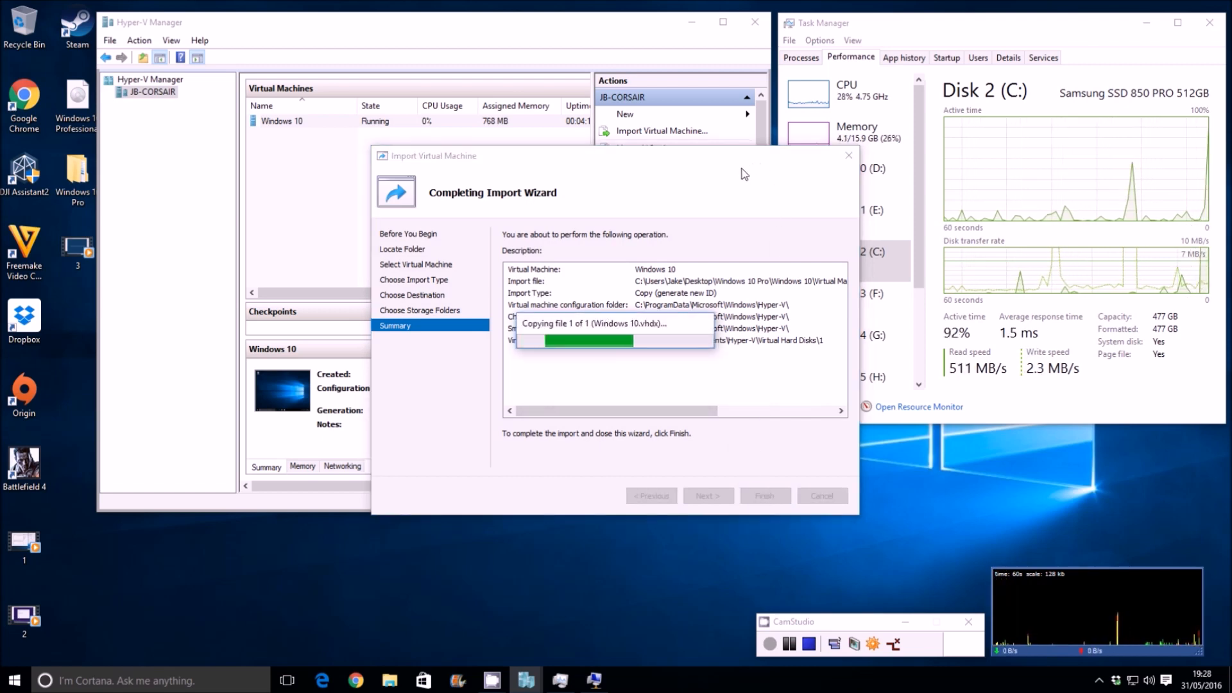
pyautogui.moveTo(672, 245)
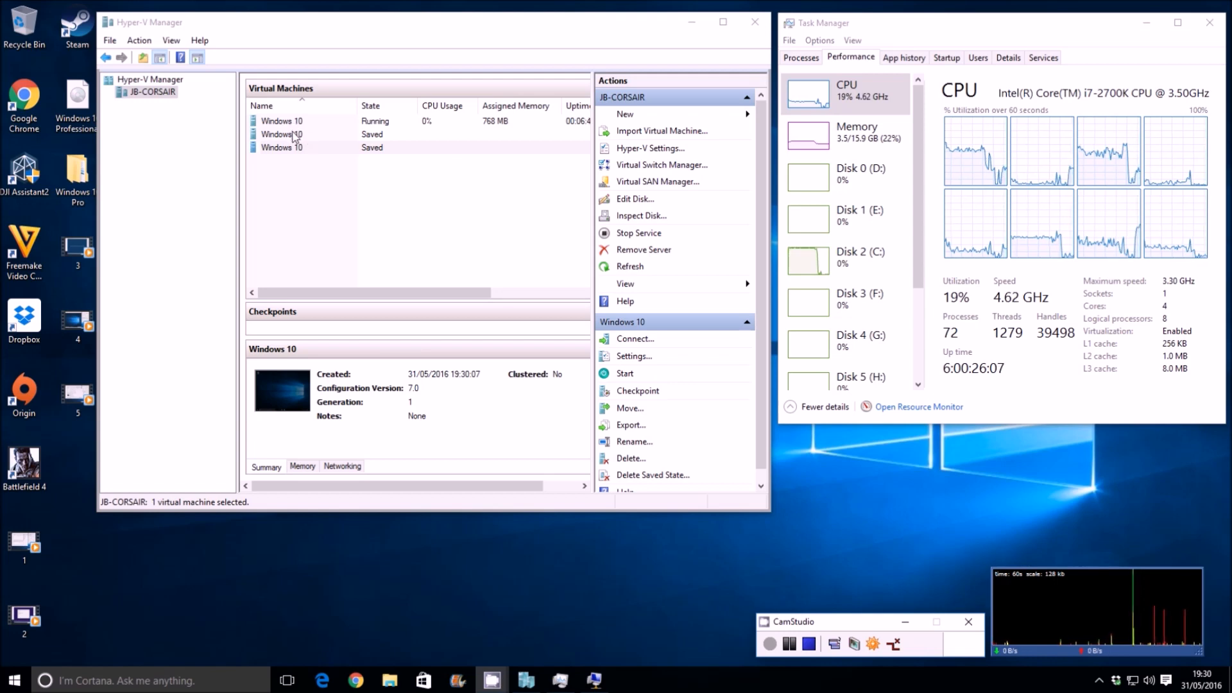
# Step: Start the second Windows 10 copy and connect to its desktop
pyautogui.rightClick(281, 134)
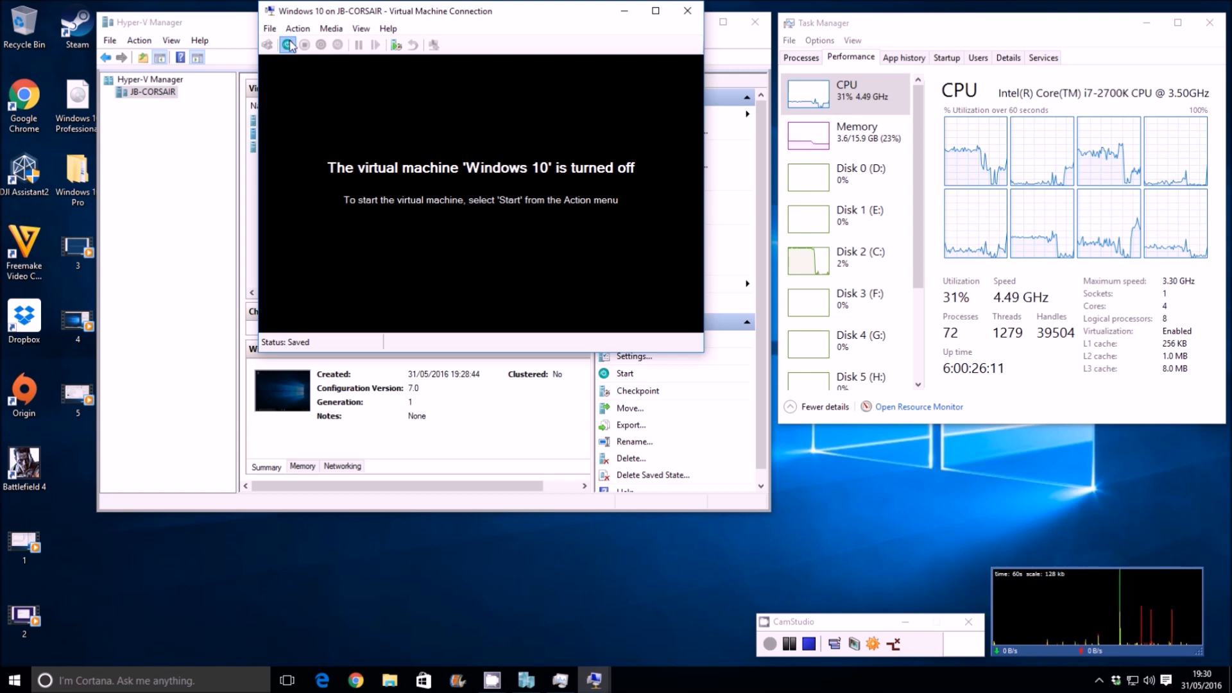
pyautogui.click(290, 44)
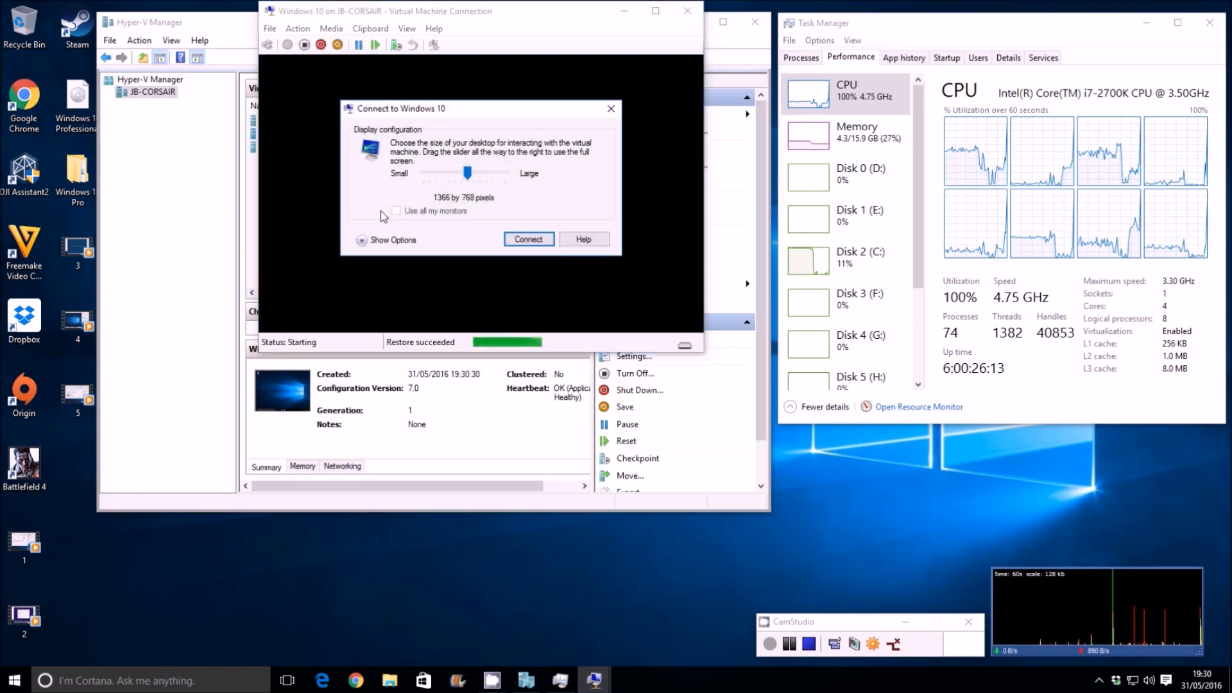
pyautogui.click(527, 239)
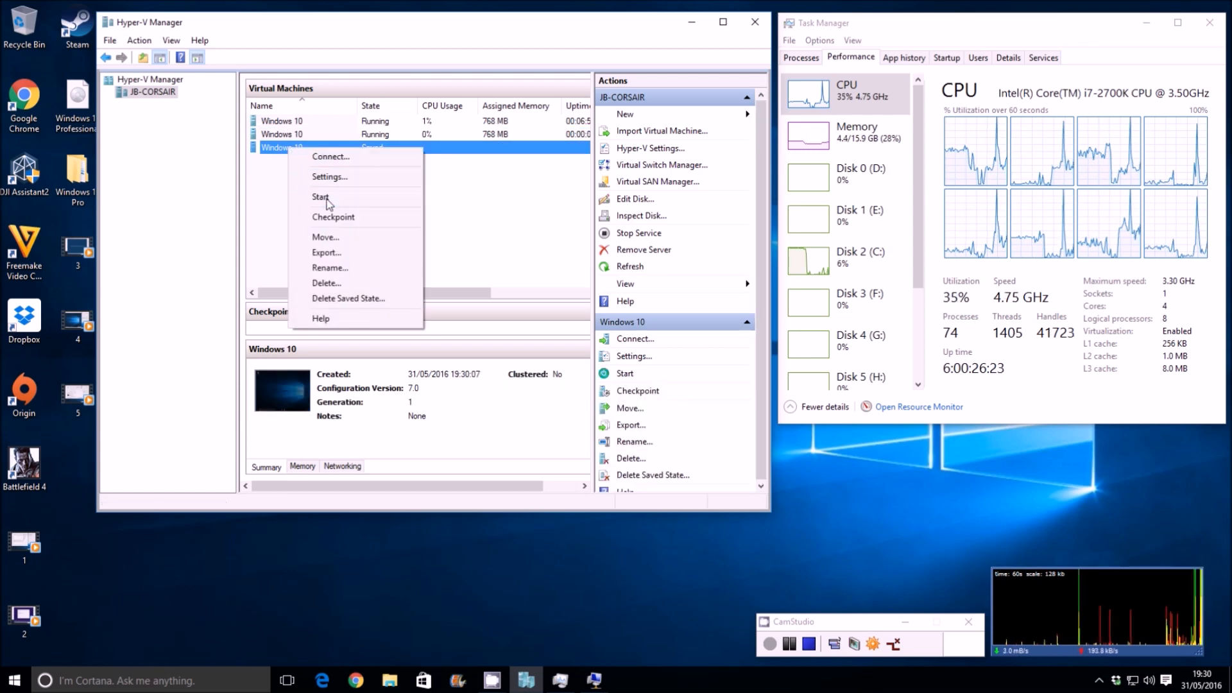
# Step: Start the third Windows 10 copy from the virtual machine list
pyautogui.click(331, 156)
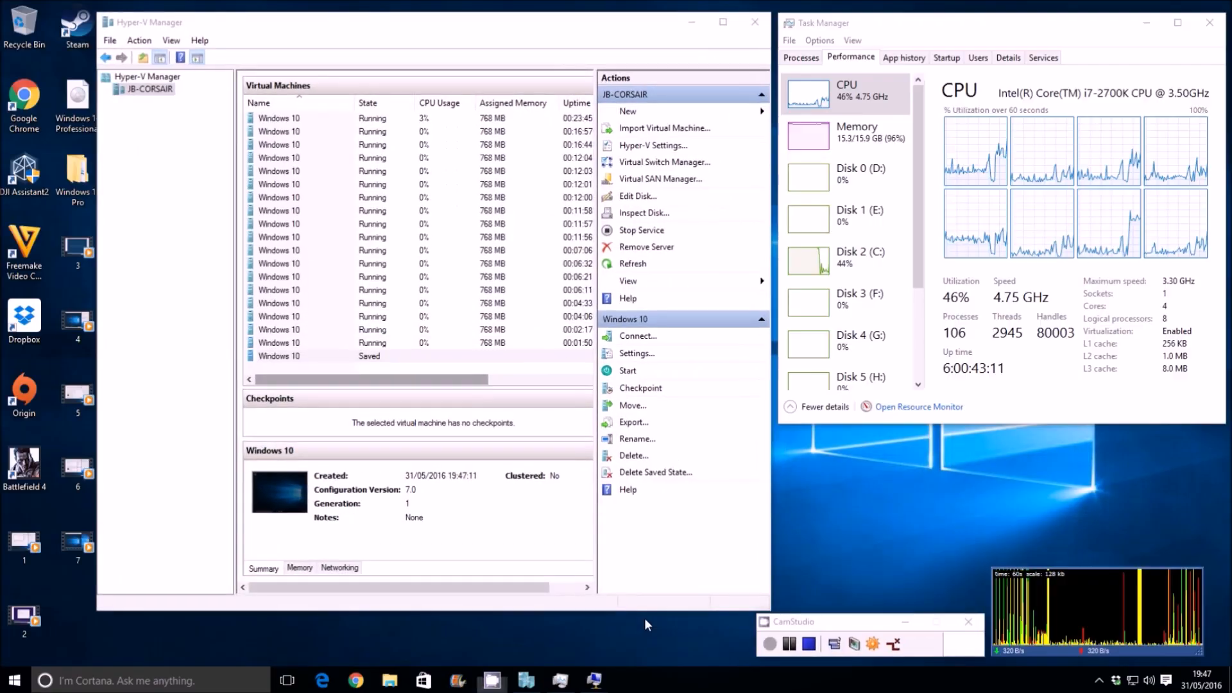
pyautogui.click(286, 680)
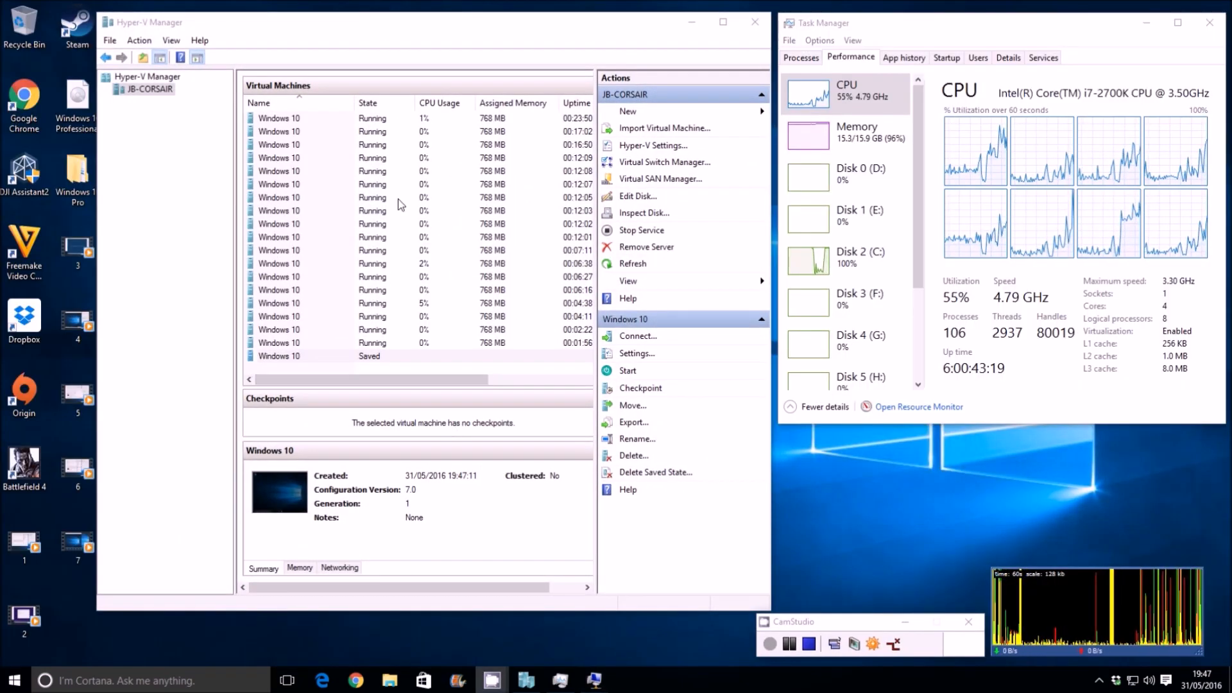
pyautogui.rightClick(279, 355)
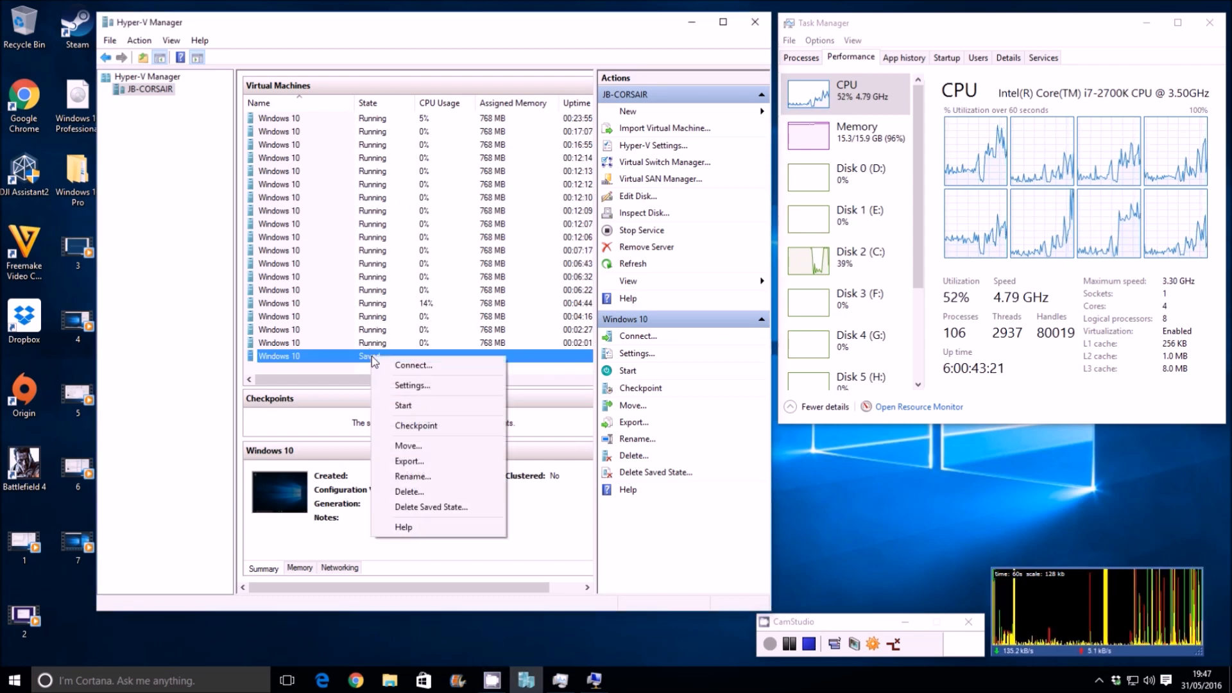
pyautogui.moveTo(405, 406)
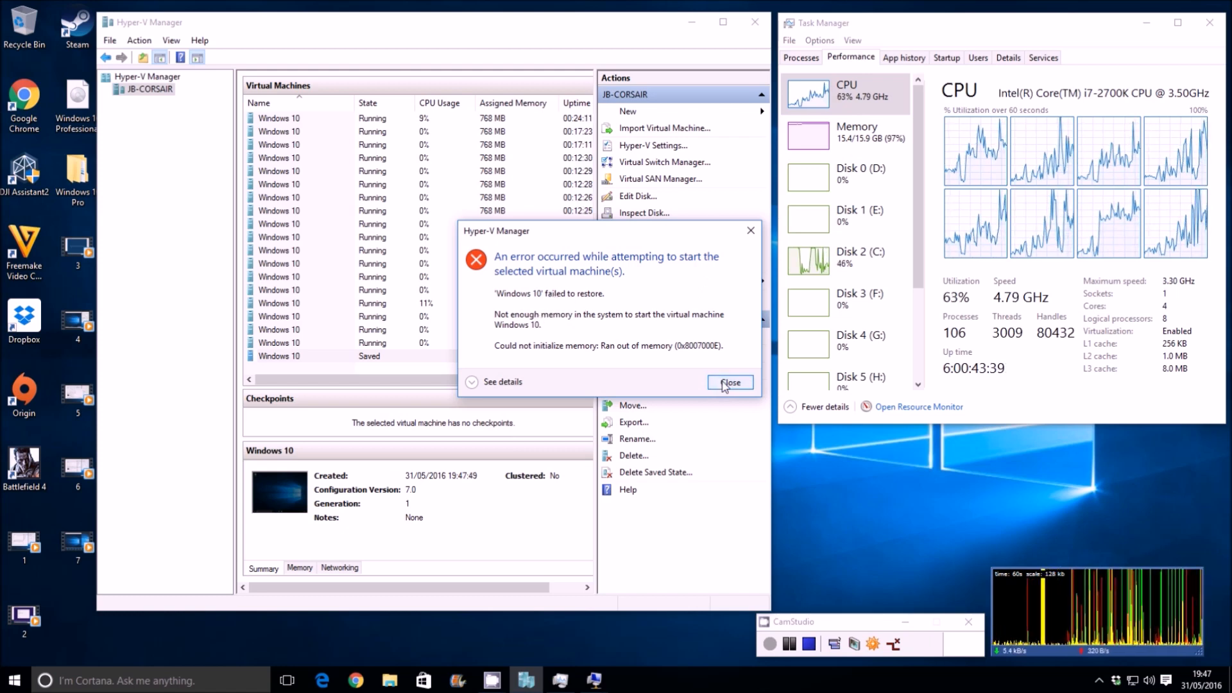
pyautogui.click(728, 382)
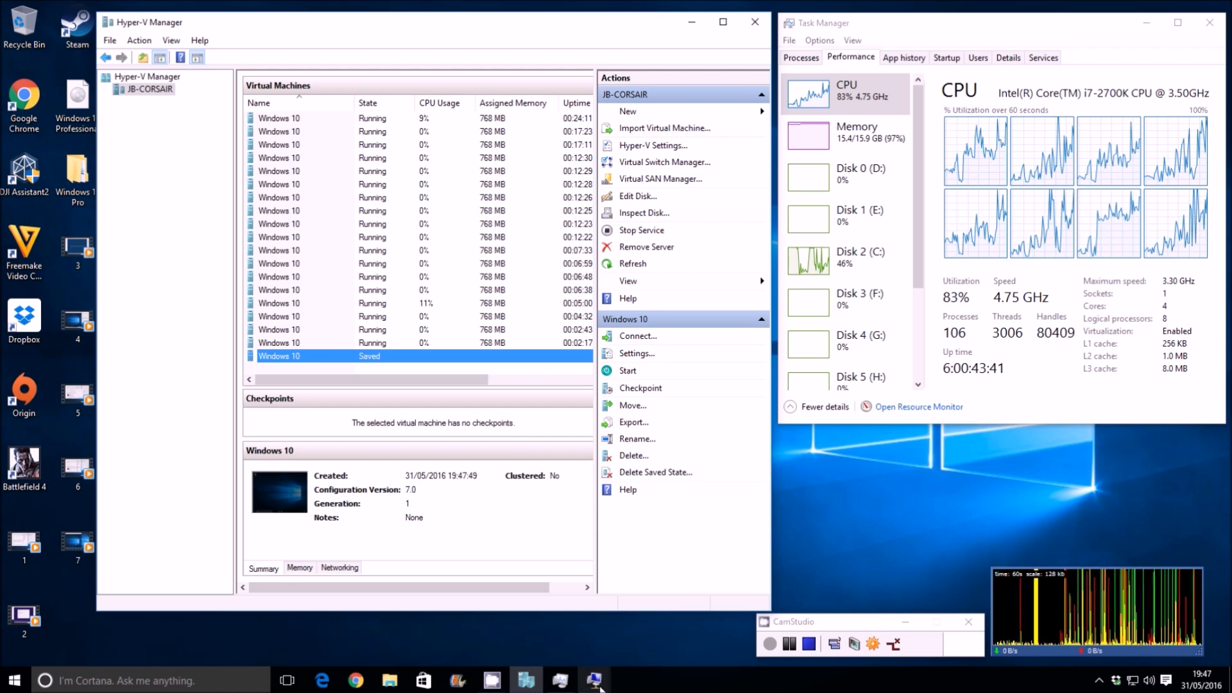
# Step: Close all Virtual Machine Connection windows from the taskbar and return focus to the VM list
pyautogui.rightClick(595, 680)
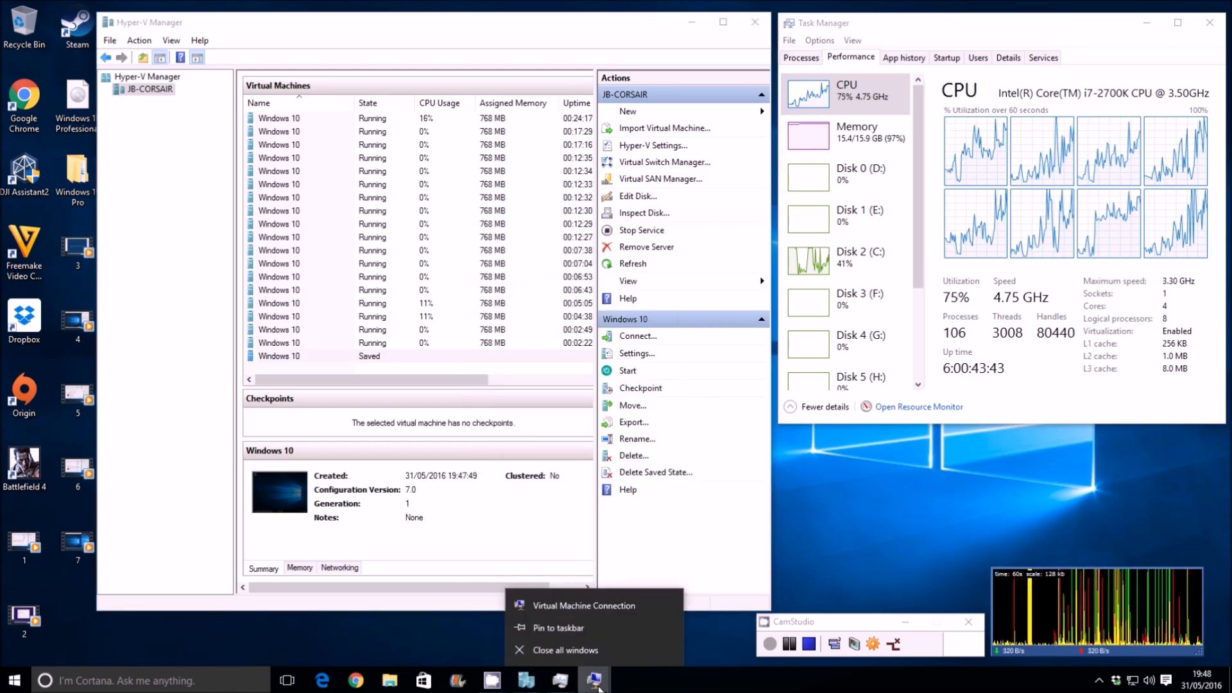
pyautogui.click(582, 605)
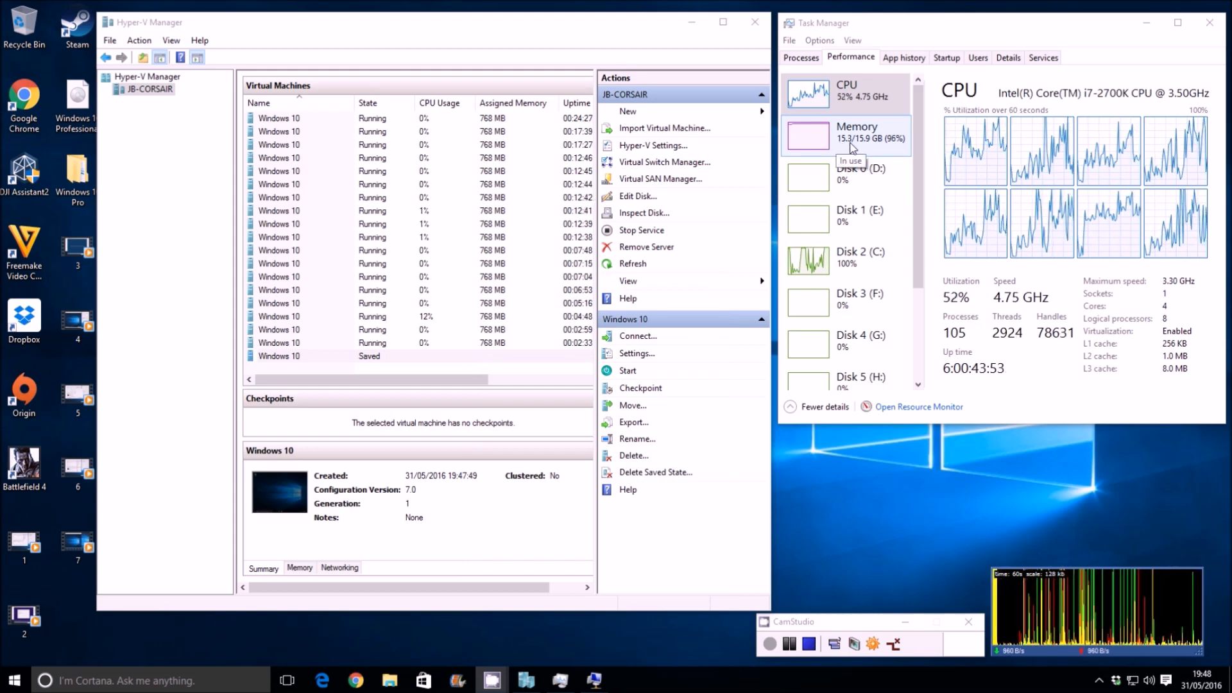
pyautogui.rightClick(594, 678)
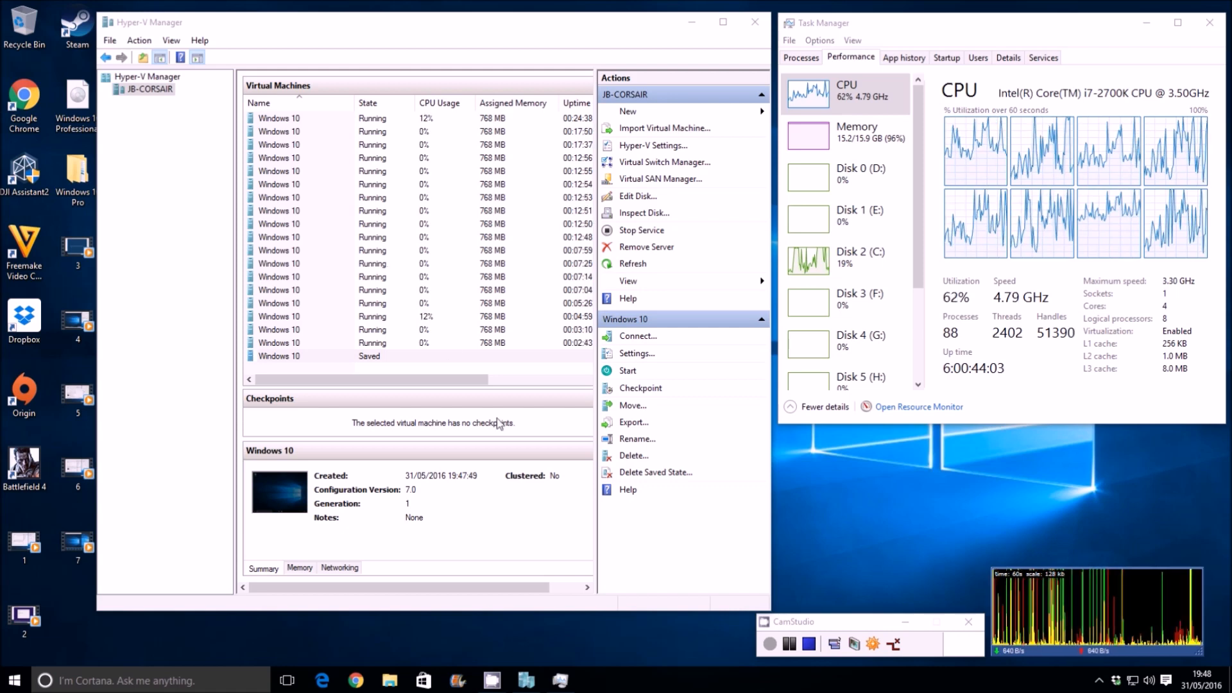
pyautogui.moveTo(636, 353)
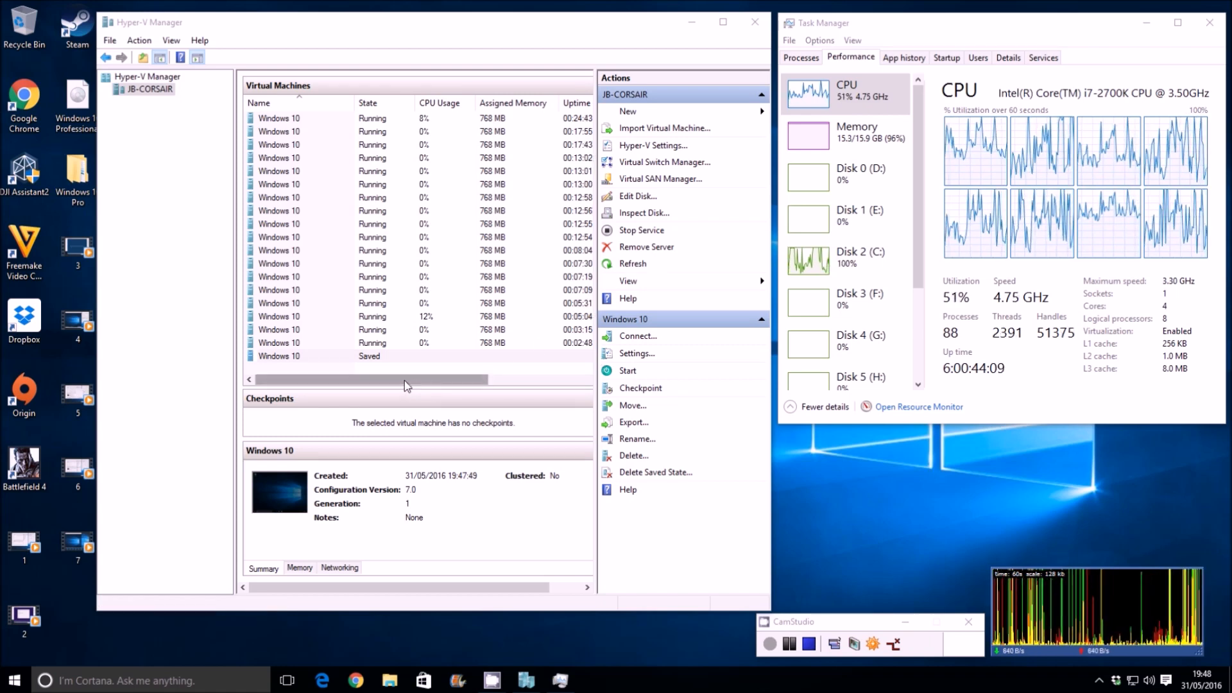
pyautogui.click(278, 355)
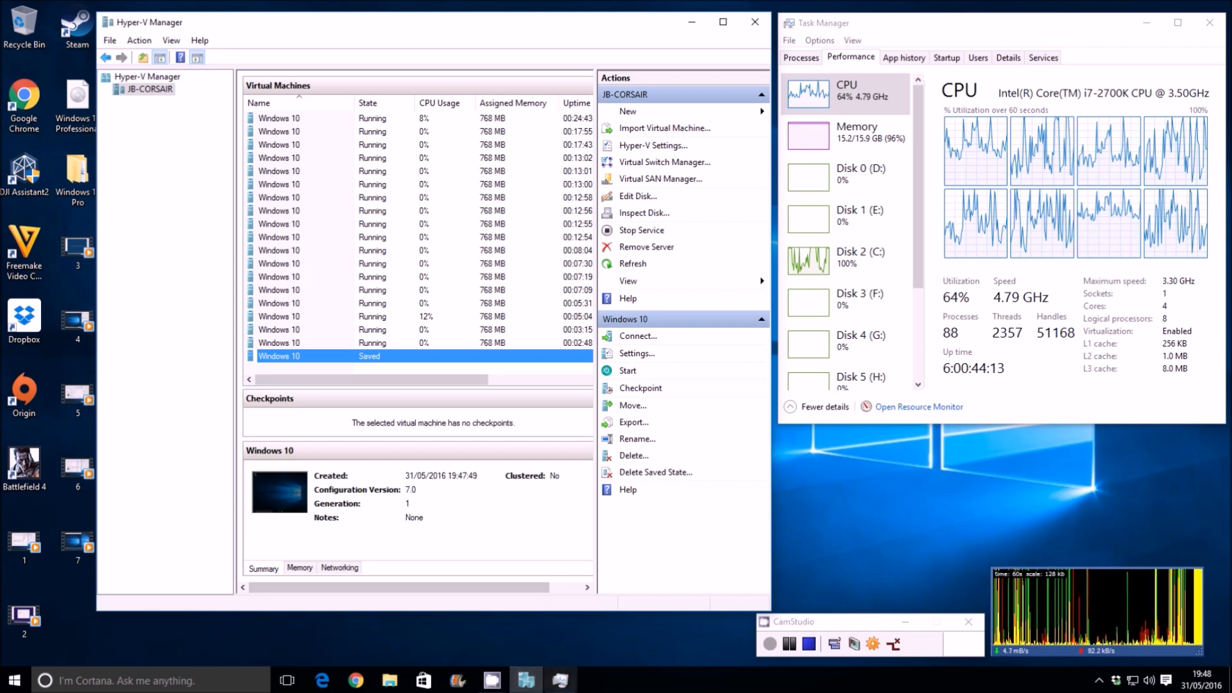
pyautogui.moveTo(527, 305)
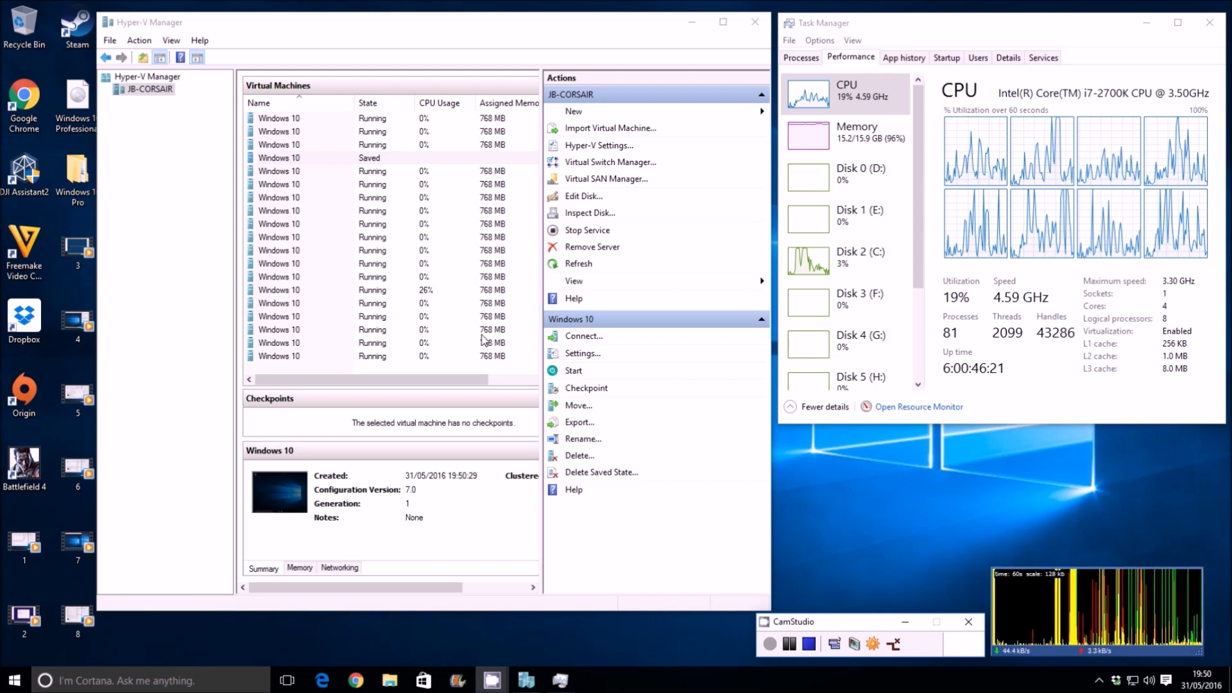
# Step: Try to start the saved Windows 10 copy and dismiss the out-of-memory error
pyautogui.rightClick(299, 158)
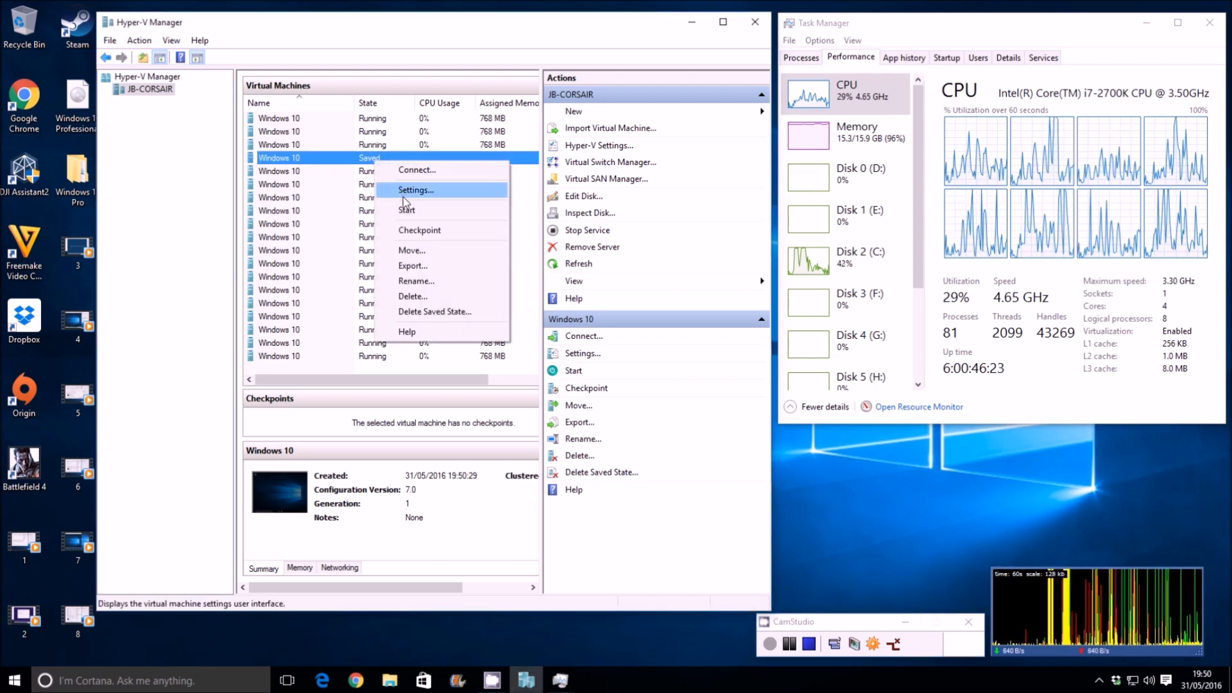
pyautogui.click(407, 210)
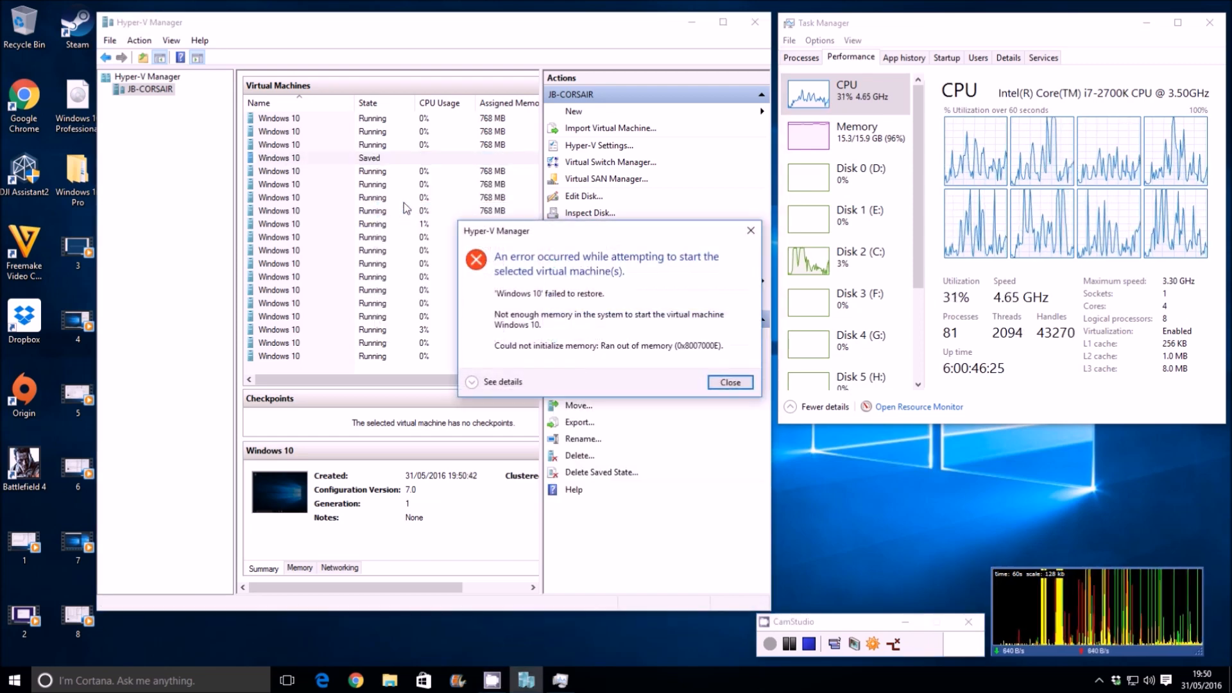
pyautogui.click(729, 382)
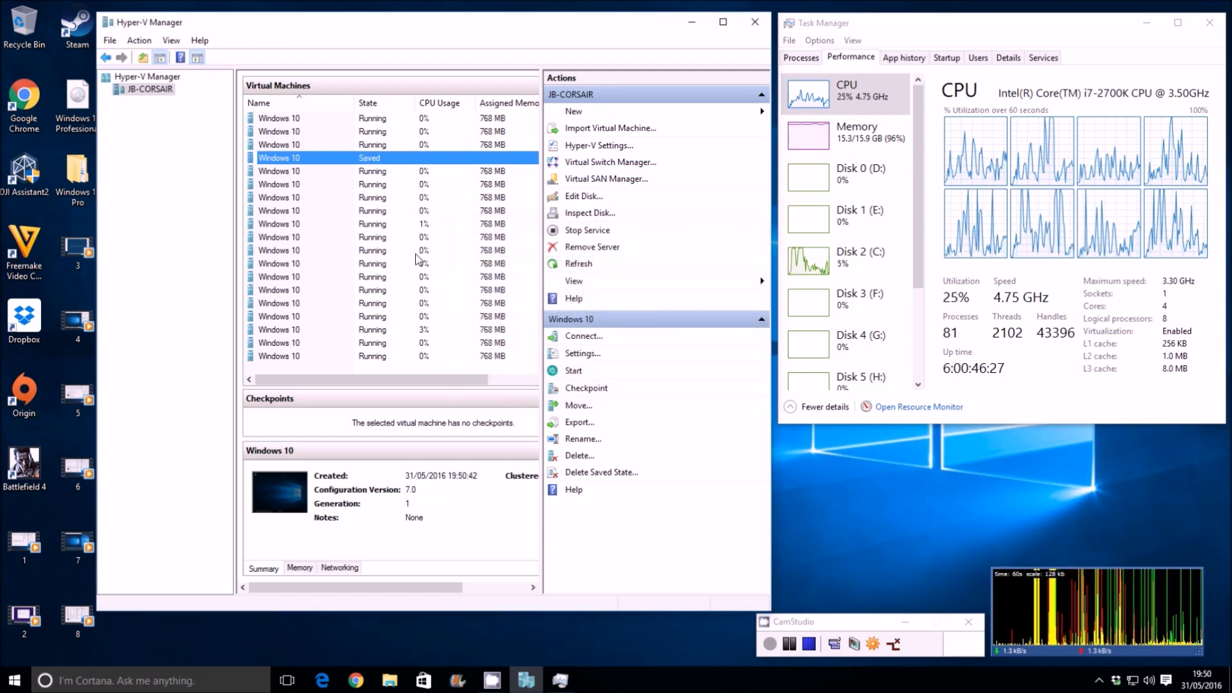
# Step: Connect to all the selected running Windows 10 copies at once
pyautogui.rightClick(373, 223)
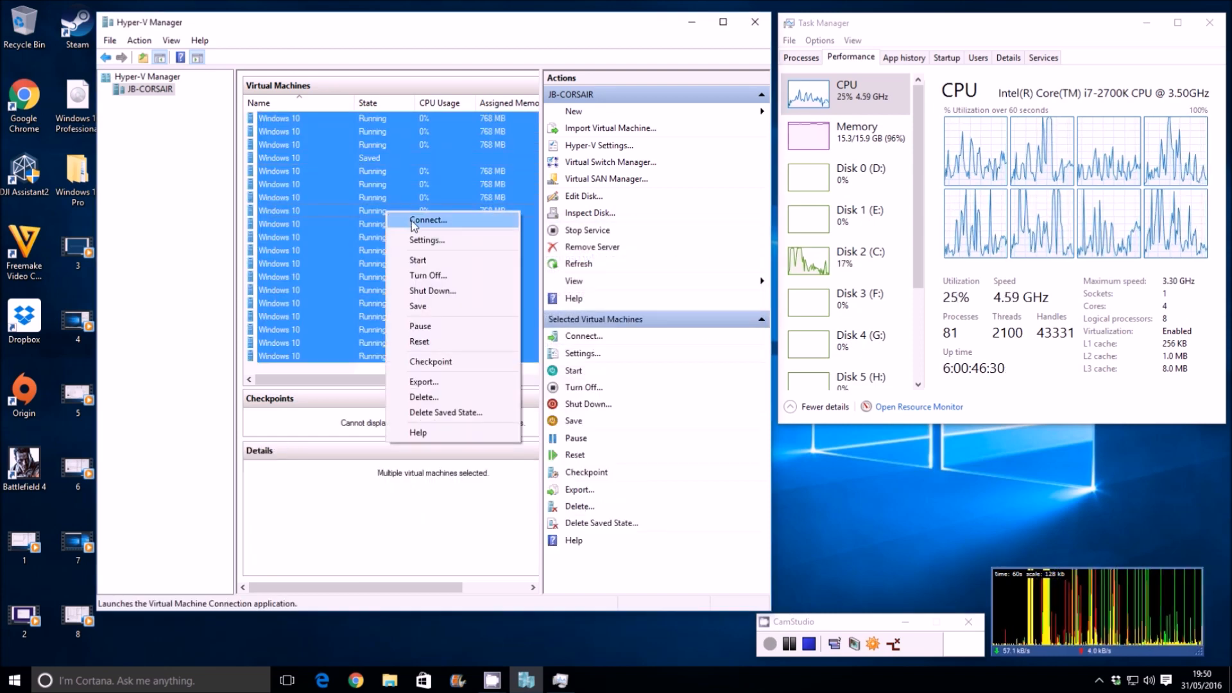
pyautogui.click(428, 220)
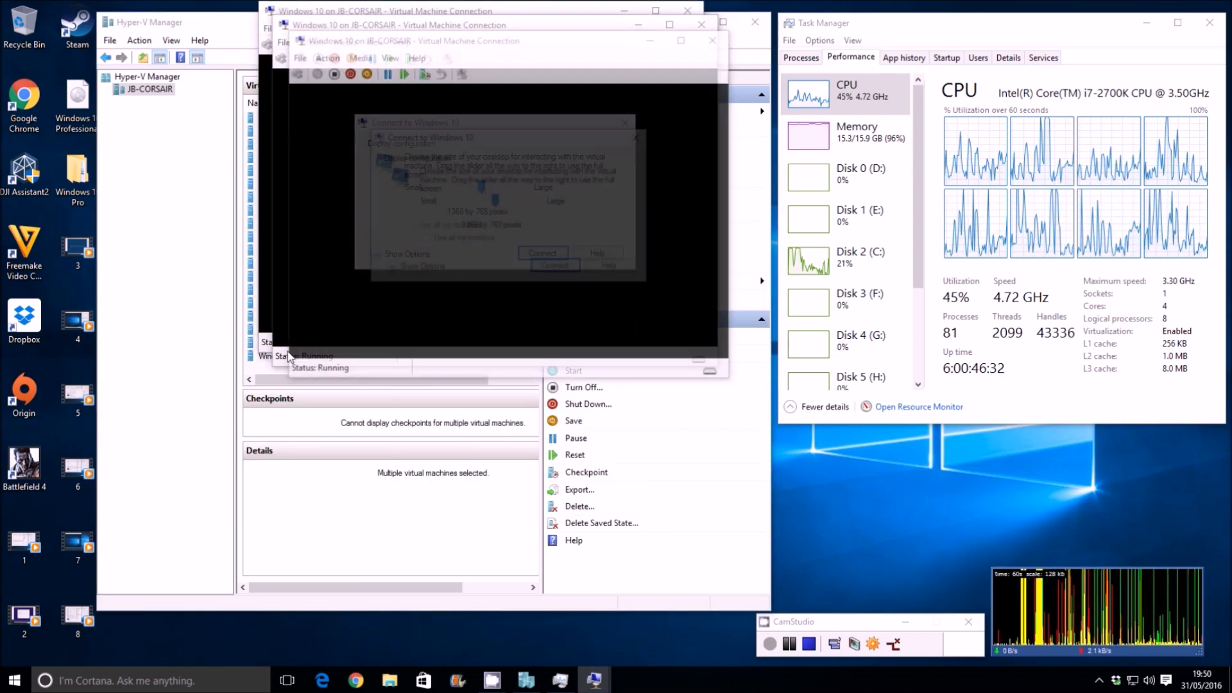